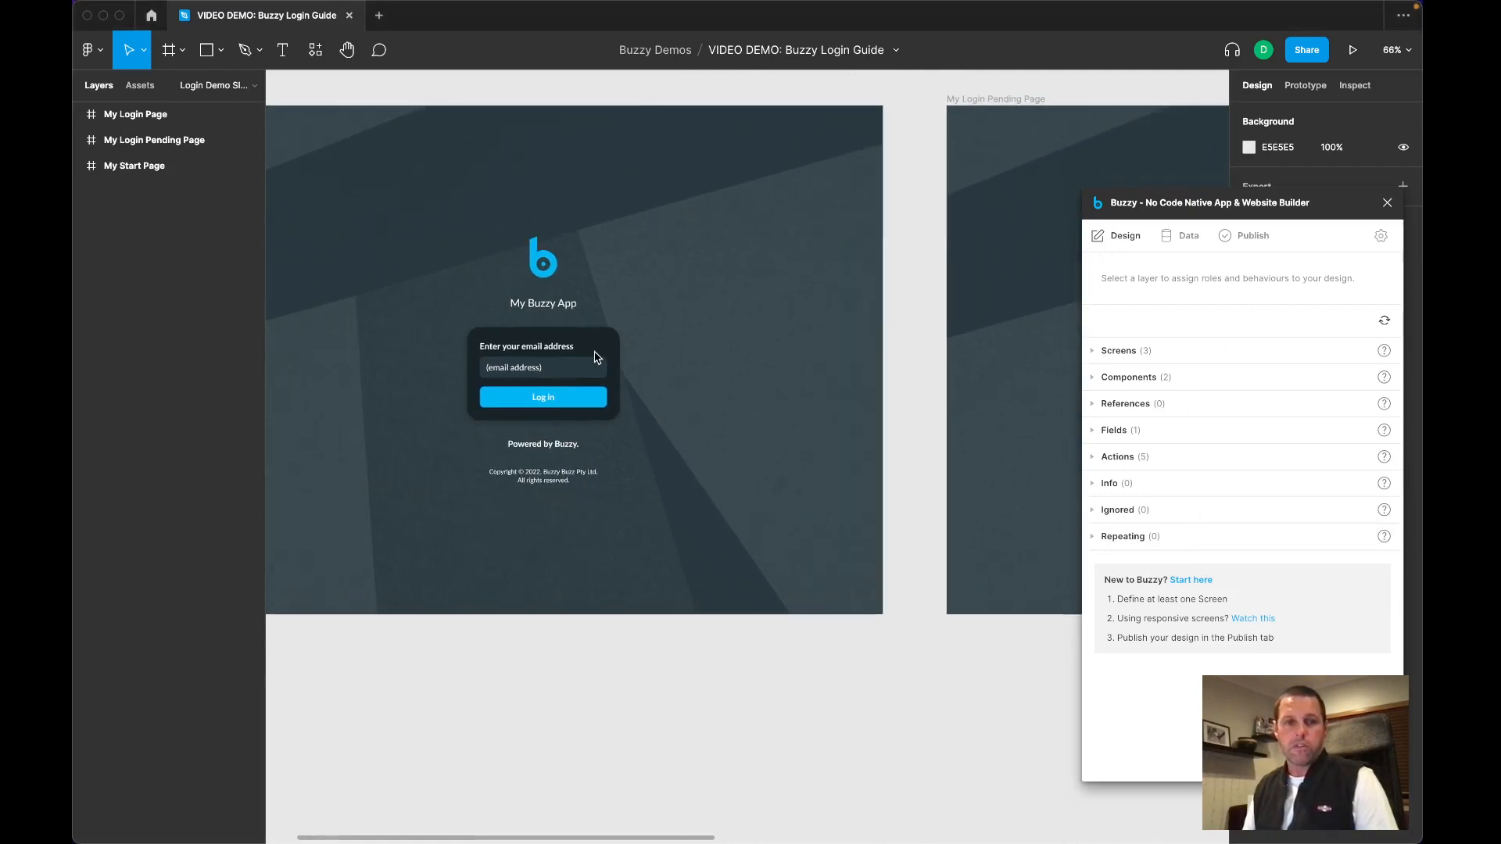
# - Select the email Input layer, view Login Demo SIMPLE's publish details, and open its app link
pyautogui.click(543, 367)
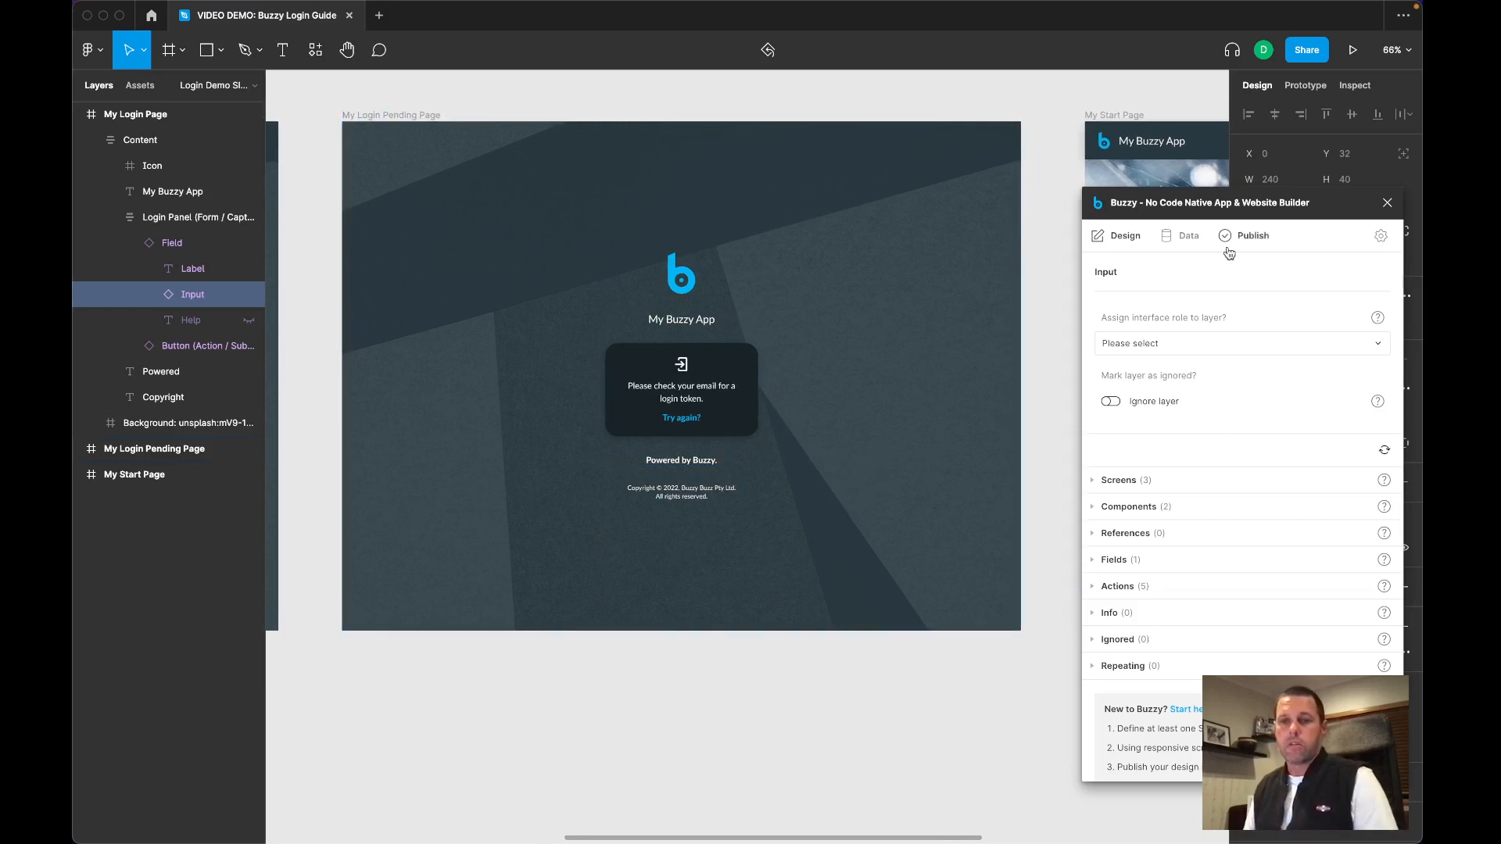
pyautogui.click(1252, 235)
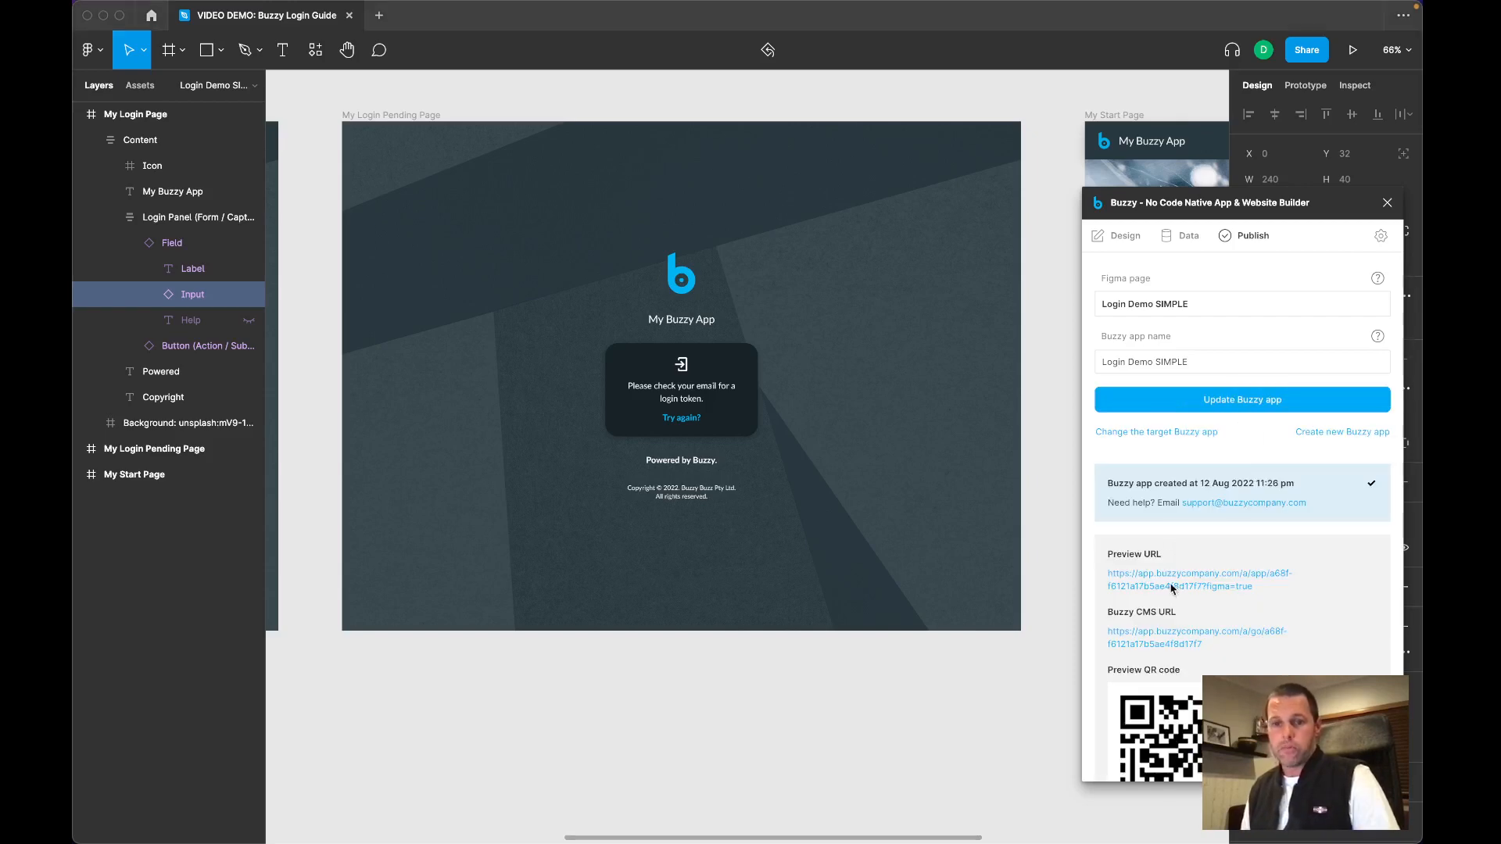
pyautogui.click(1198, 572)
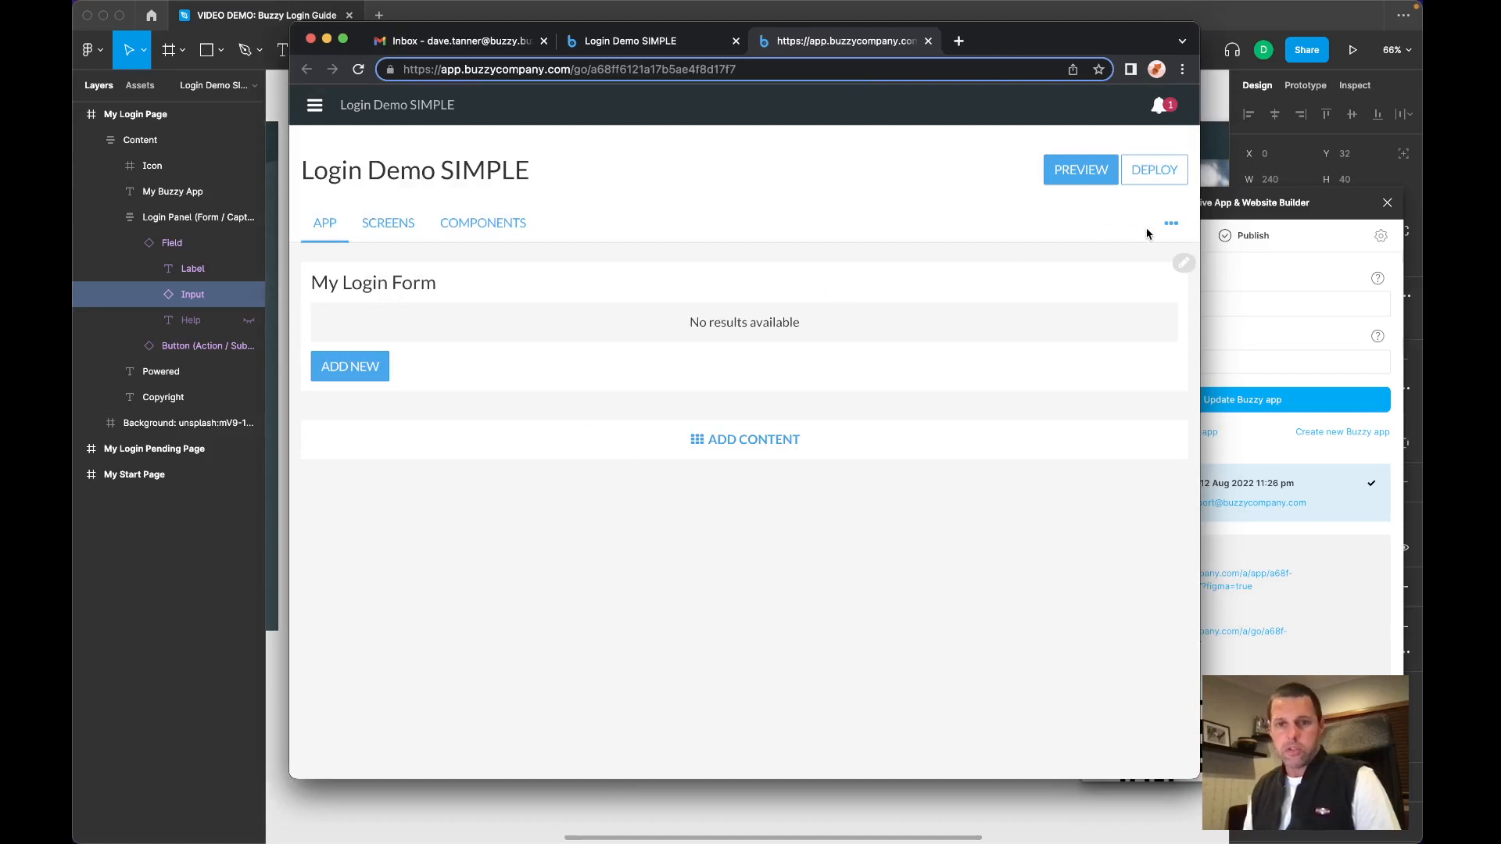
# - Open Login Demo SIMPLE's app settings from the ⋯ menu and scroll to the sign-in screen options
pyautogui.click(1170, 223)
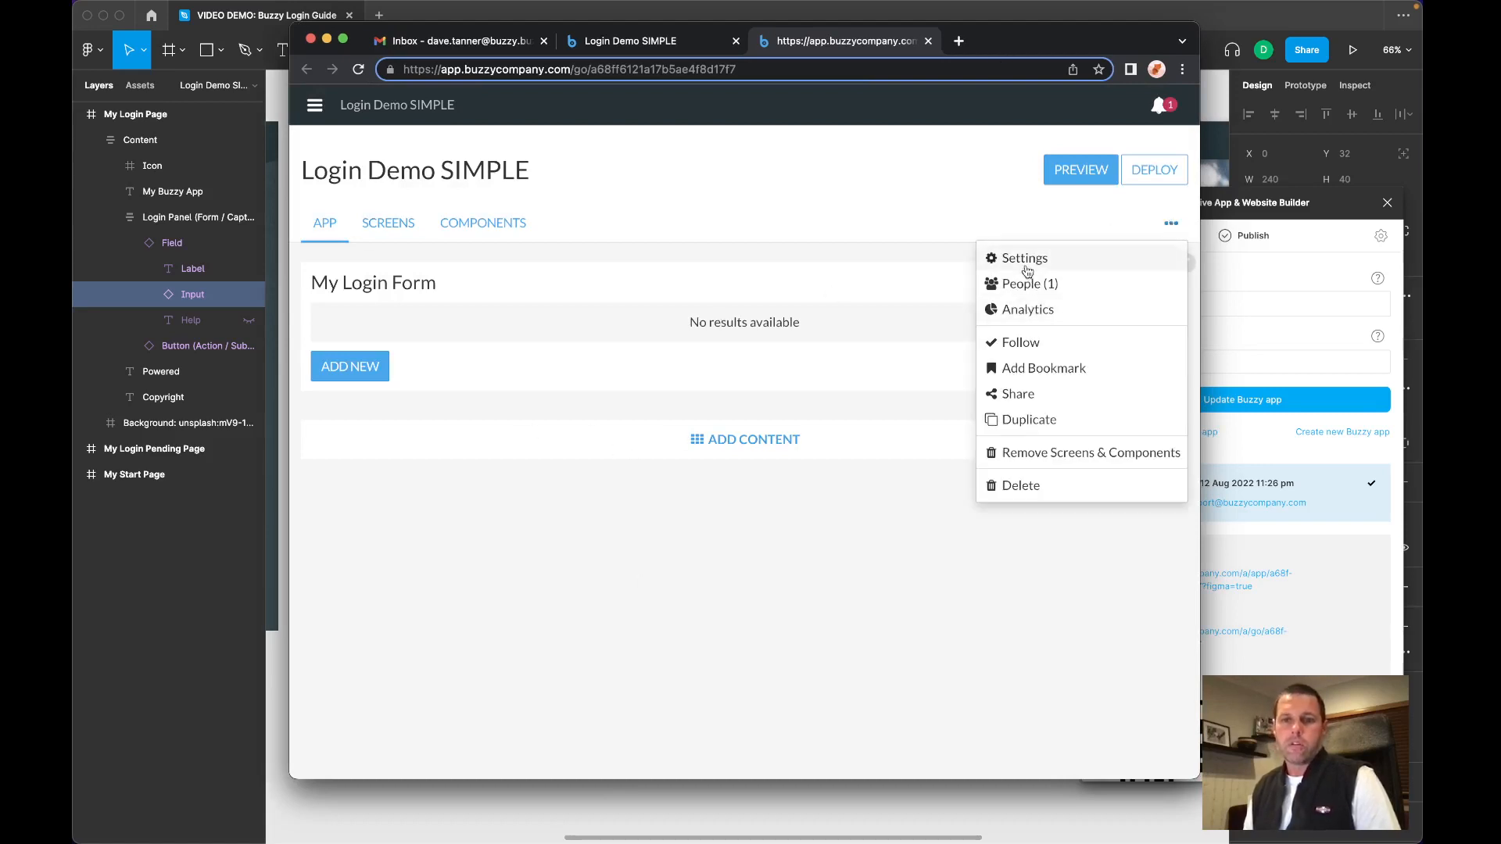
pyautogui.click(1024, 258)
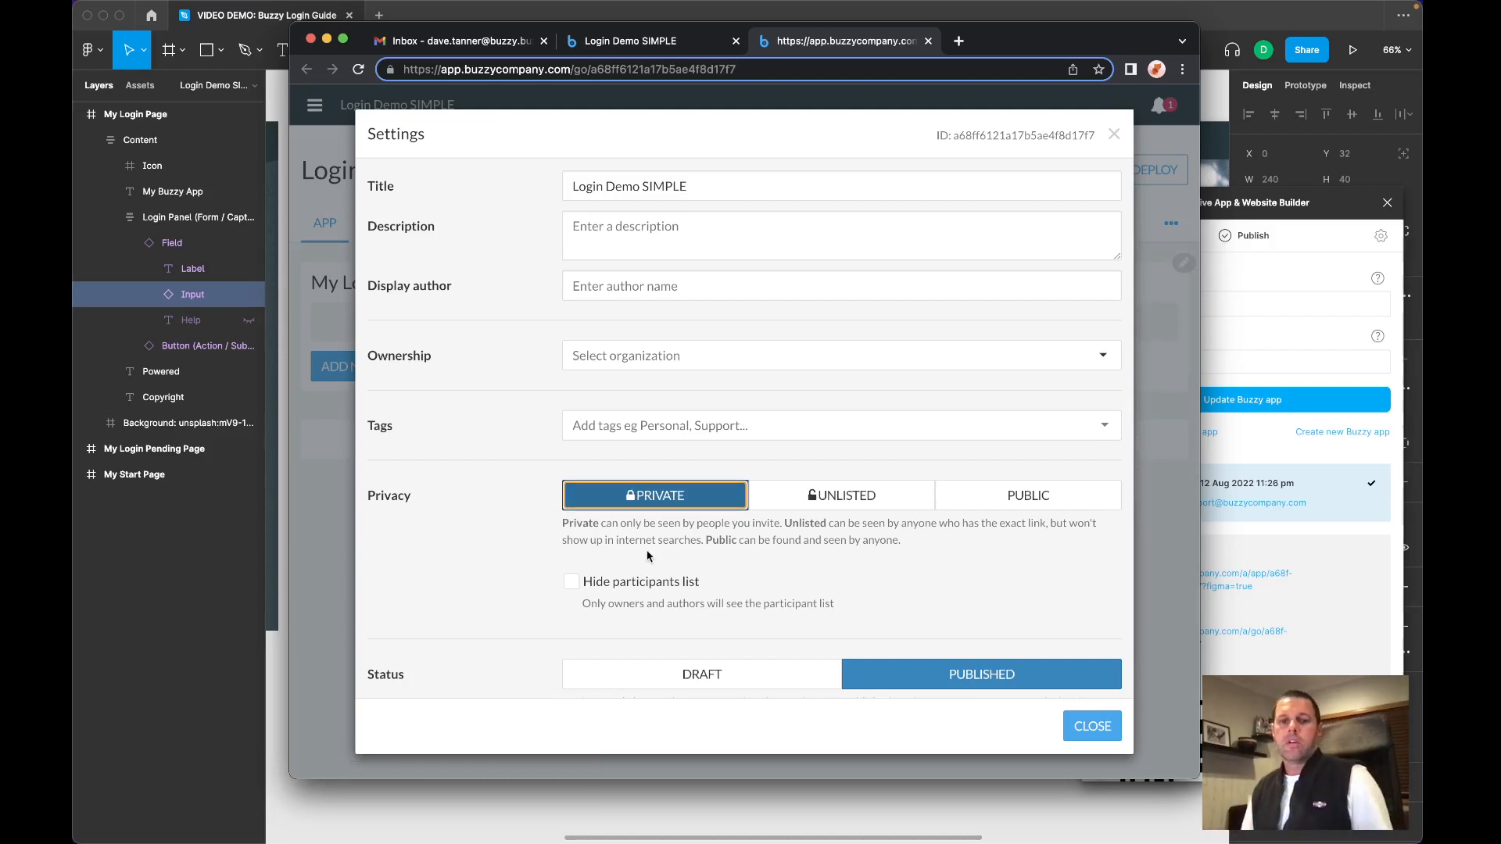
pyautogui.moveTo(565, 567)
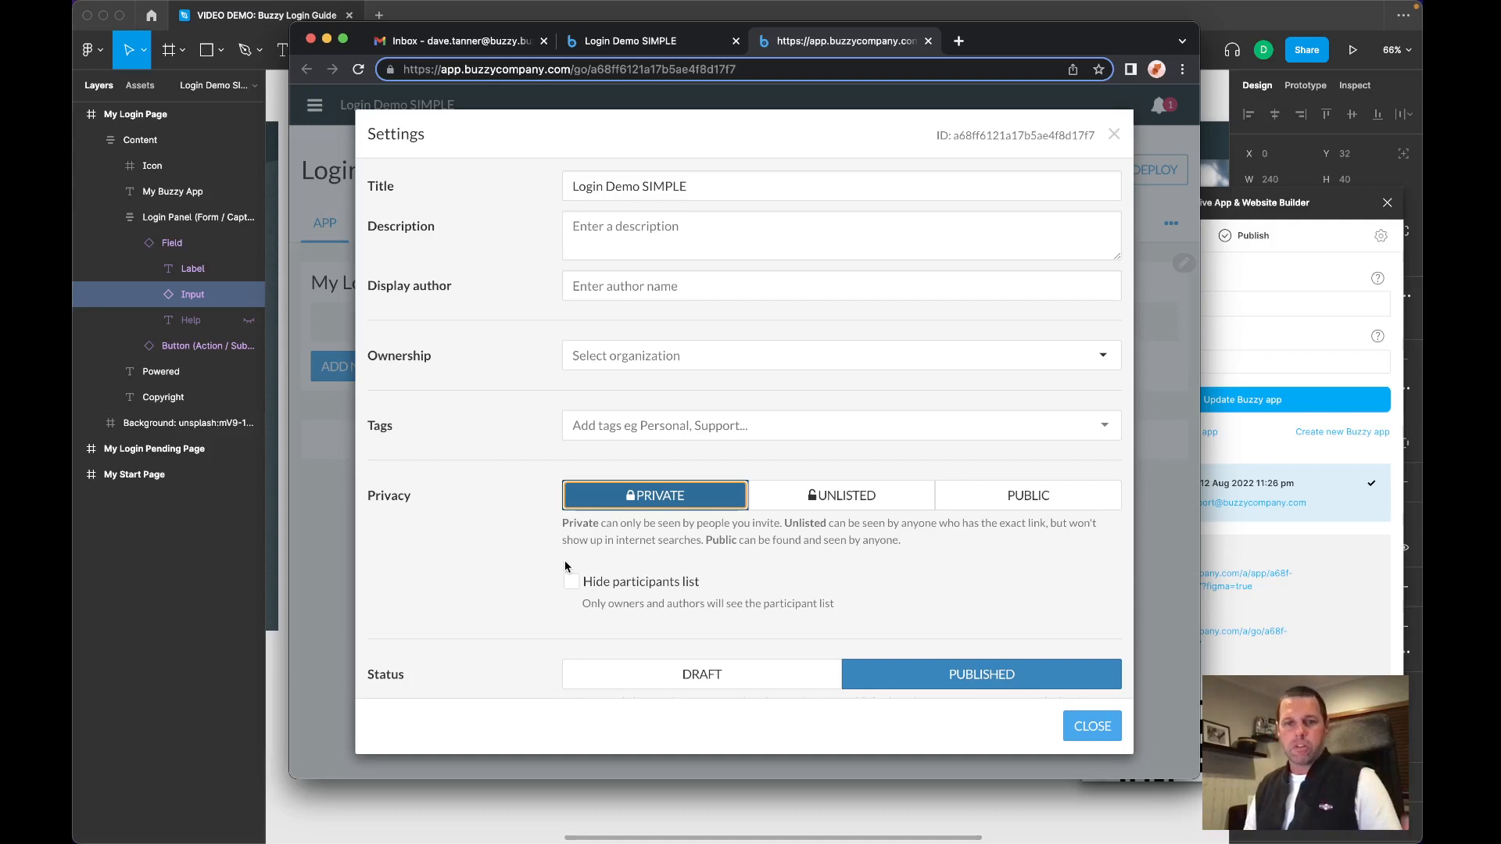
pyautogui.scroll(-3)
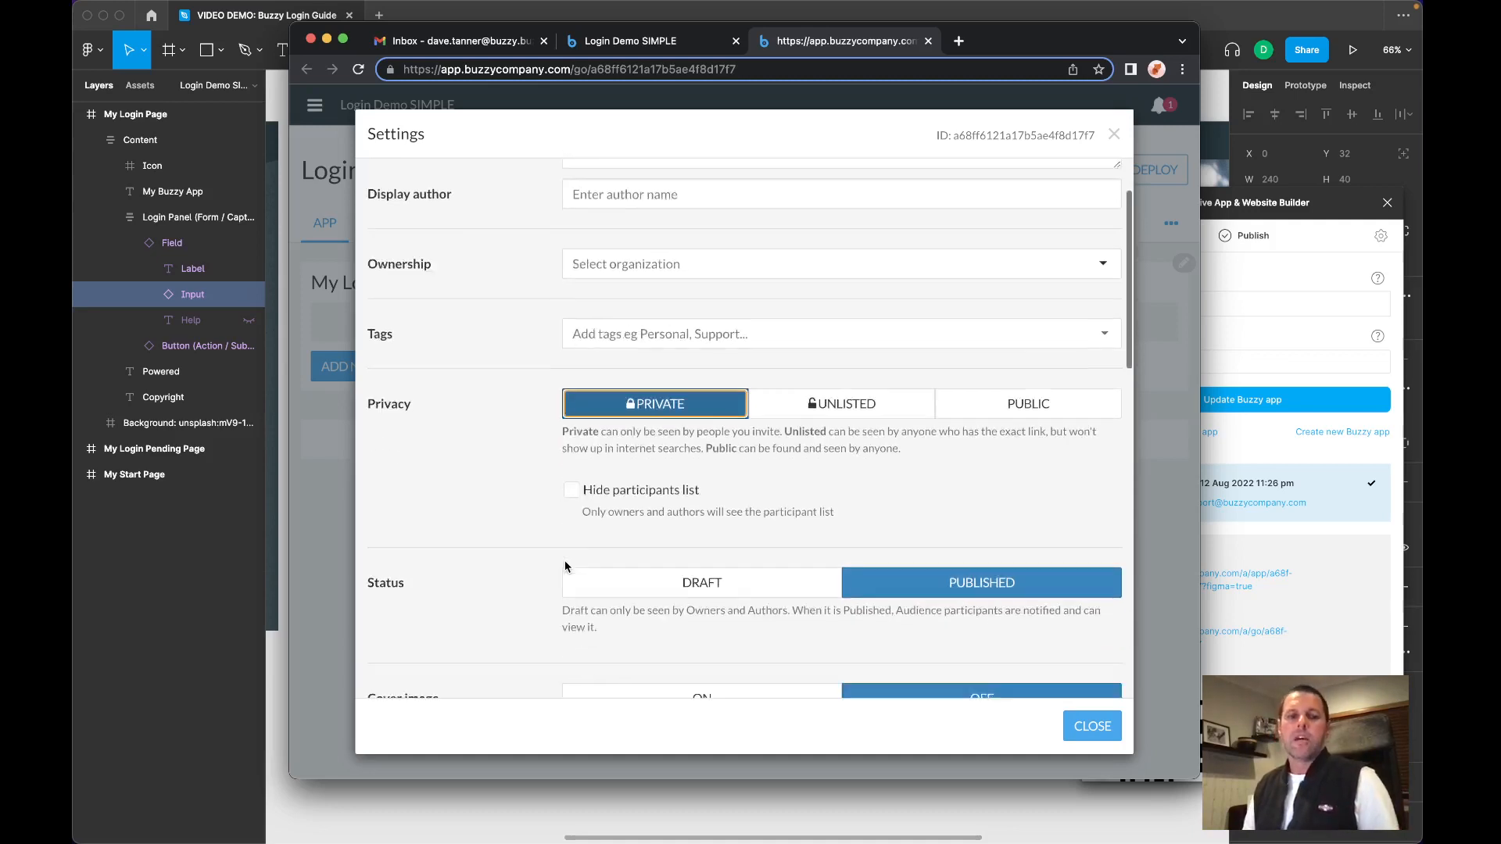
pyautogui.scroll(-3)
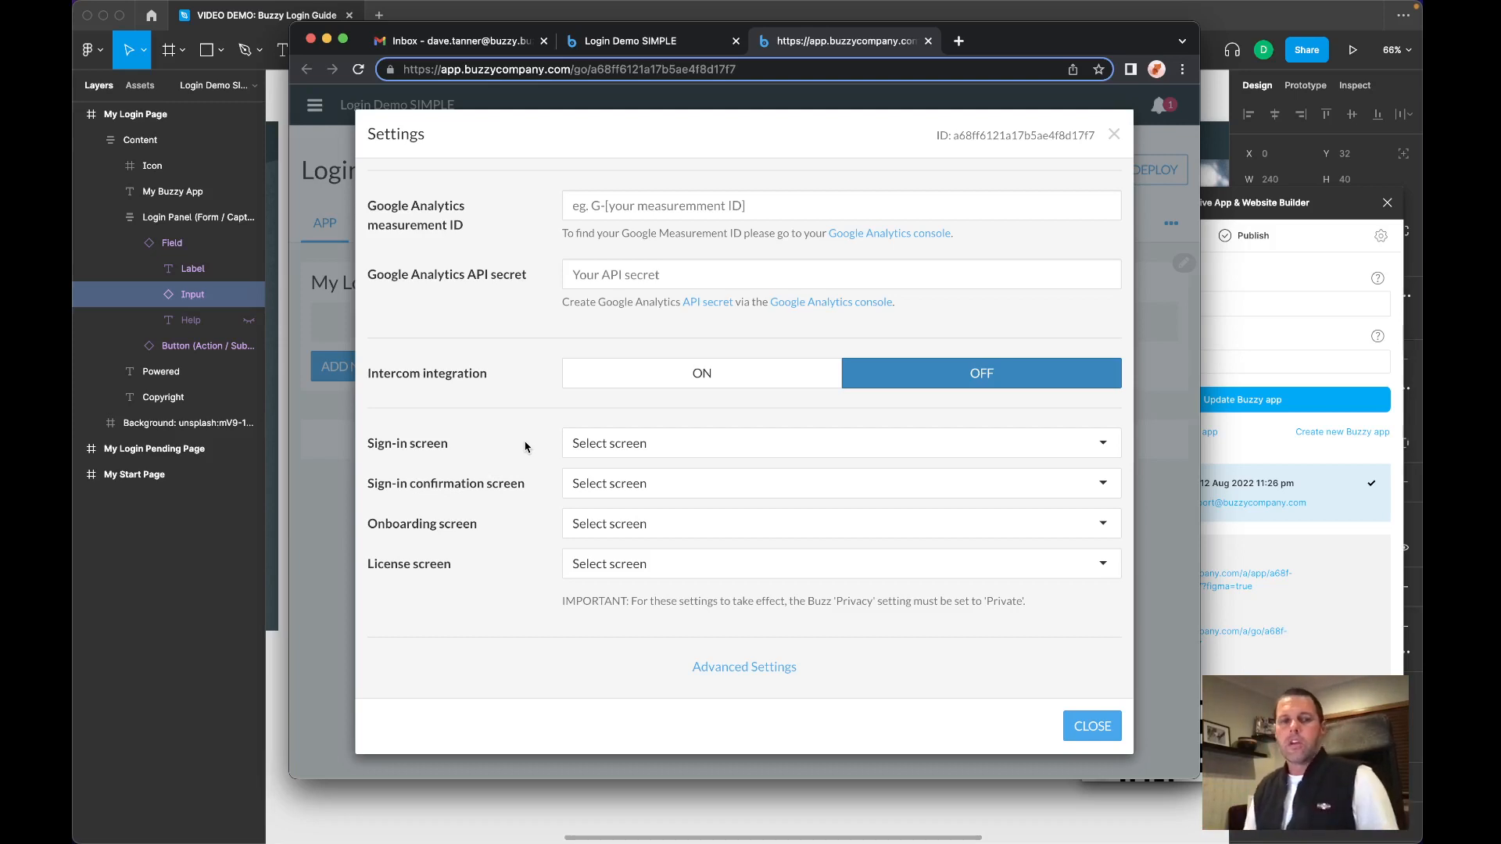
# - Assign My Login Page as sign-in screen and My Login Pending Page for confirmation, then close settings
pyautogui.click(840, 442)
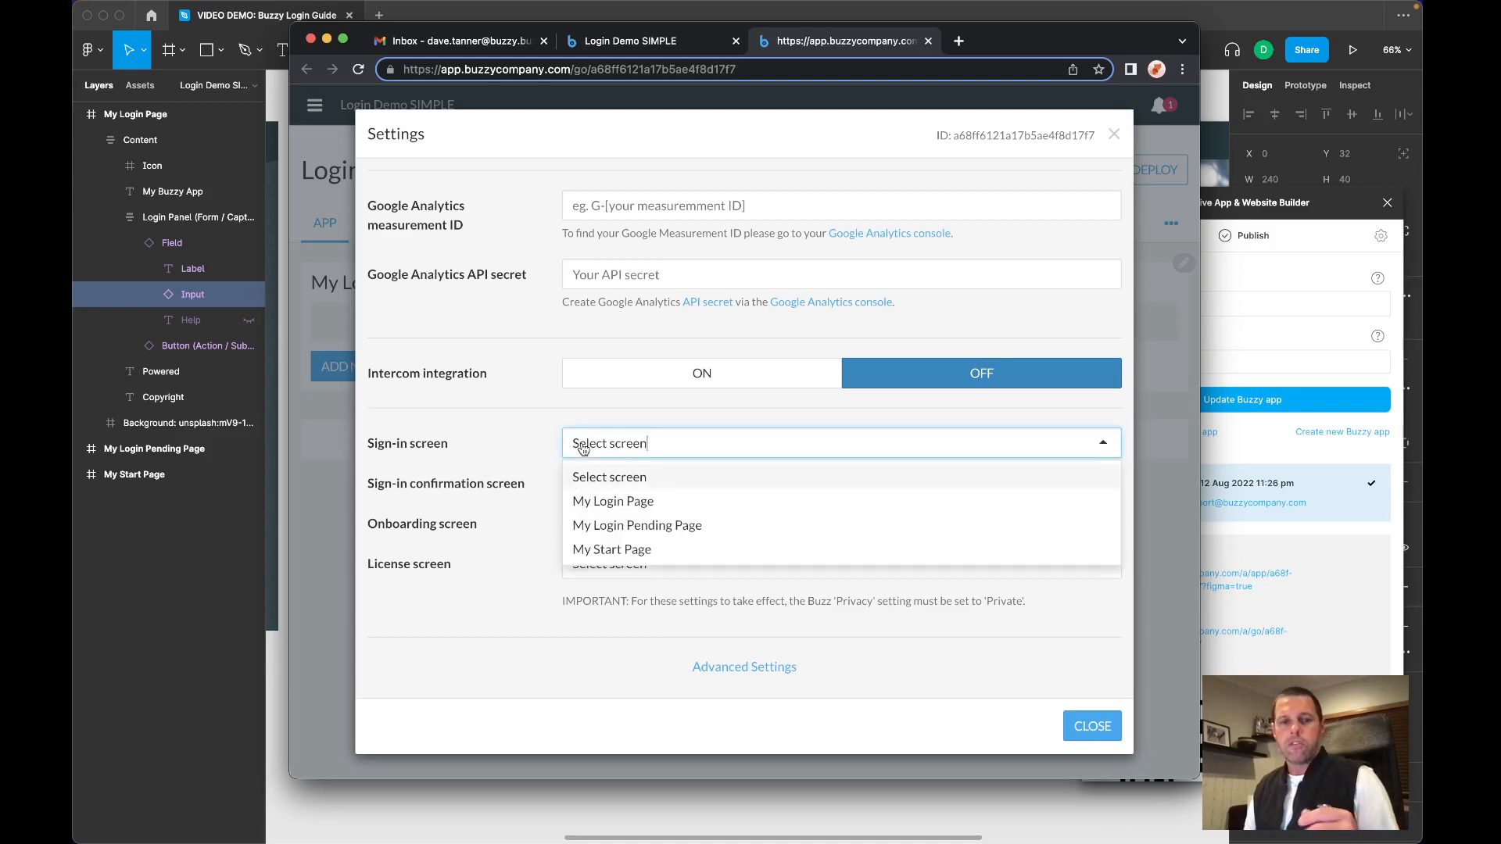
pyautogui.click(611, 500)
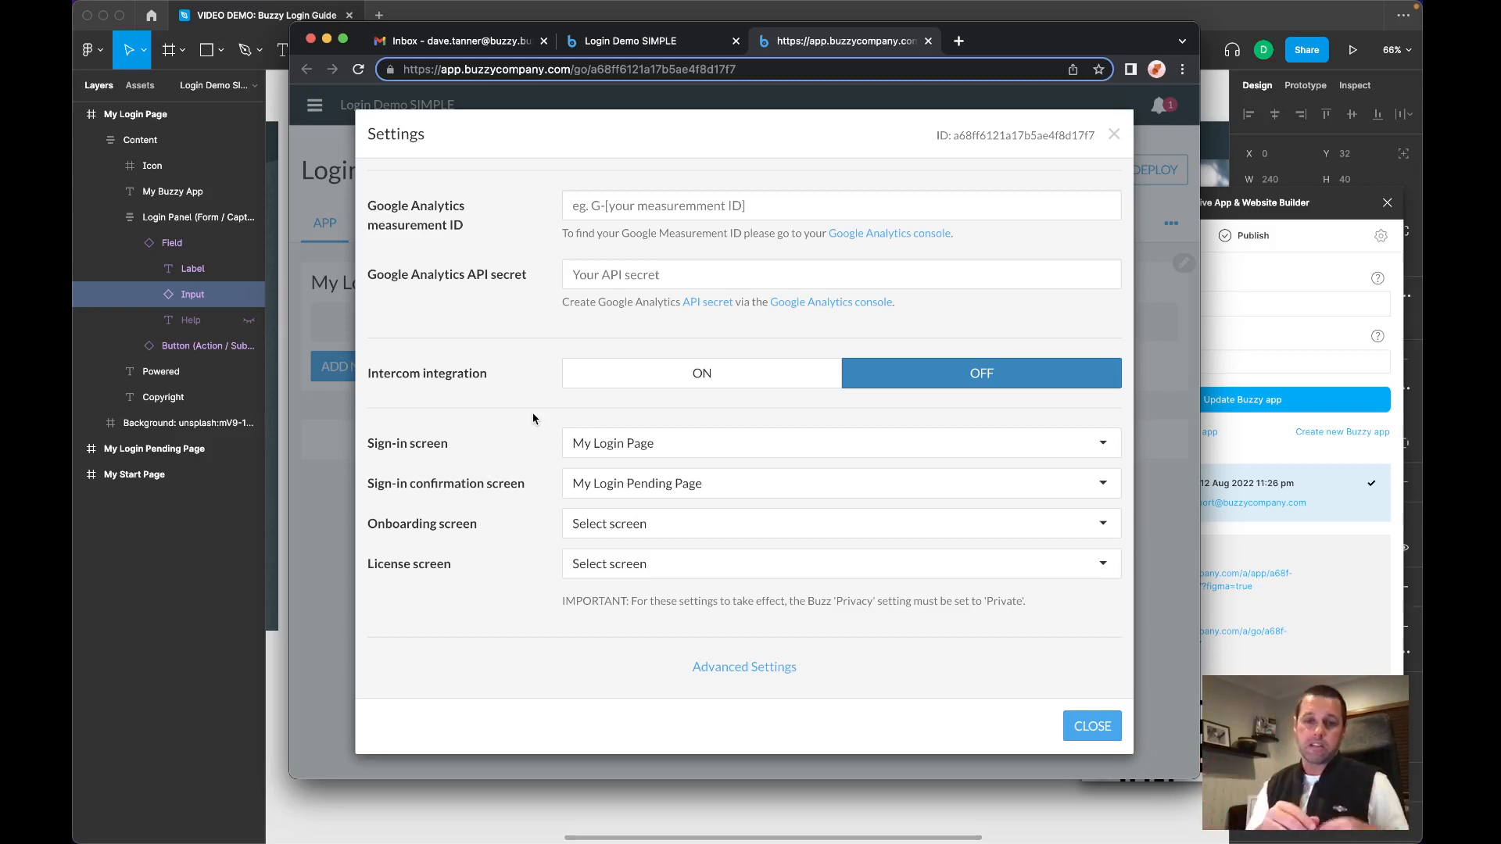
pyautogui.moveTo(678, 567)
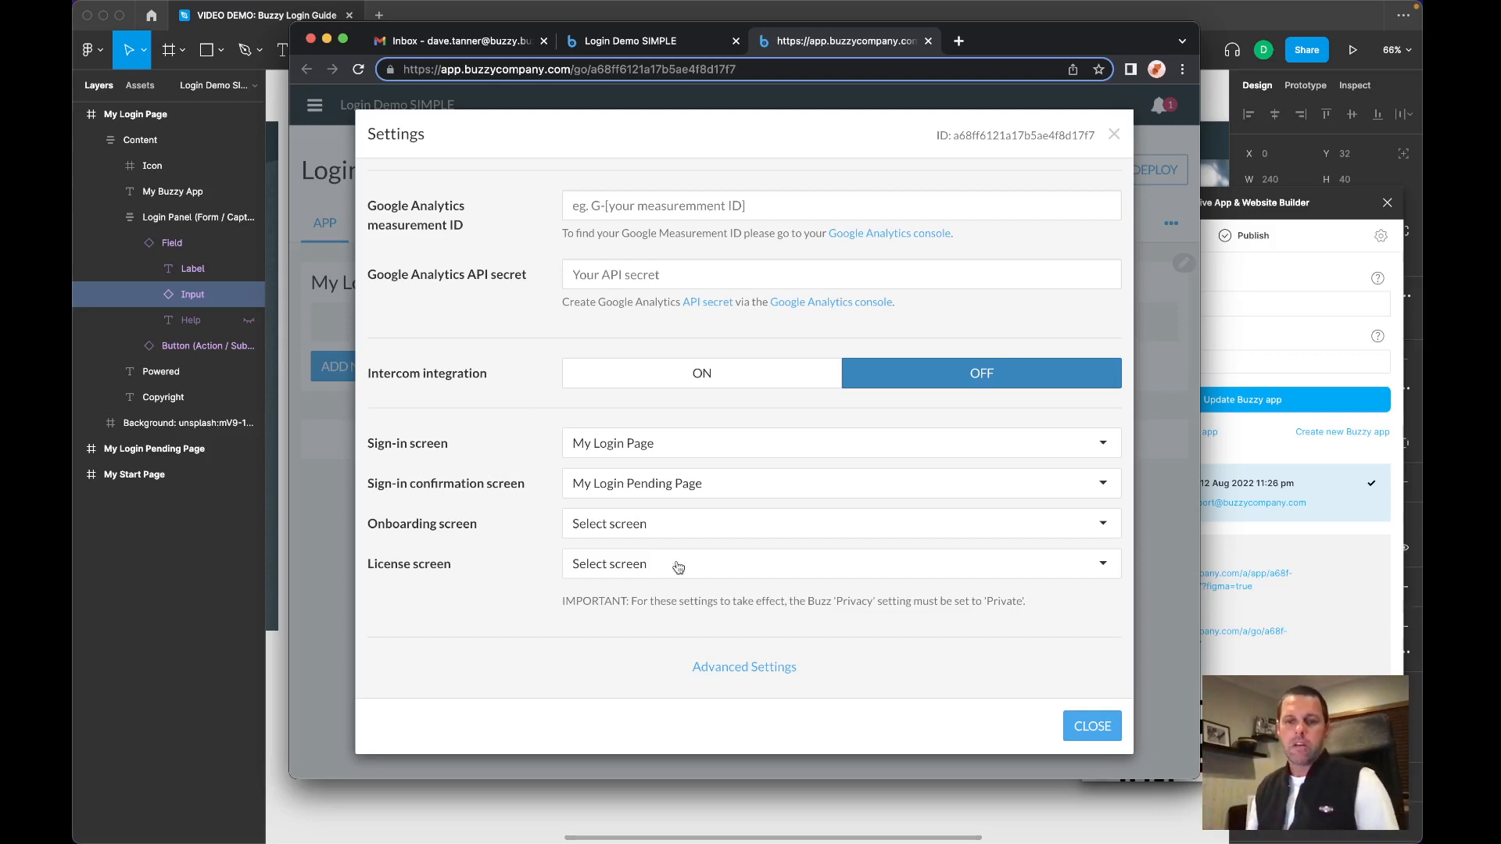
pyautogui.click(1090, 726)
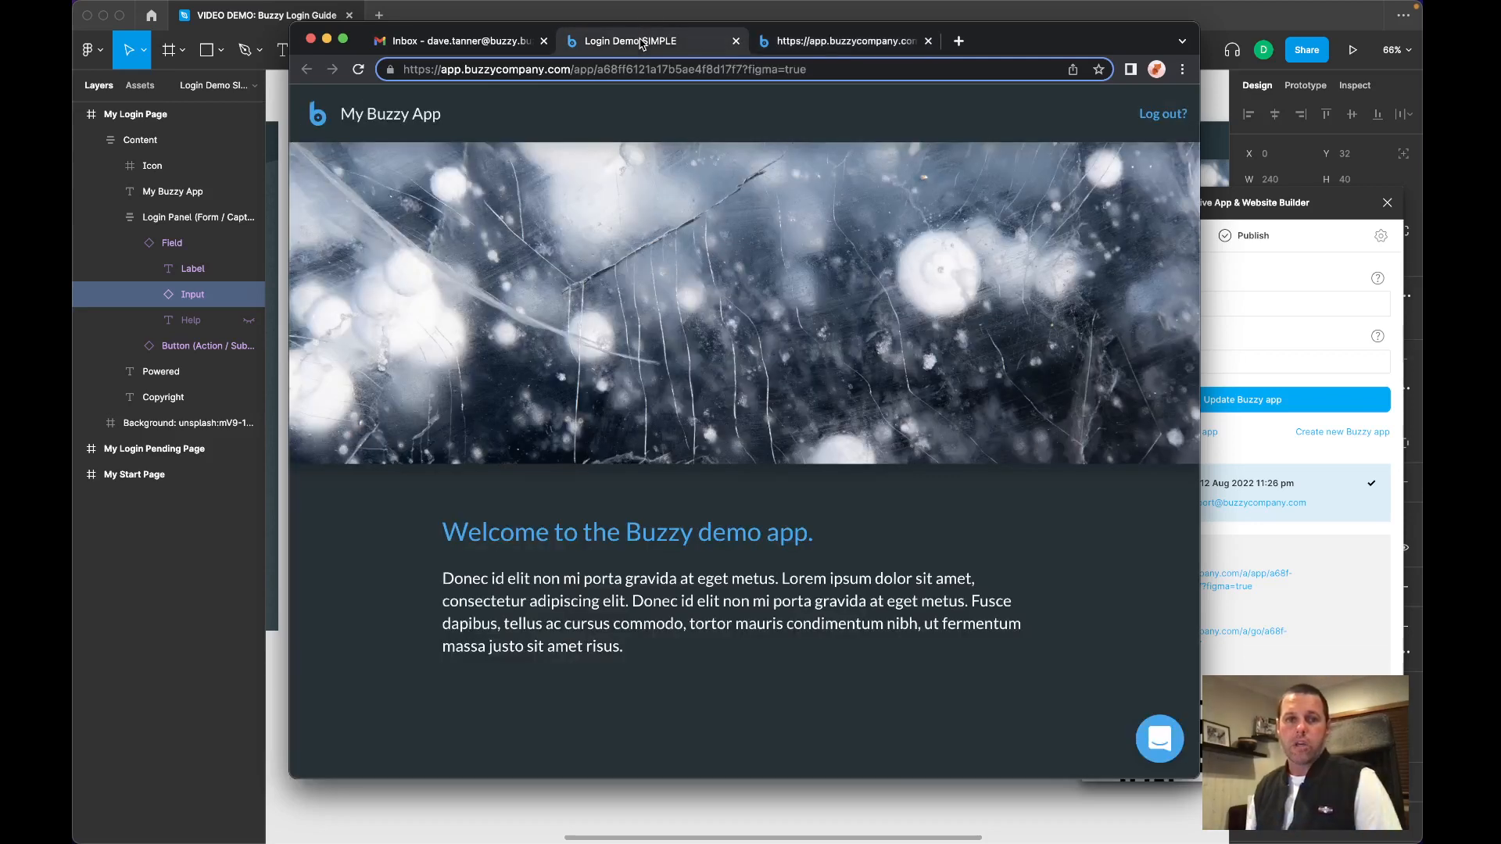
# - Switch to the running app preview tab
pyautogui.click(602, 69)
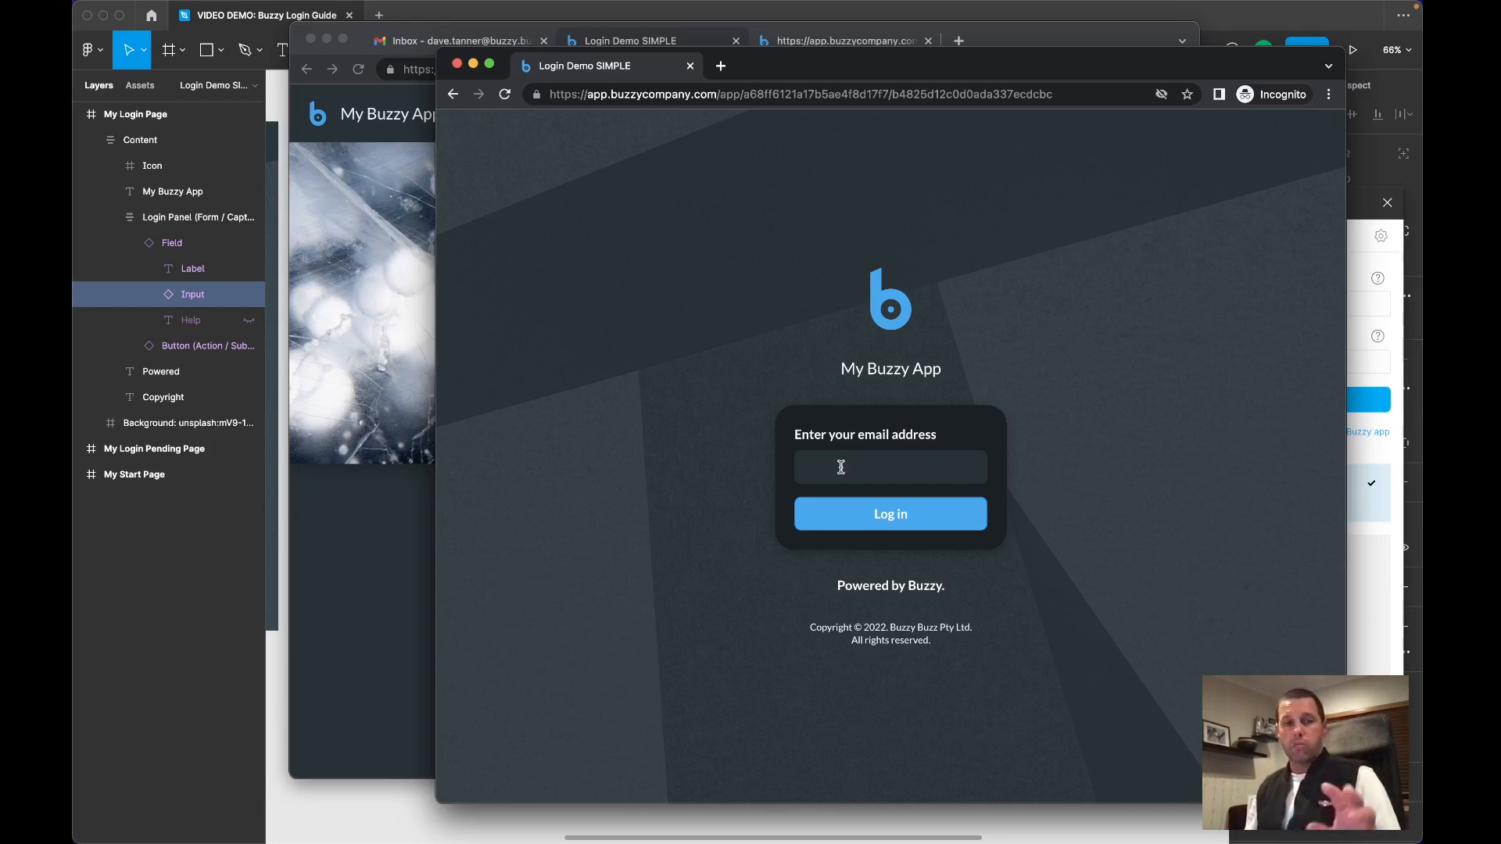
pyautogui.click(890, 467)
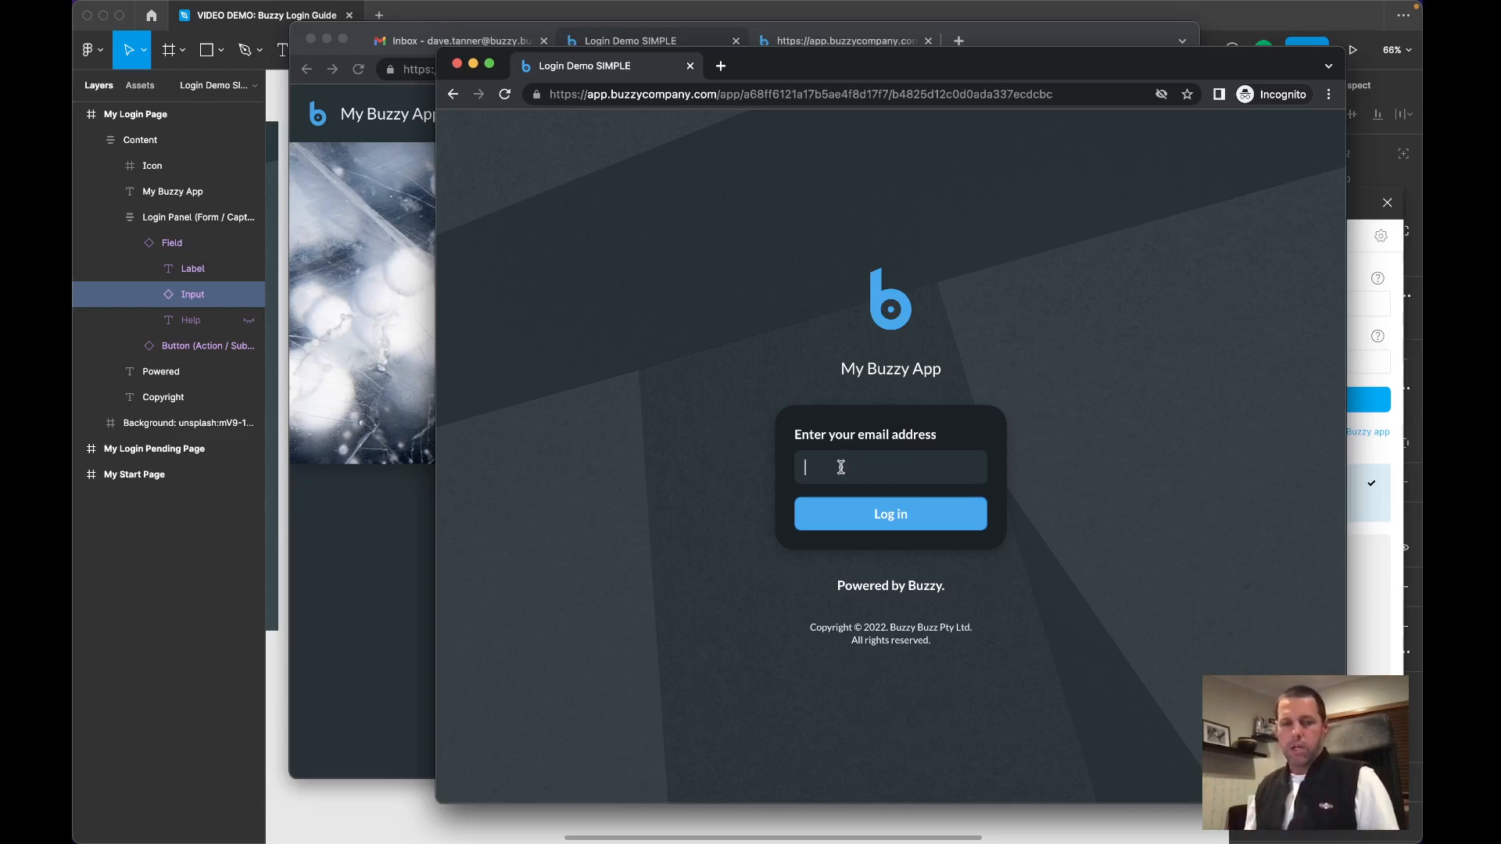
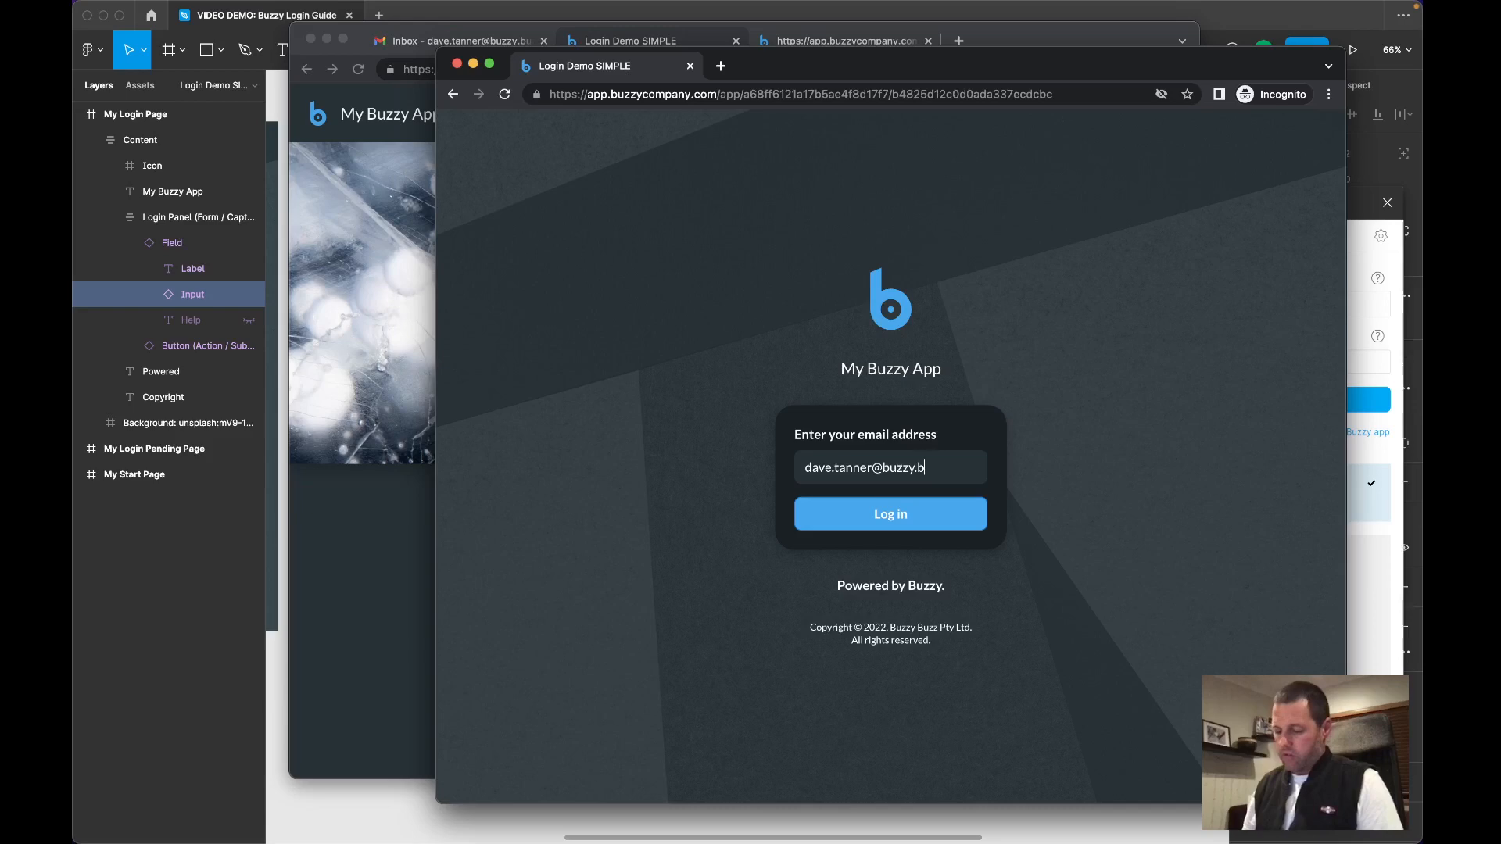
pyautogui.click(889, 515)
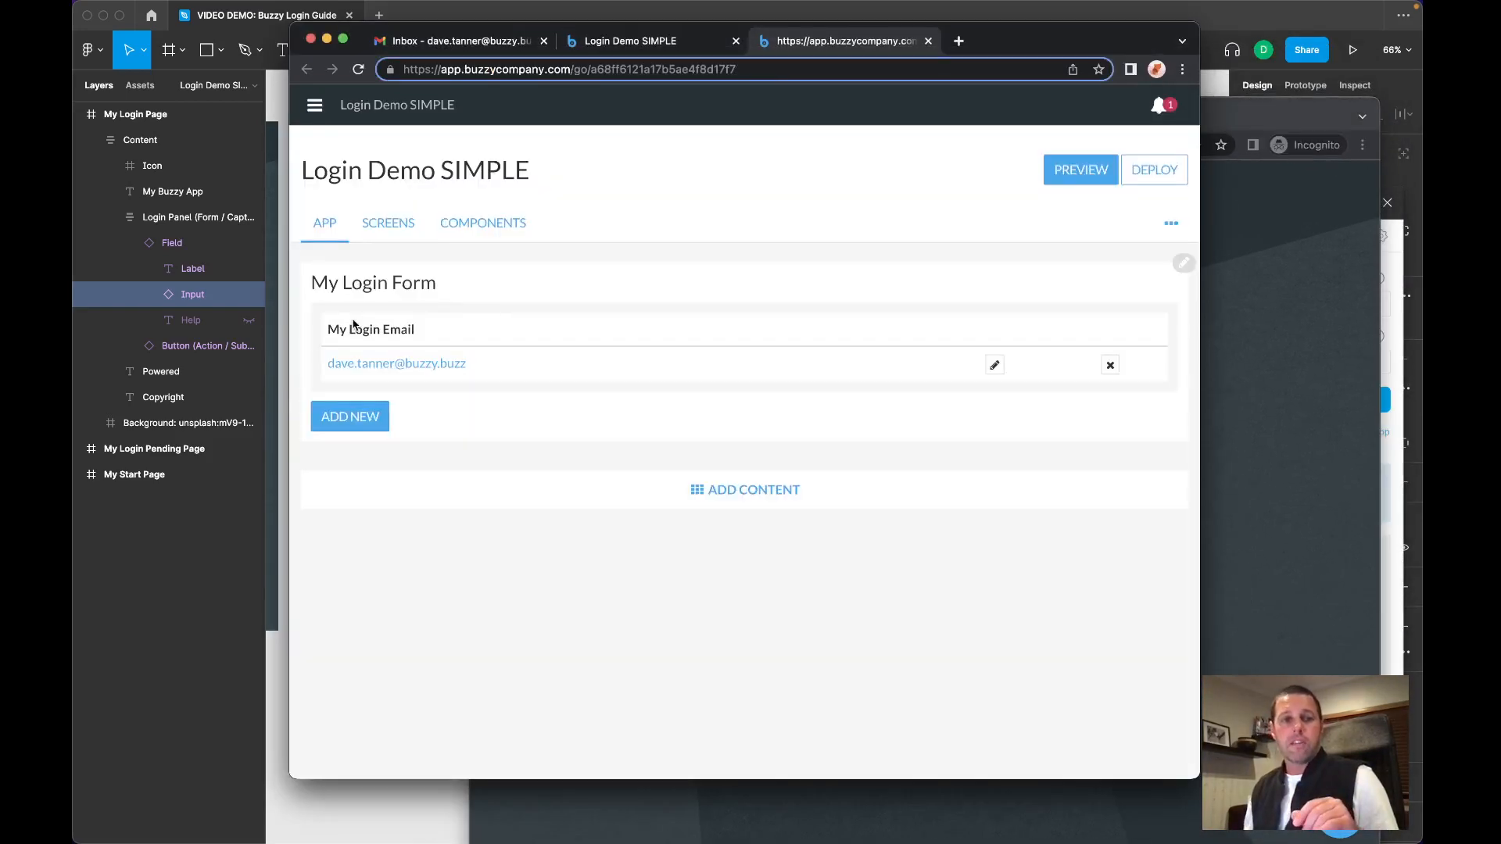
pyautogui.moveTo(426, 396)
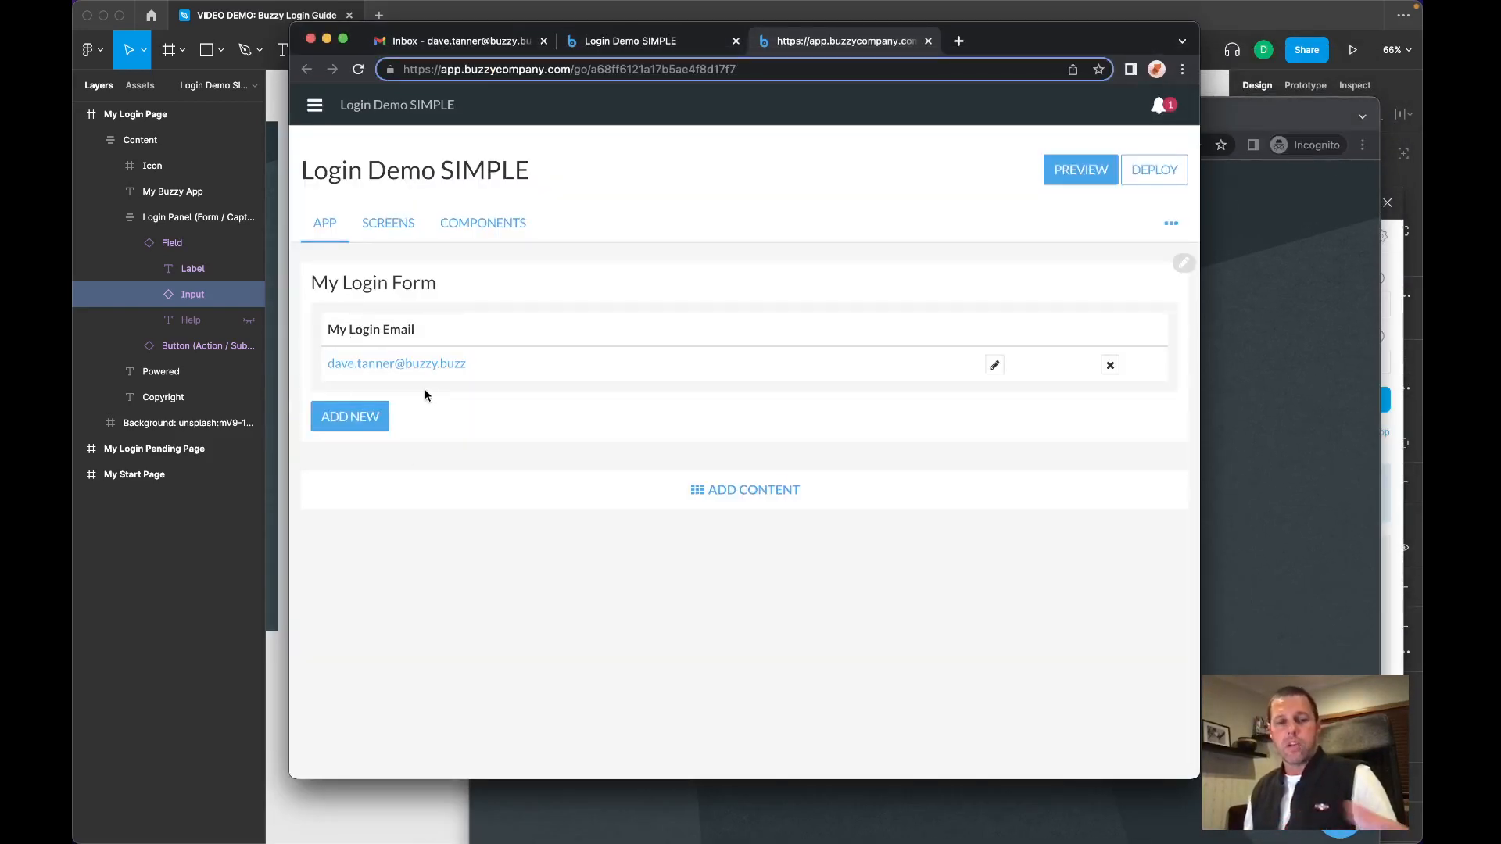
pyautogui.moveTo(469, 406)
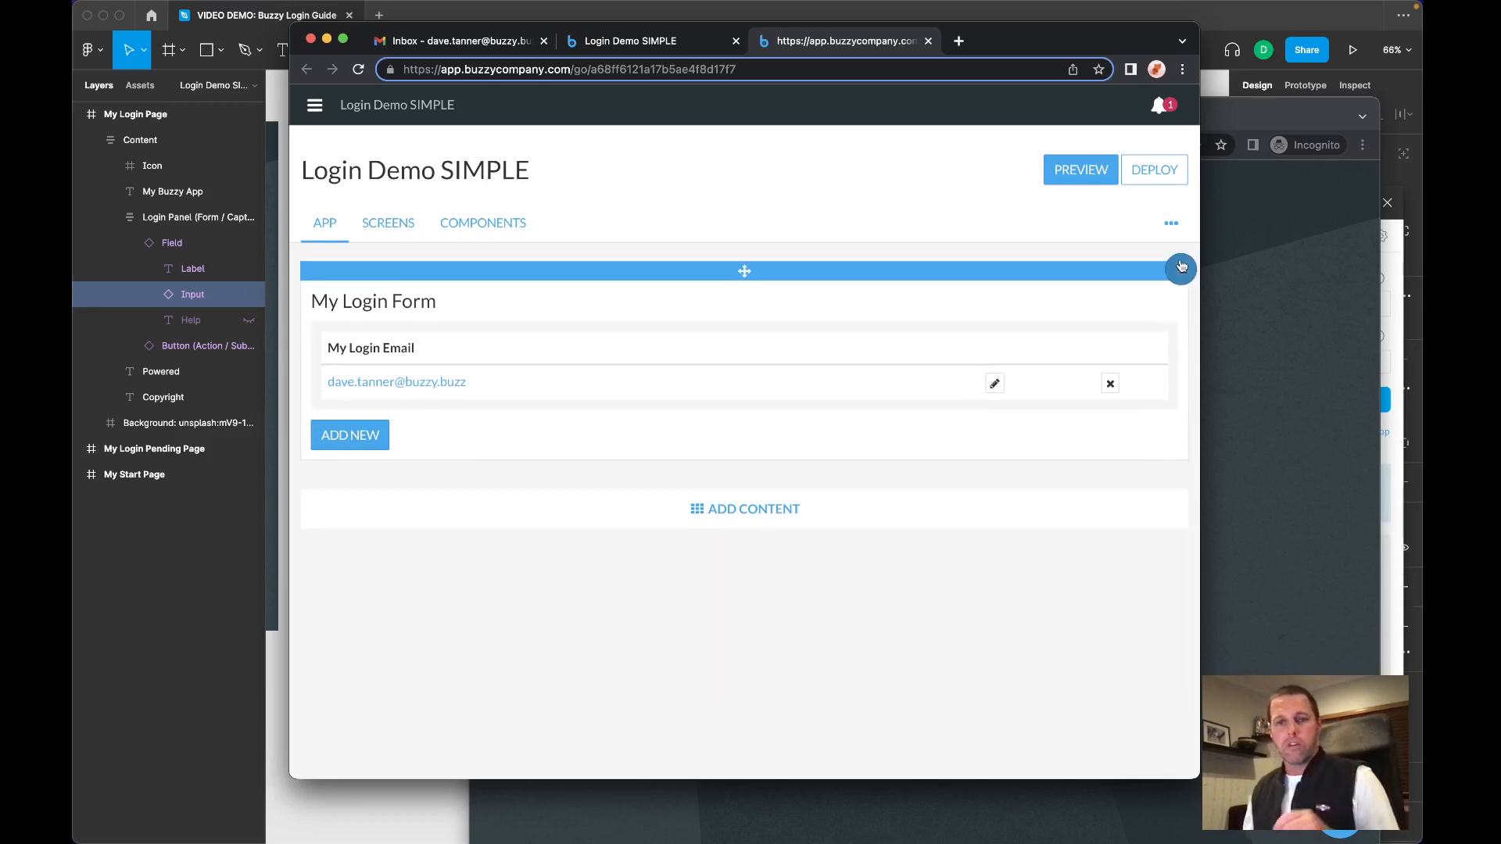
# - Open the My Login Form's settings with its pencil edit icon
pyautogui.click(1181, 269)
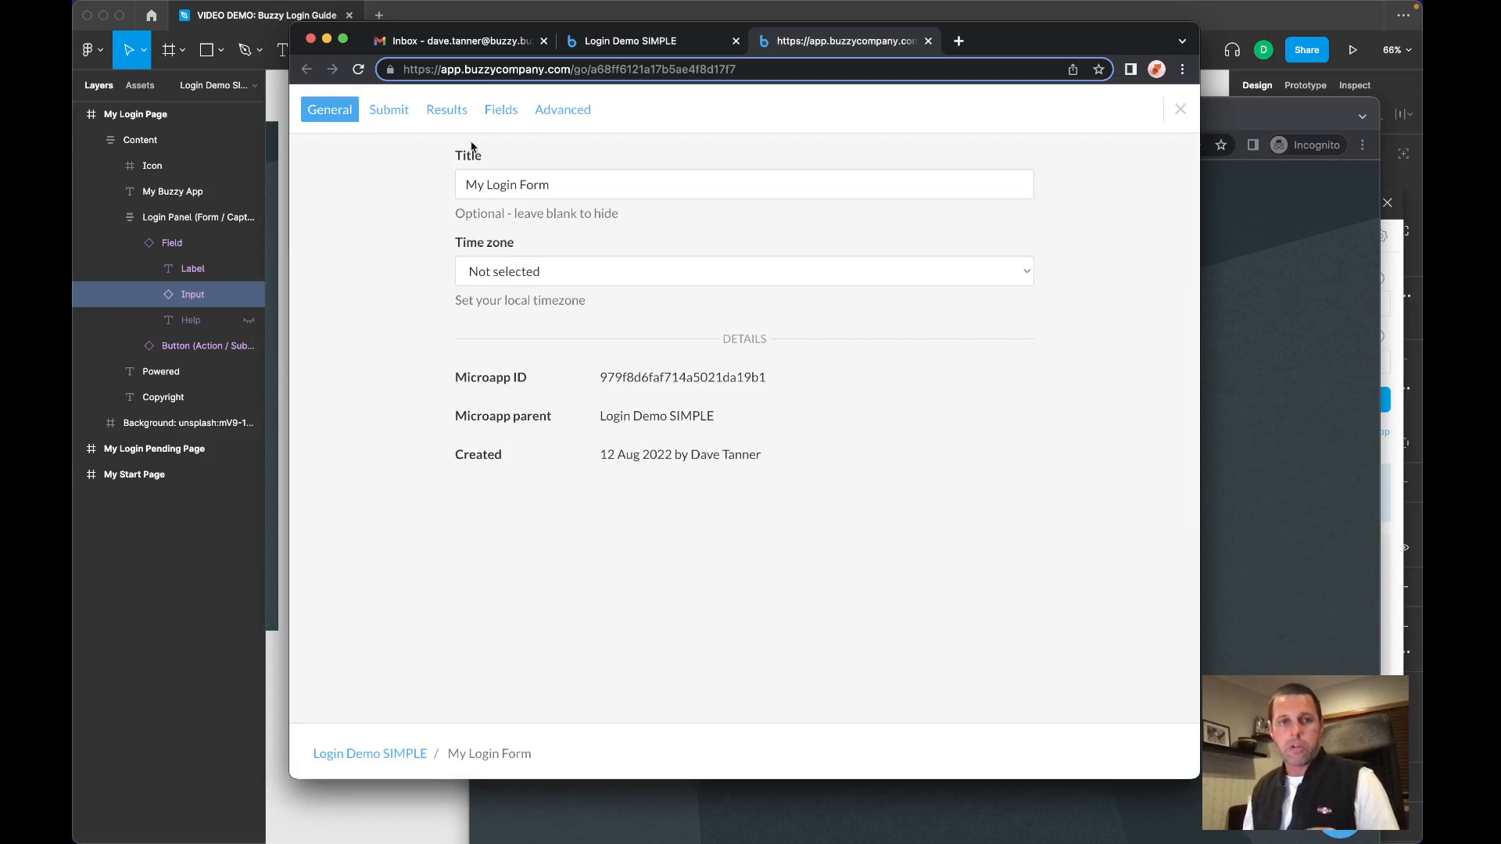
# - Create a Row-submitted rule that sends a login token, keeps entries, and uses My Login Email
pyautogui.click(562, 110)
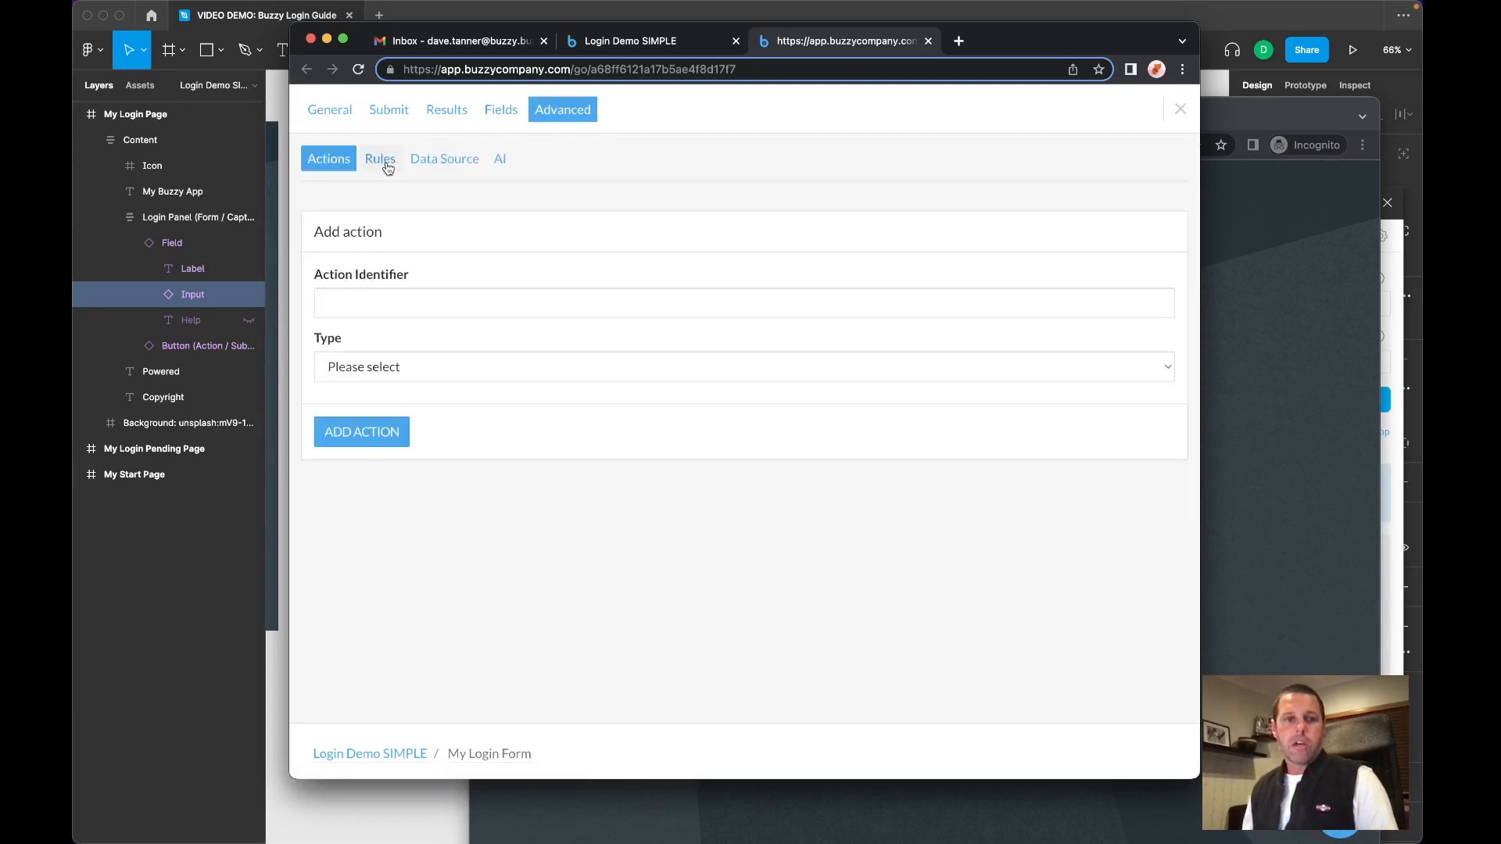
pyautogui.click(380, 158)
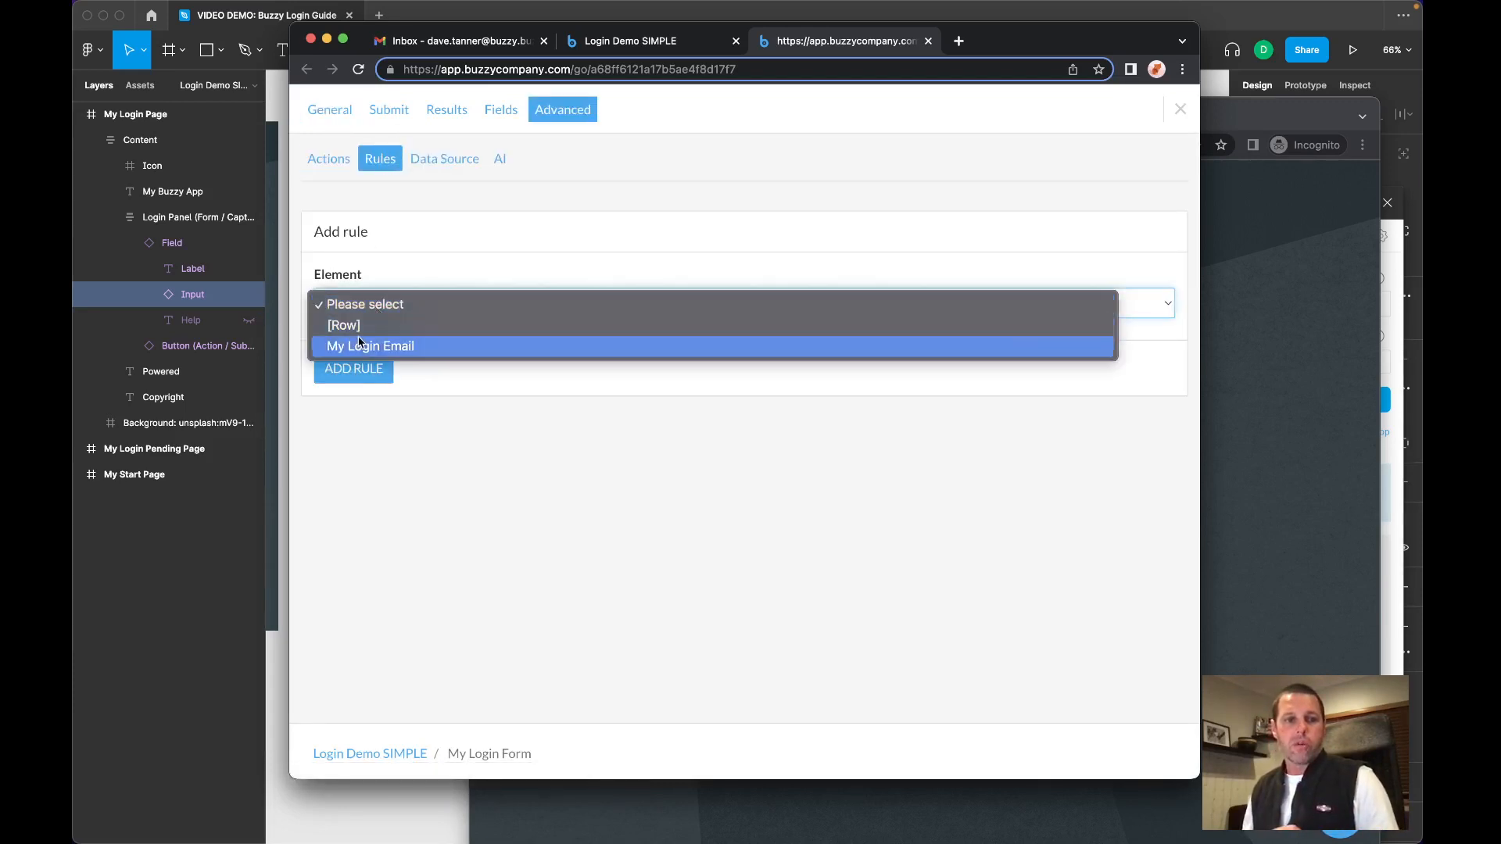
pyautogui.click(342, 324)
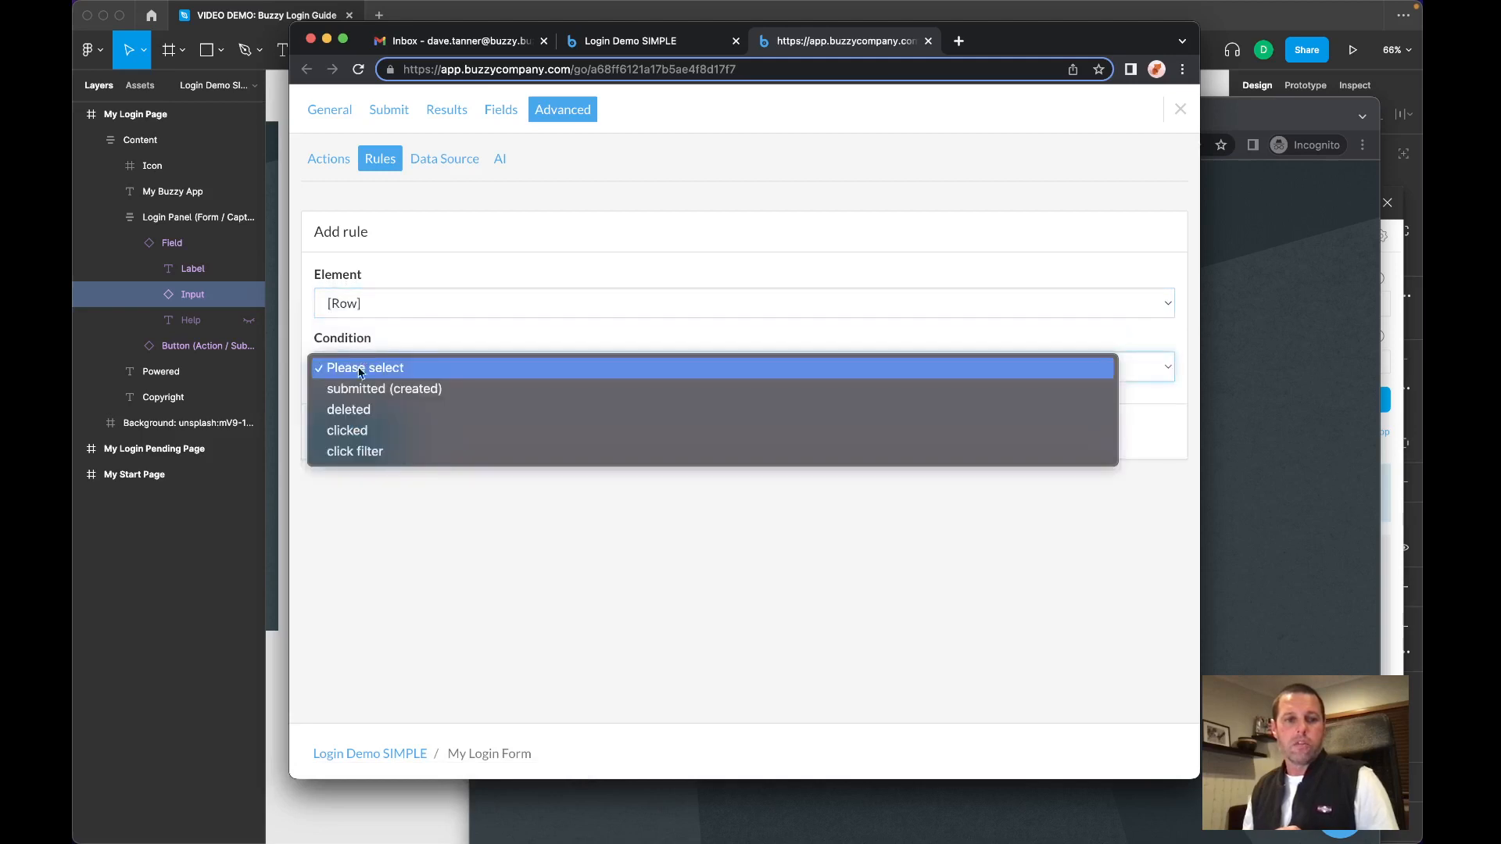
pyautogui.click(384, 389)
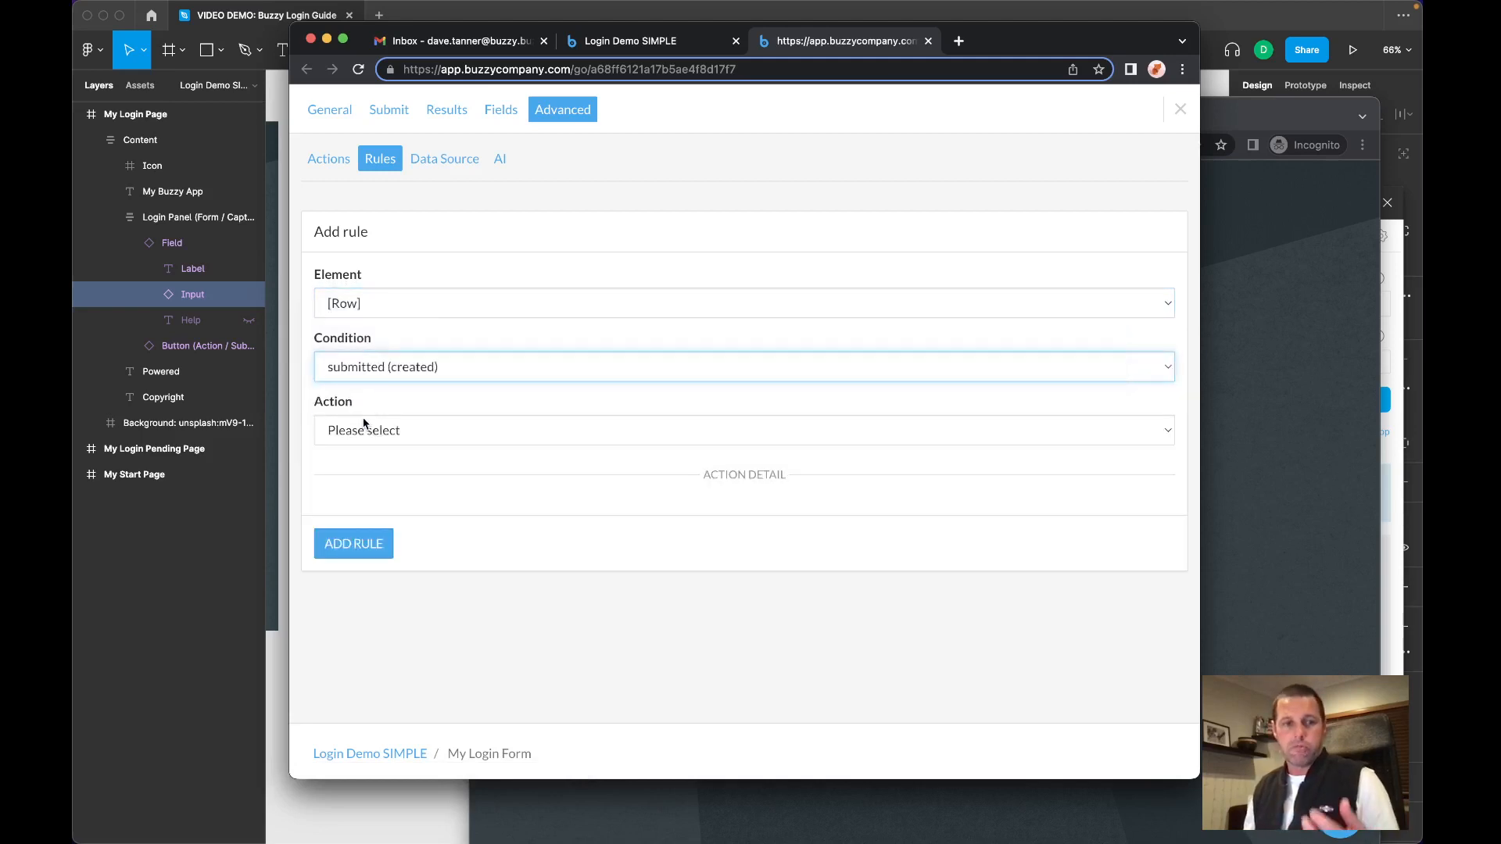
pyautogui.click(742, 430)
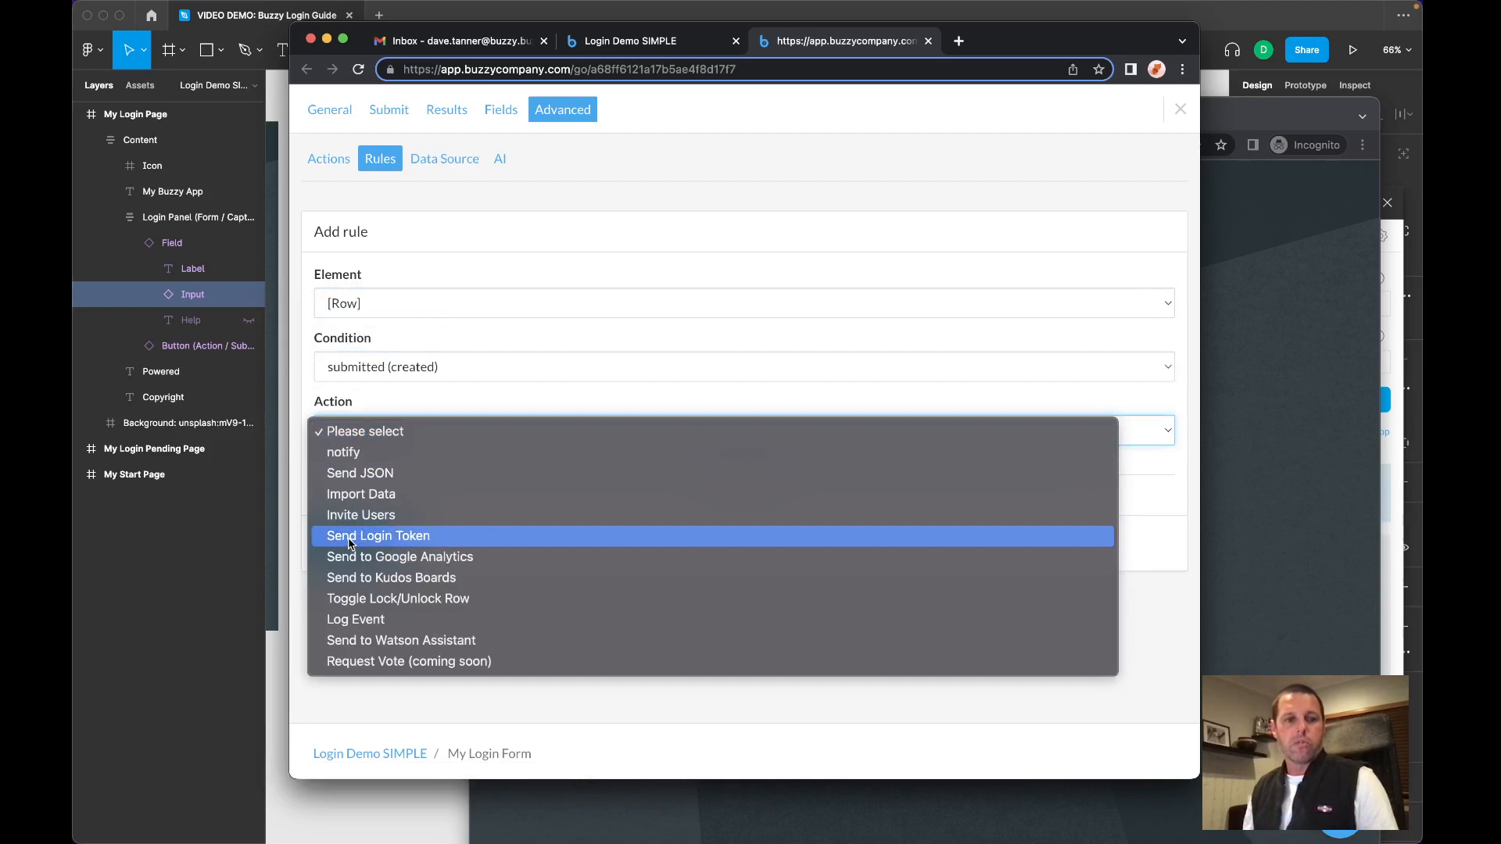
pyautogui.click(377, 535)
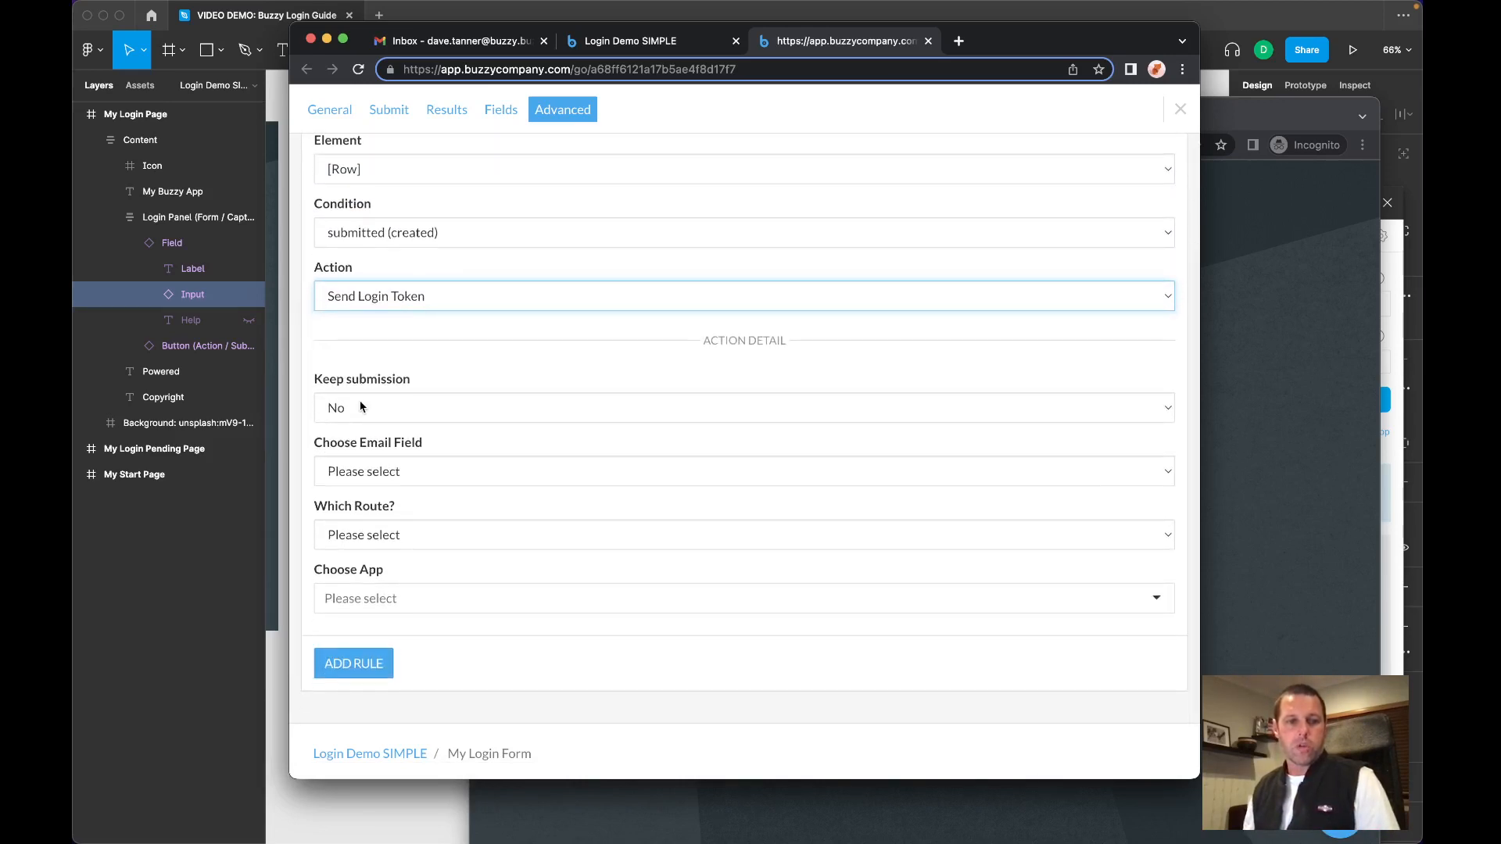
pyautogui.click(743, 406)
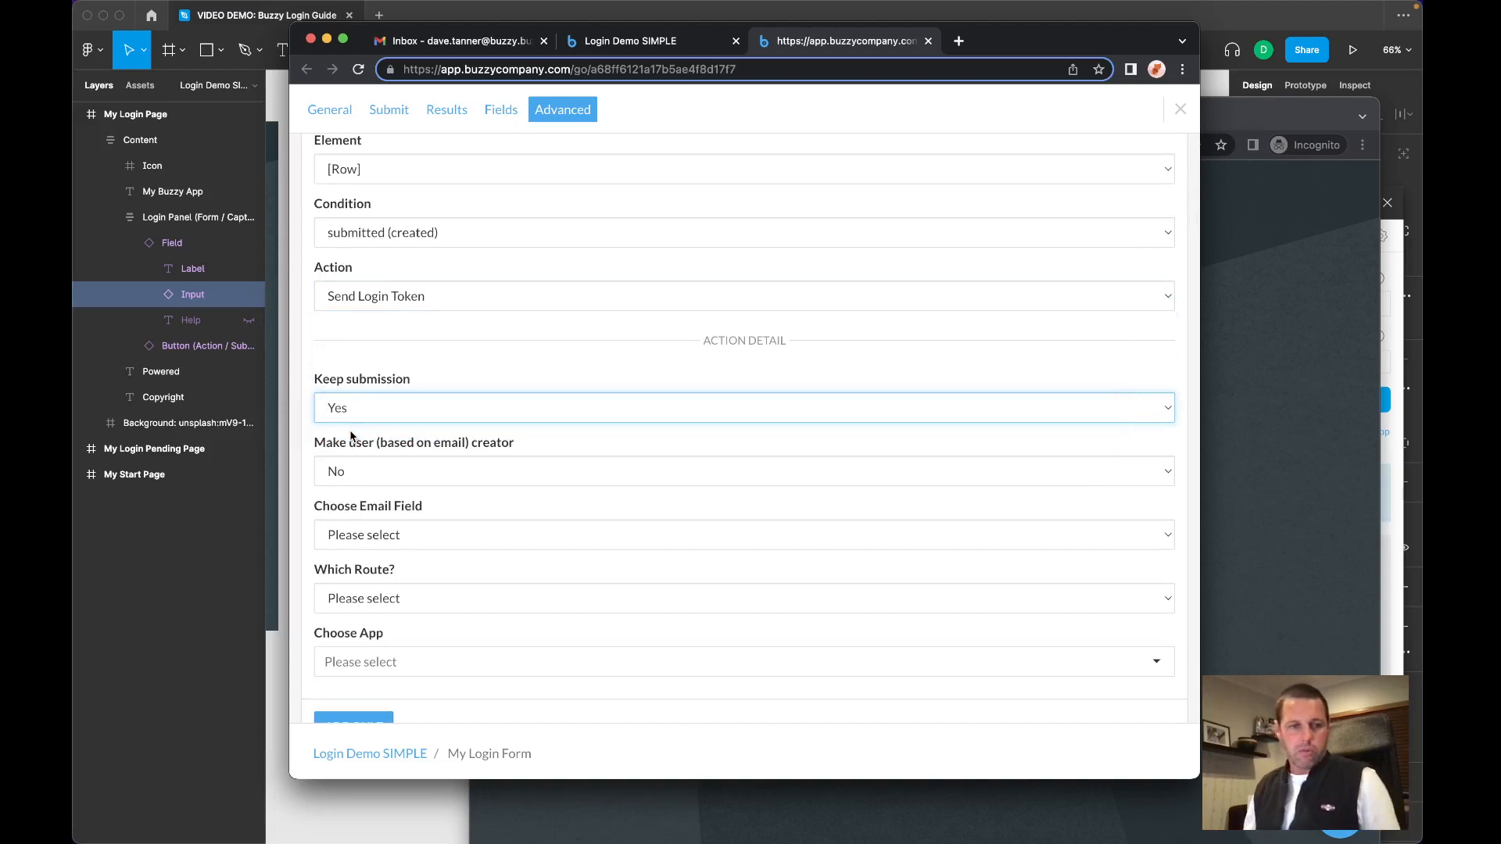
pyautogui.click(743, 534)
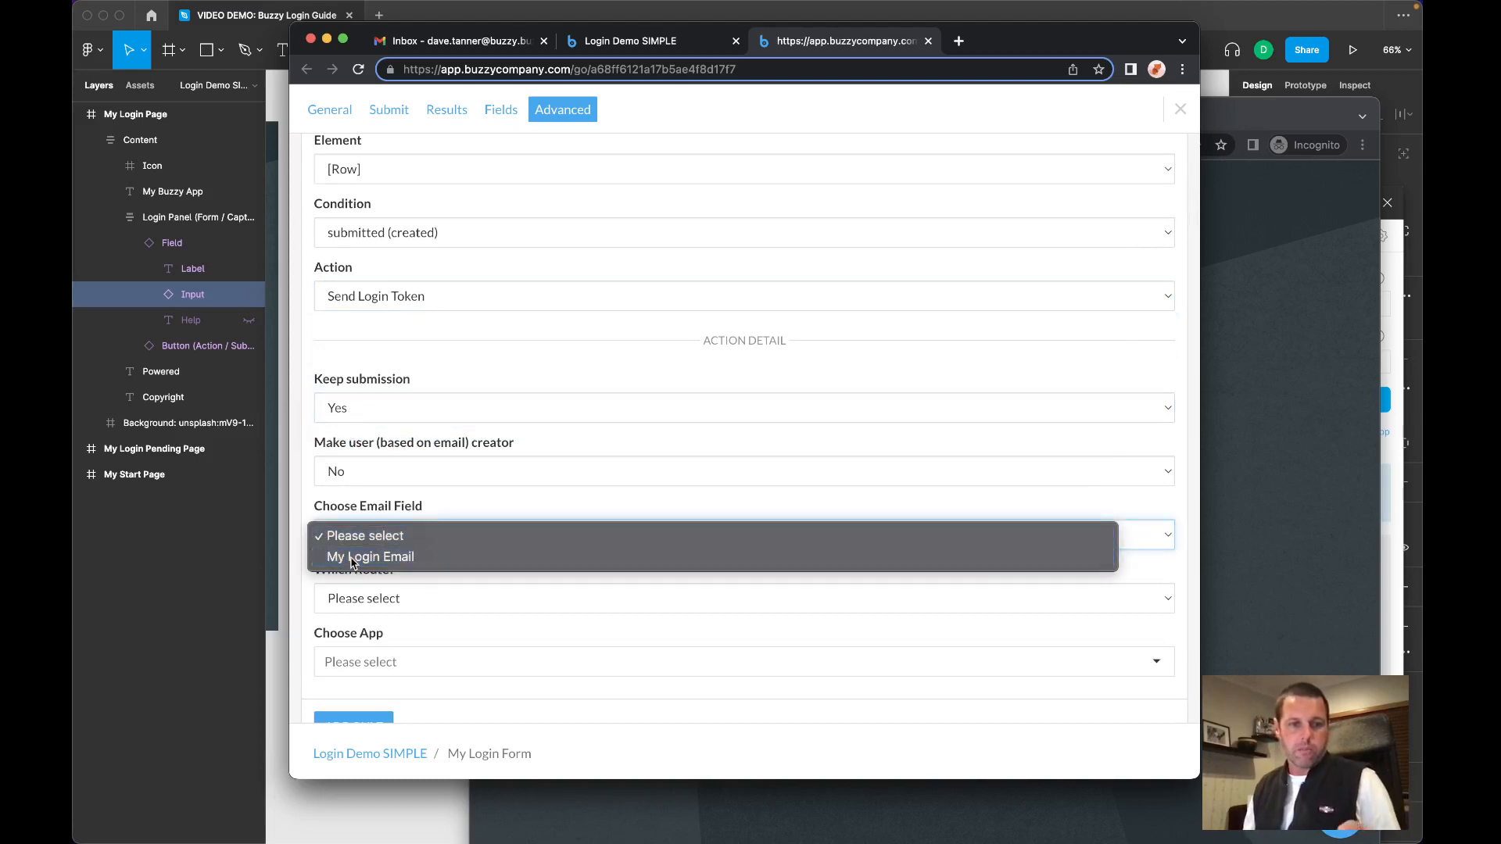
pyautogui.click(370, 556)
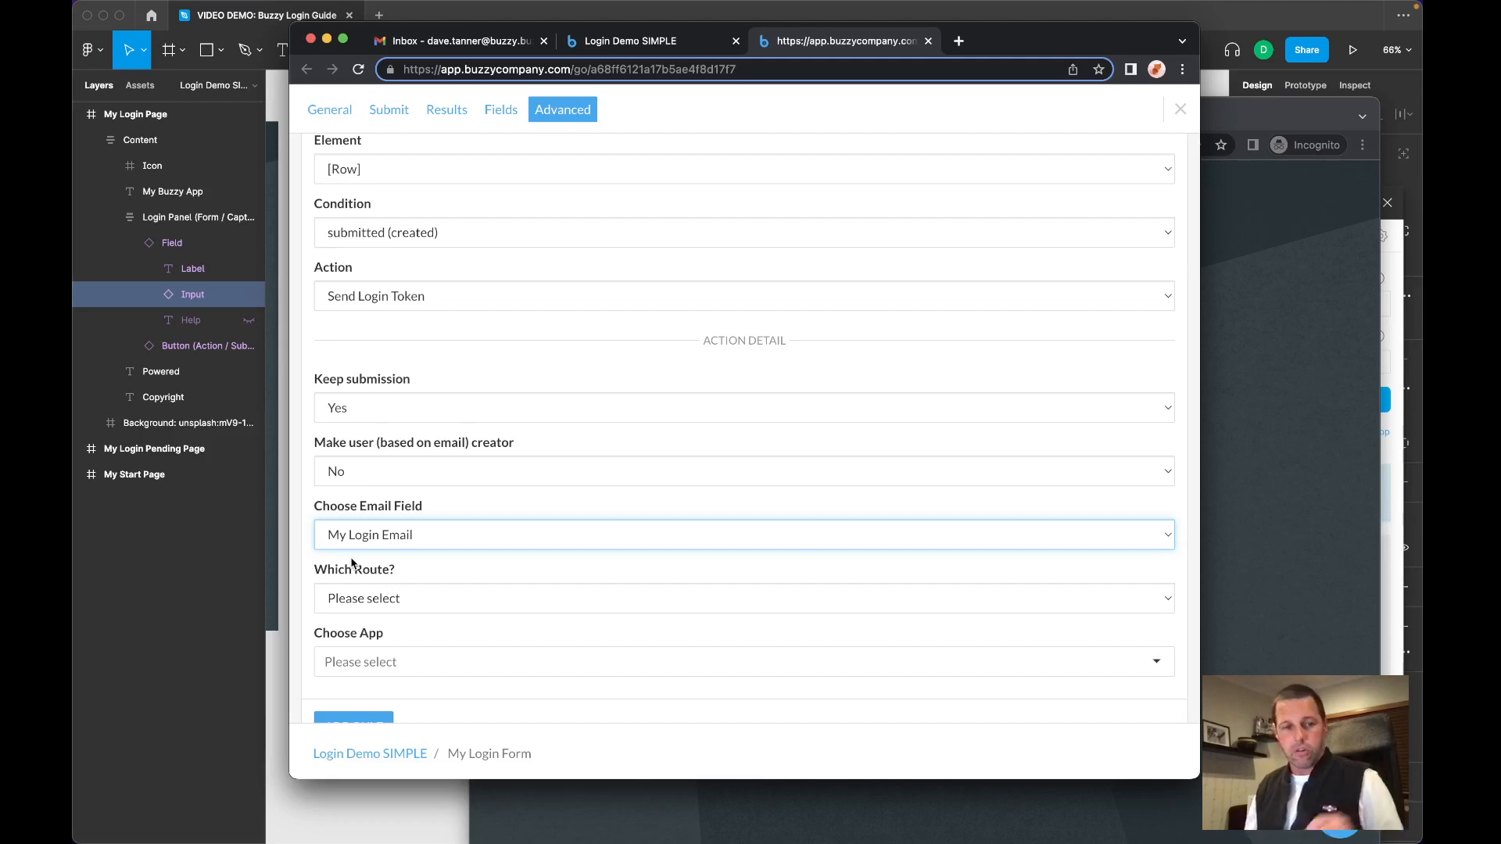
pyautogui.moveTo(384, 580)
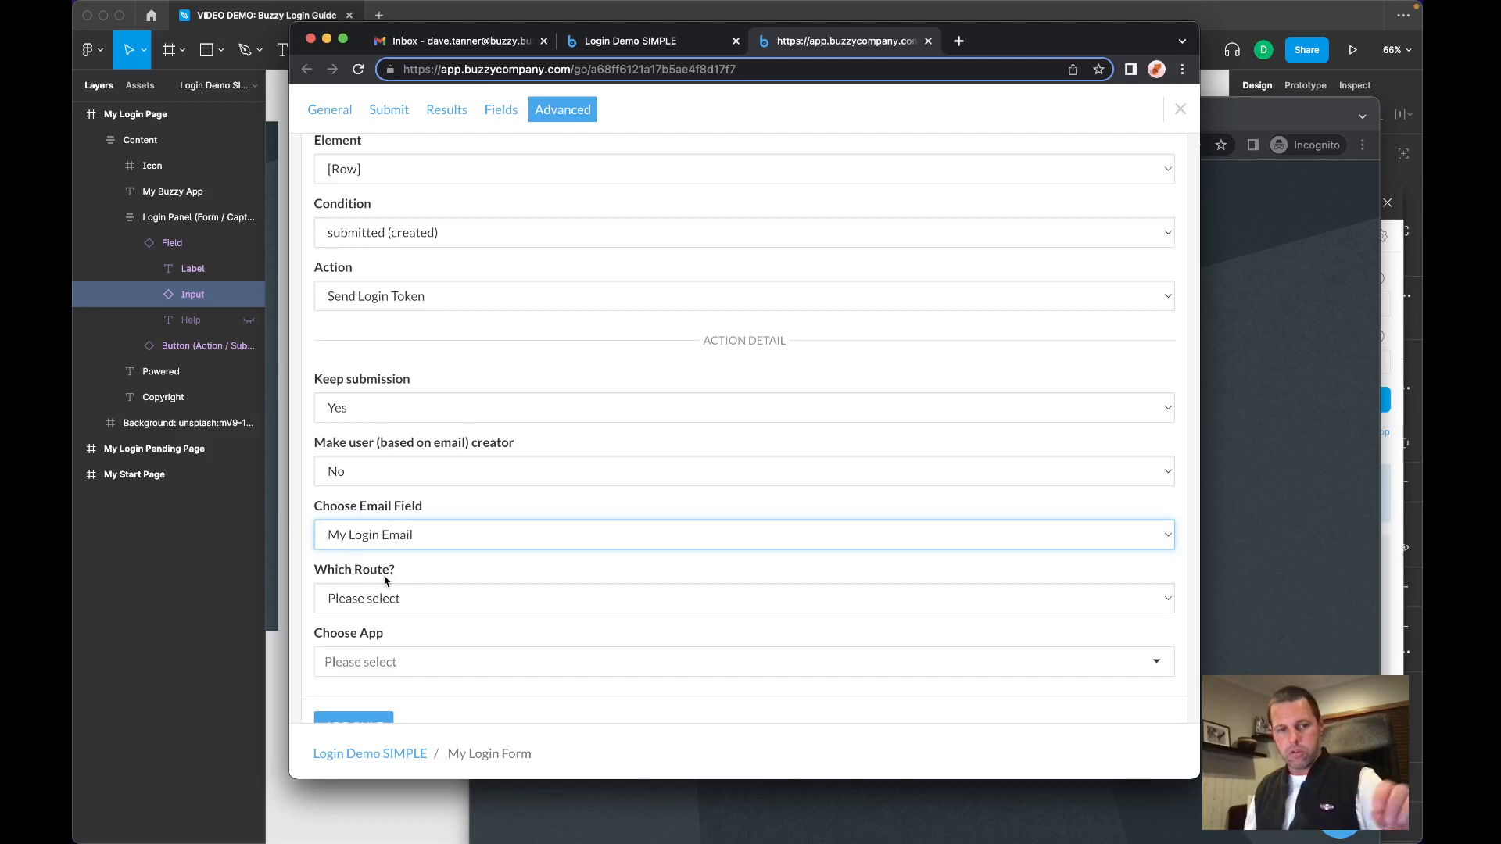
# - Route the rule to App Login Demo SIMPLE, screen My Start Page, and add it
pyautogui.click(743, 597)
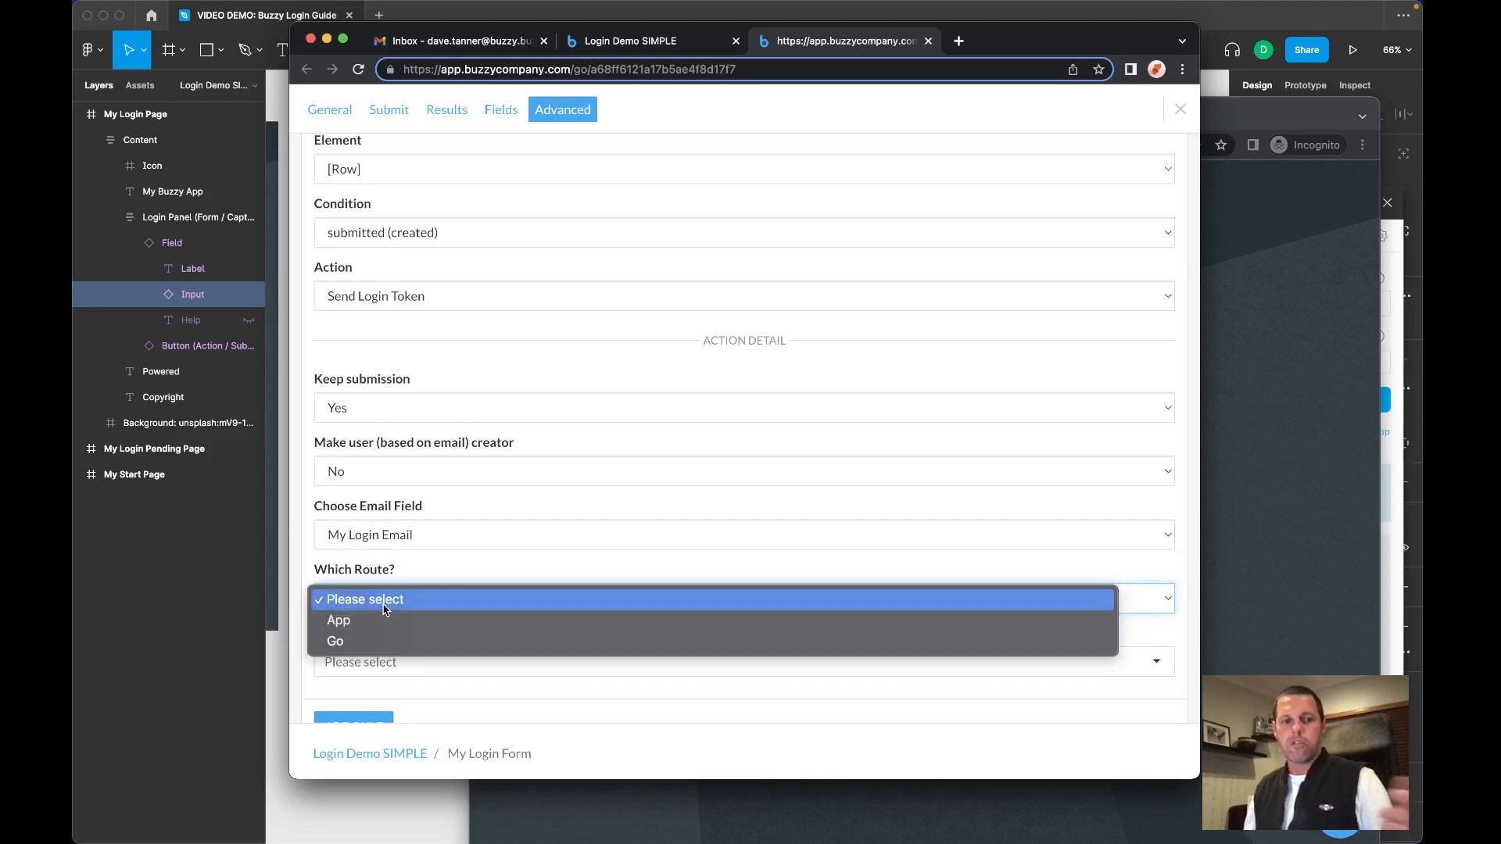
pyautogui.moveTo(338, 620)
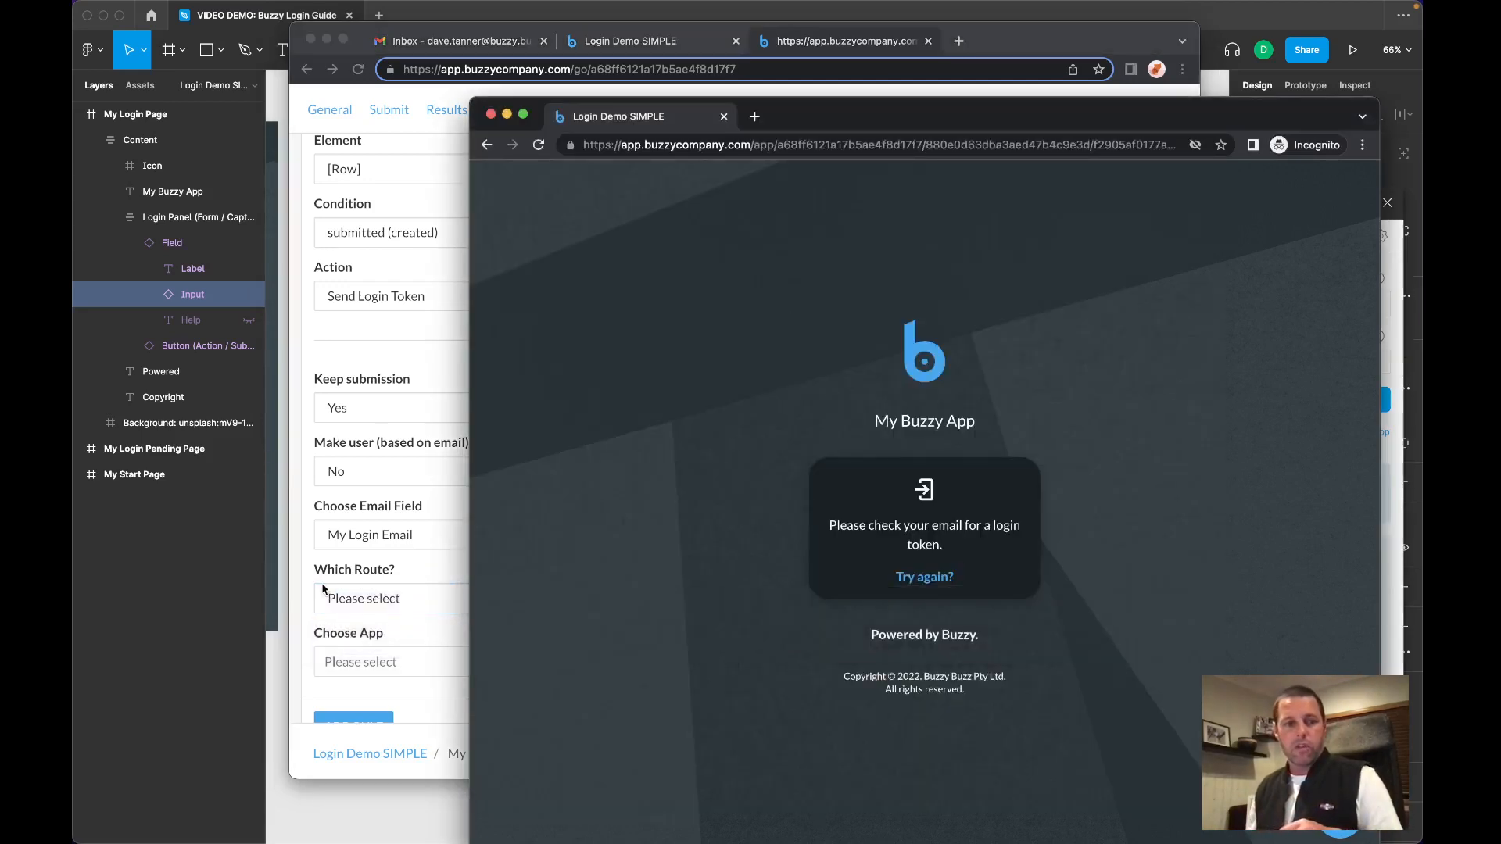
pyautogui.click(392, 598)
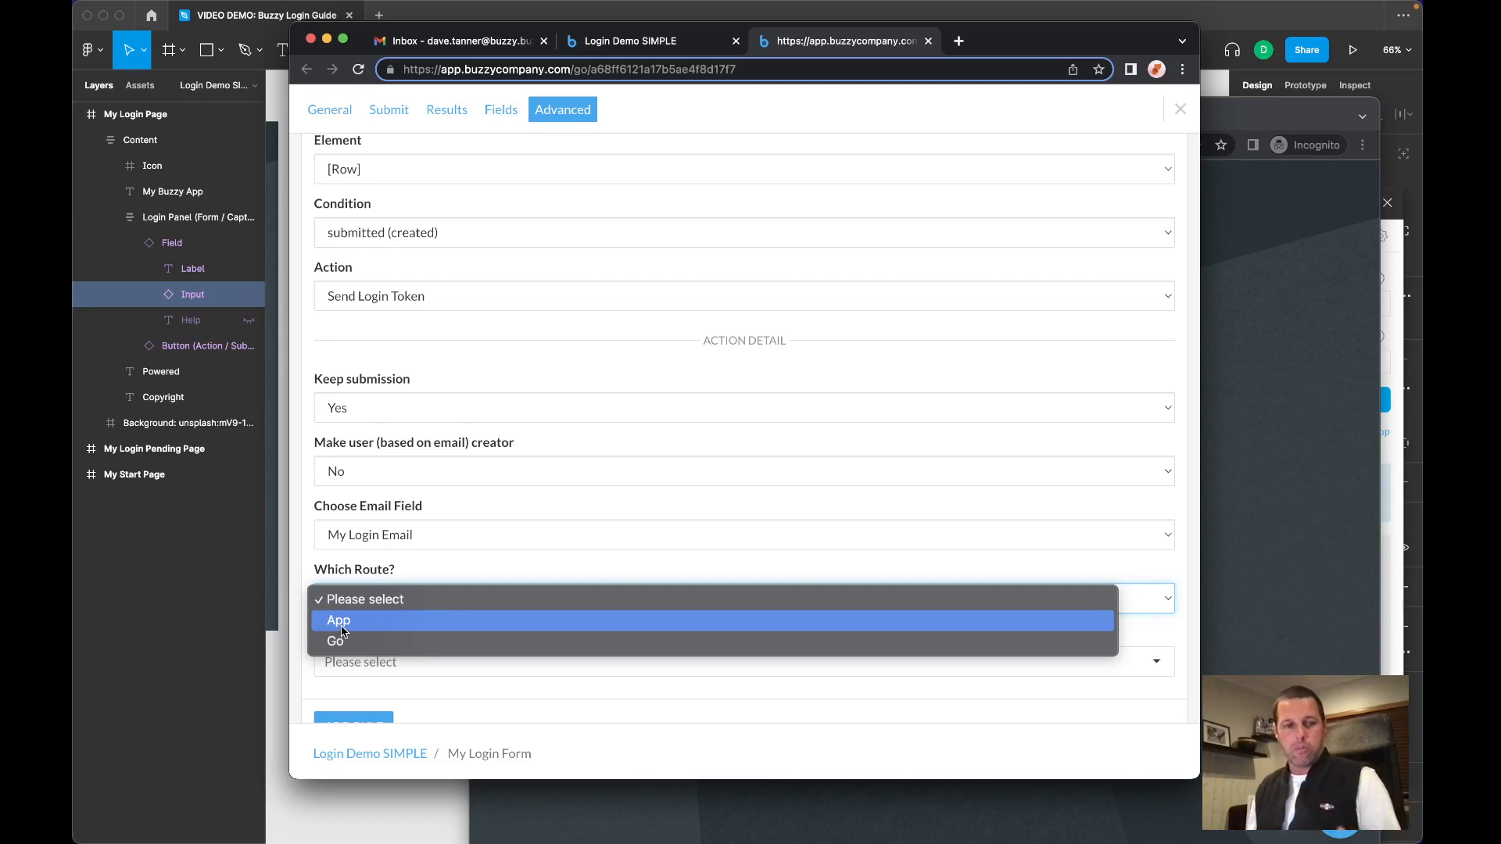
pyautogui.click(338, 620)
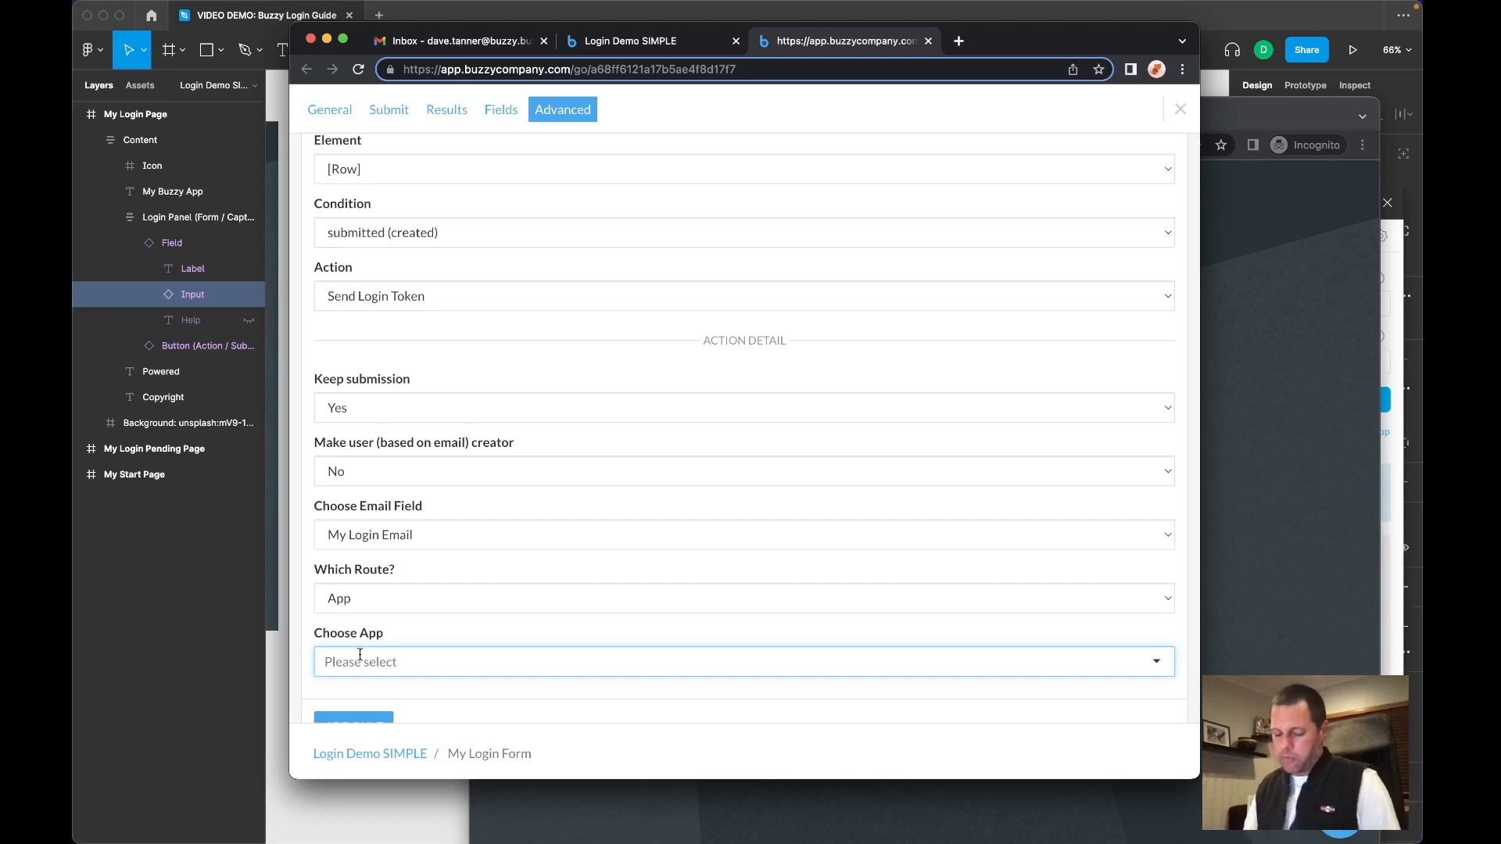
pyautogui.write('Login')
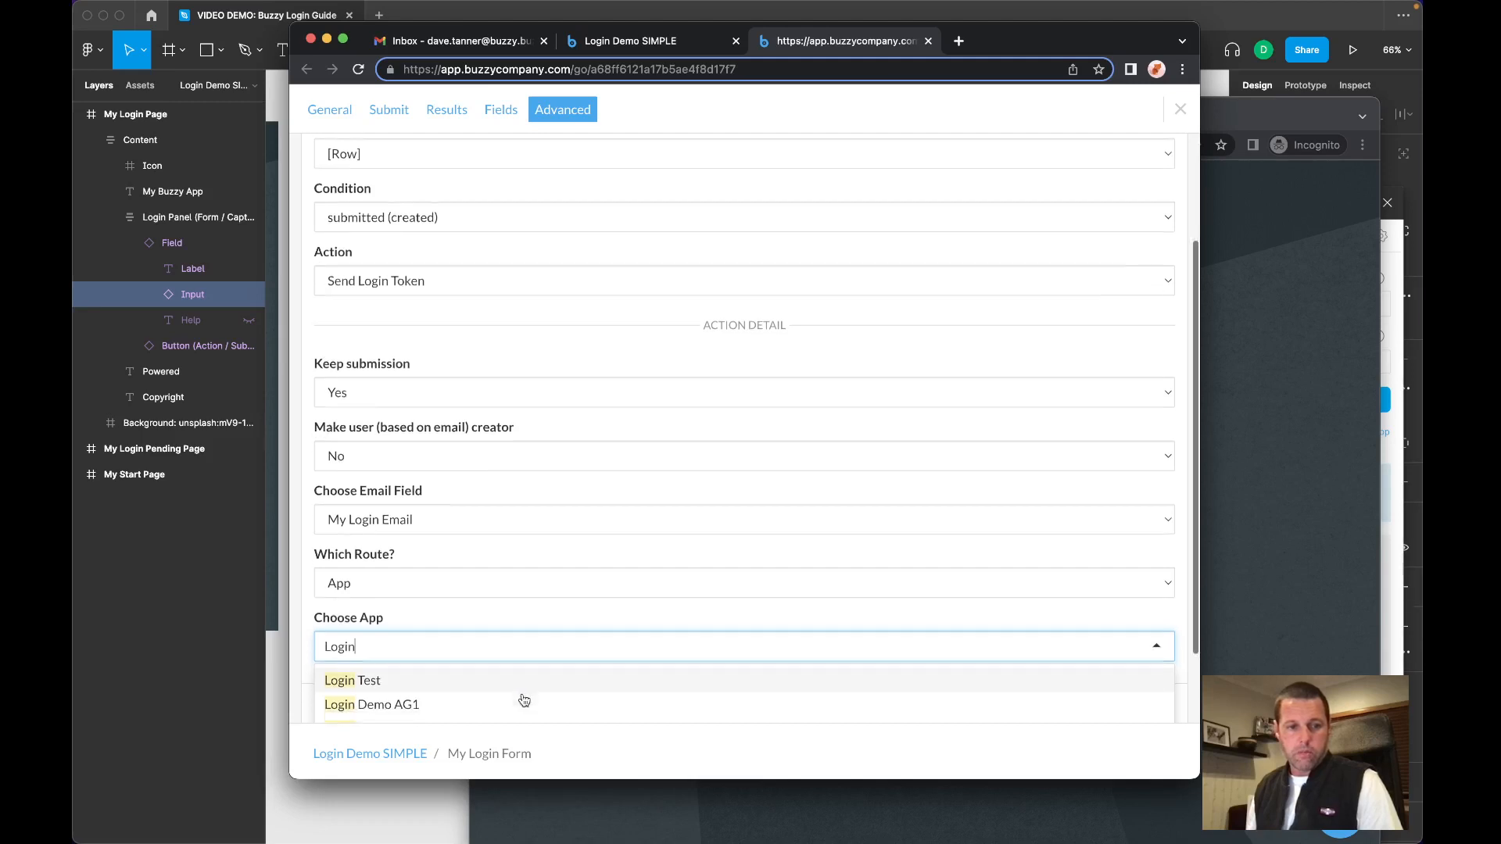
pyautogui.click(353, 679)
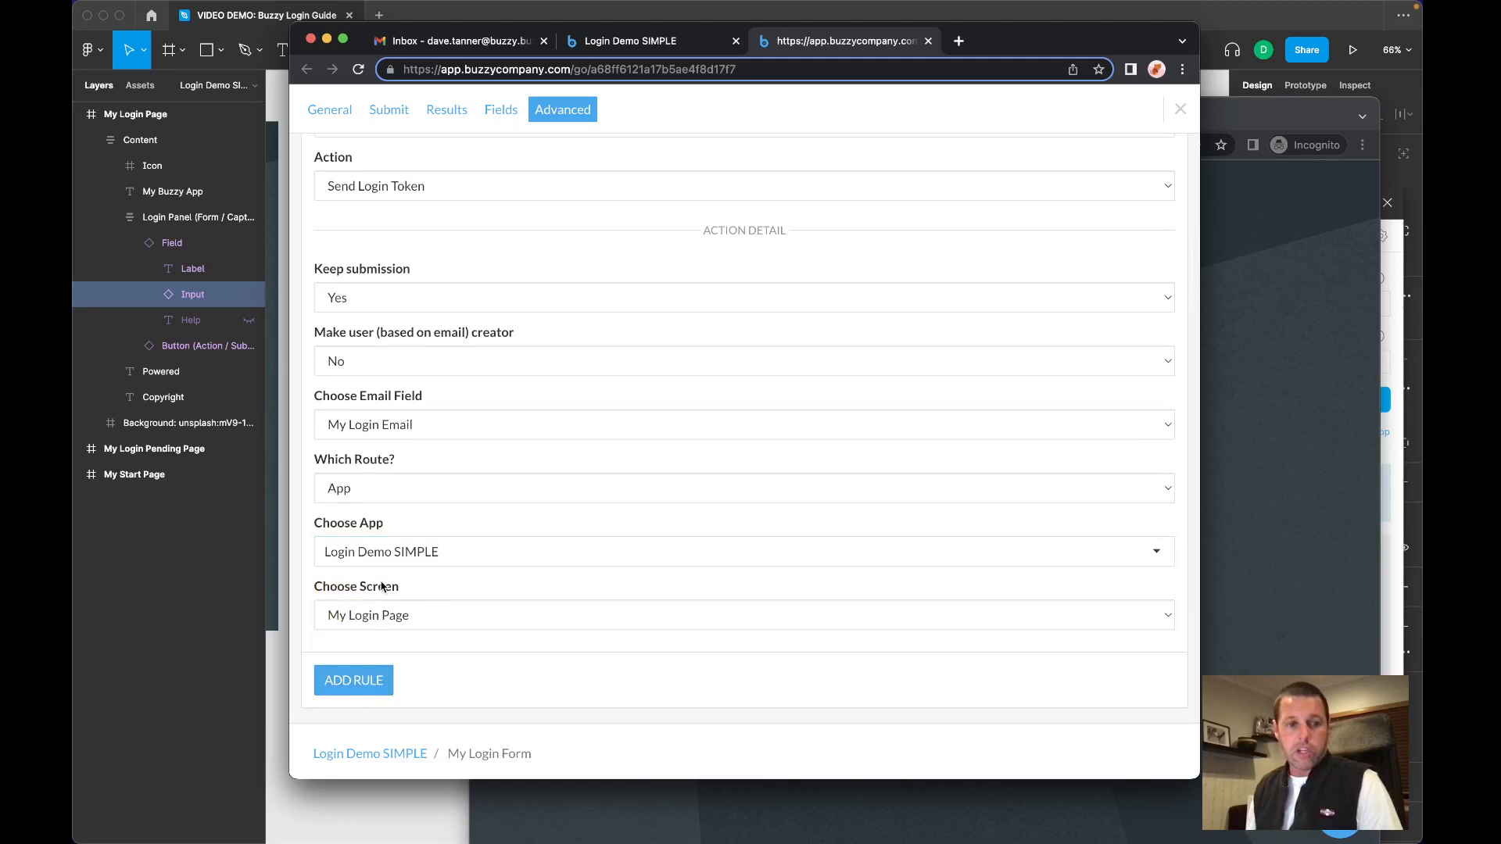
pyautogui.click(744, 614)
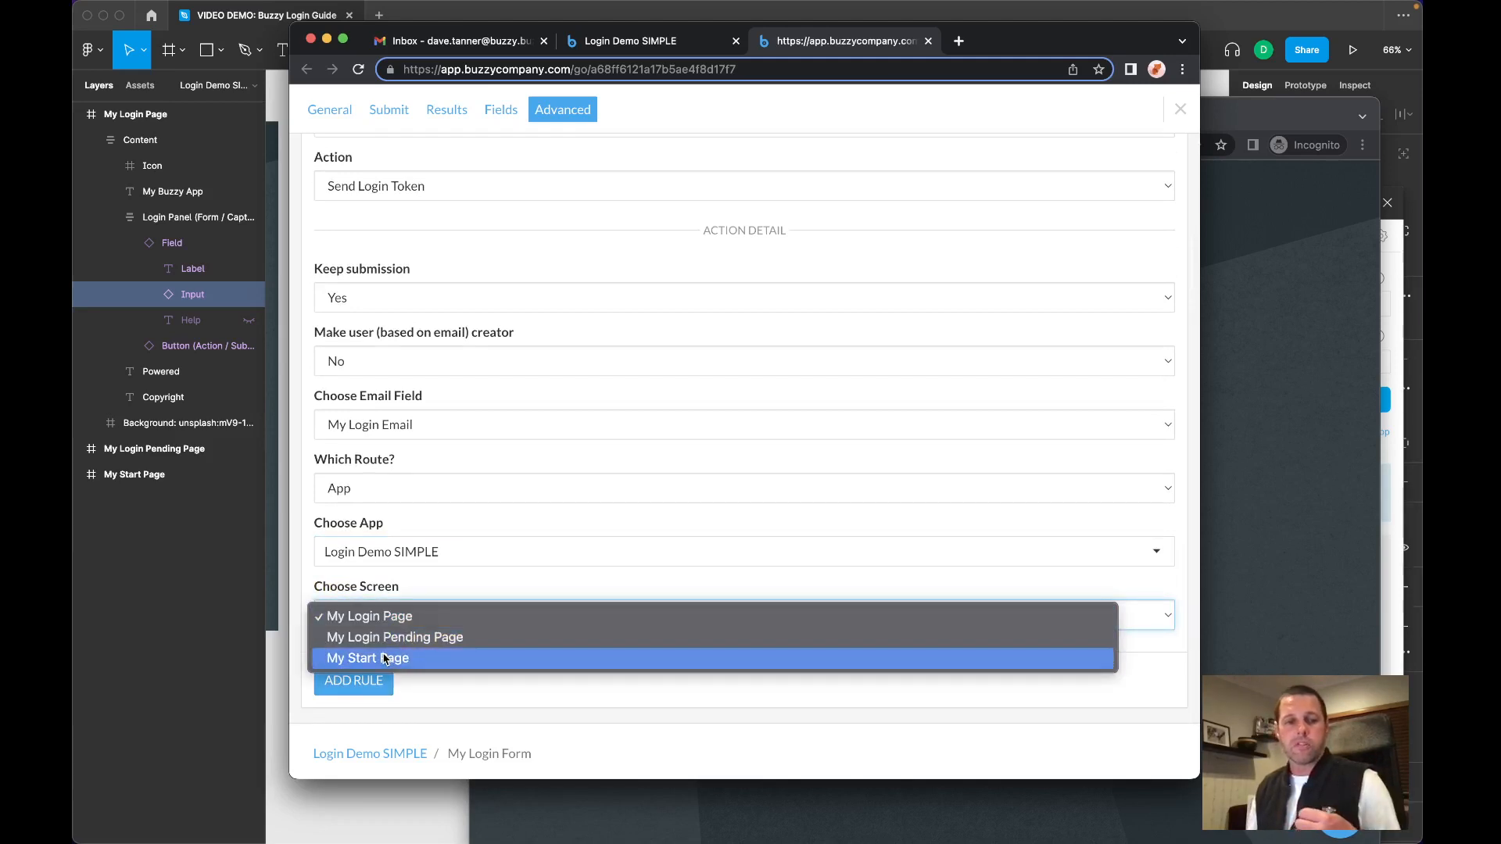
pyautogui.click(367, 657)
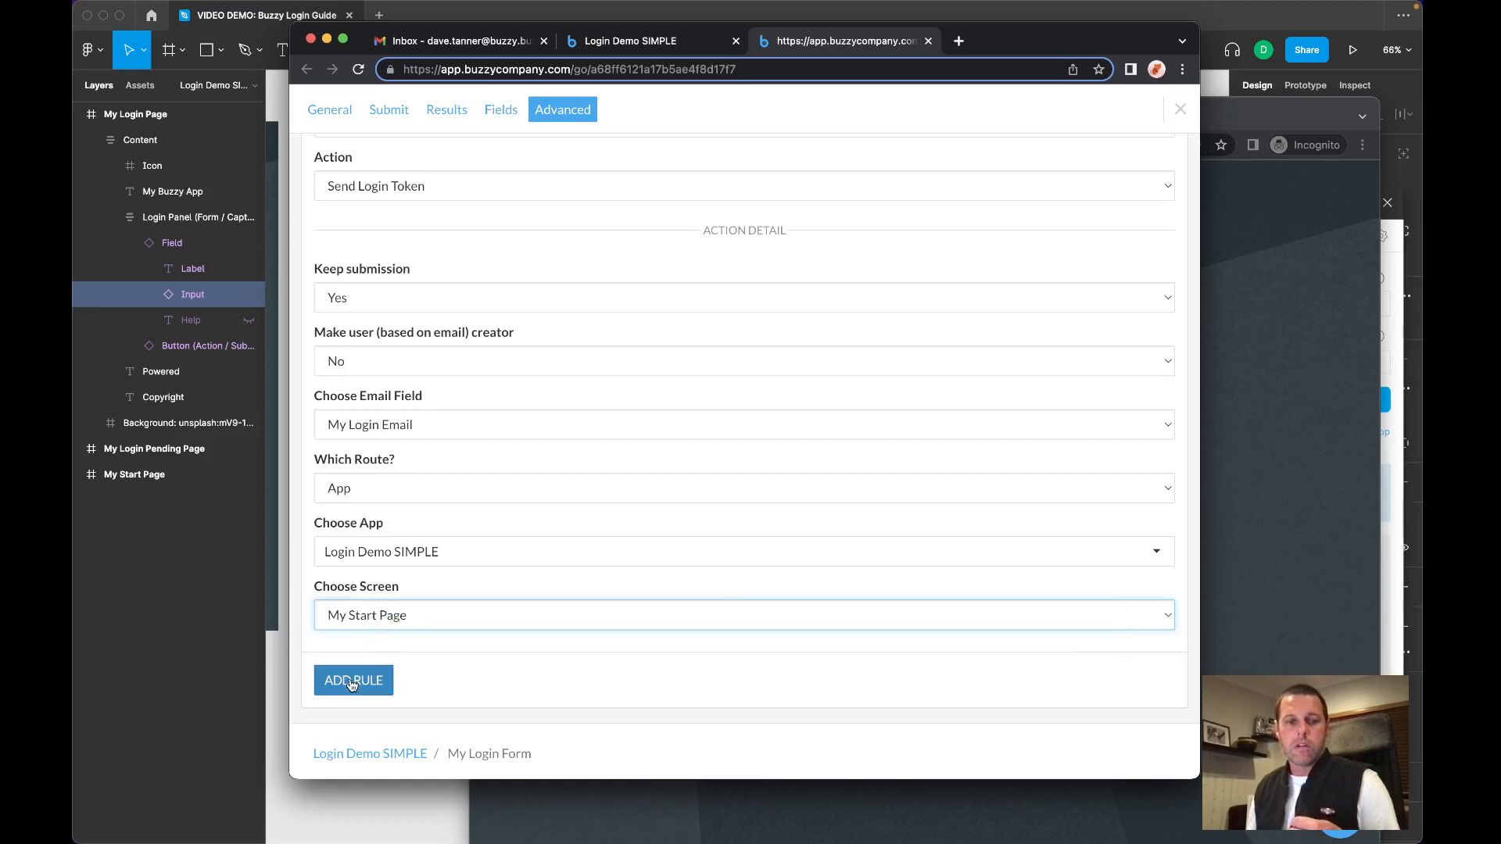
pyautogui.click(352, 679)
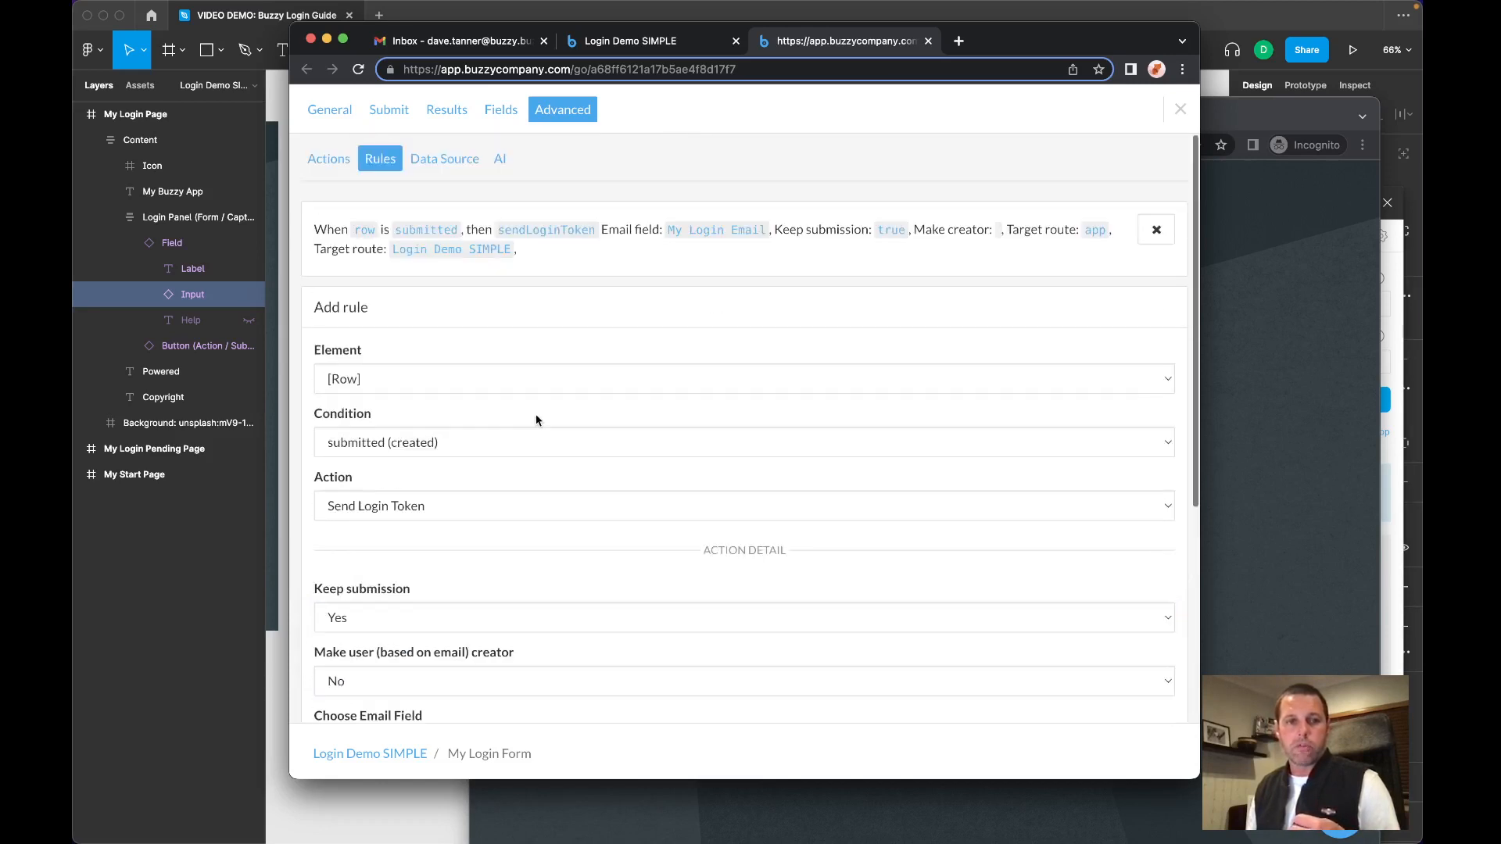
pyautogui.moveTo(487, 189)
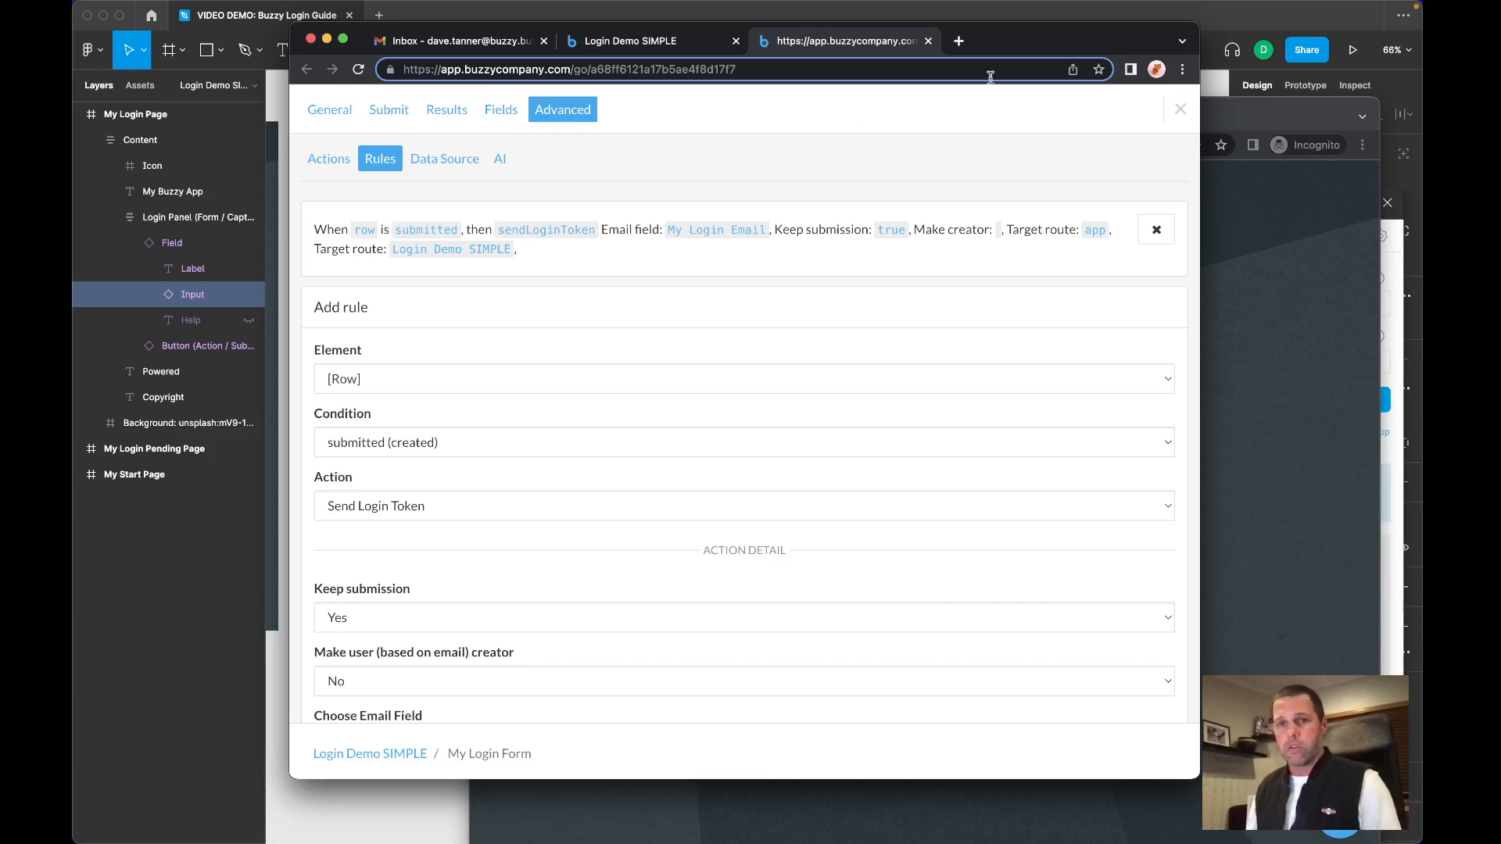
# - Close the form settings, preview the app, and return to its email login page
pyautogui.click(1181, 108)
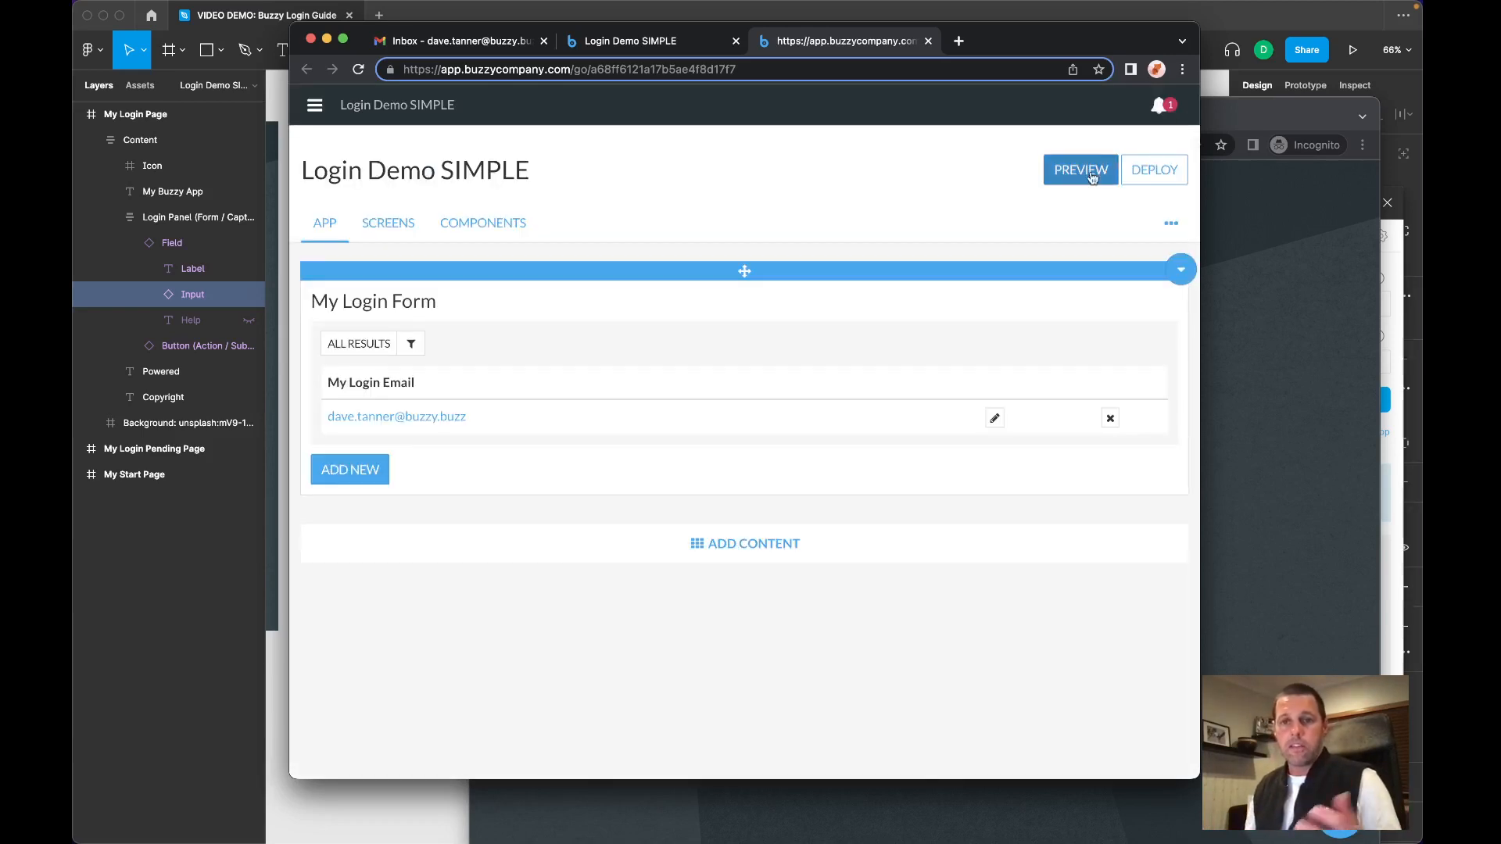
pyautogui.click(1080, 169)
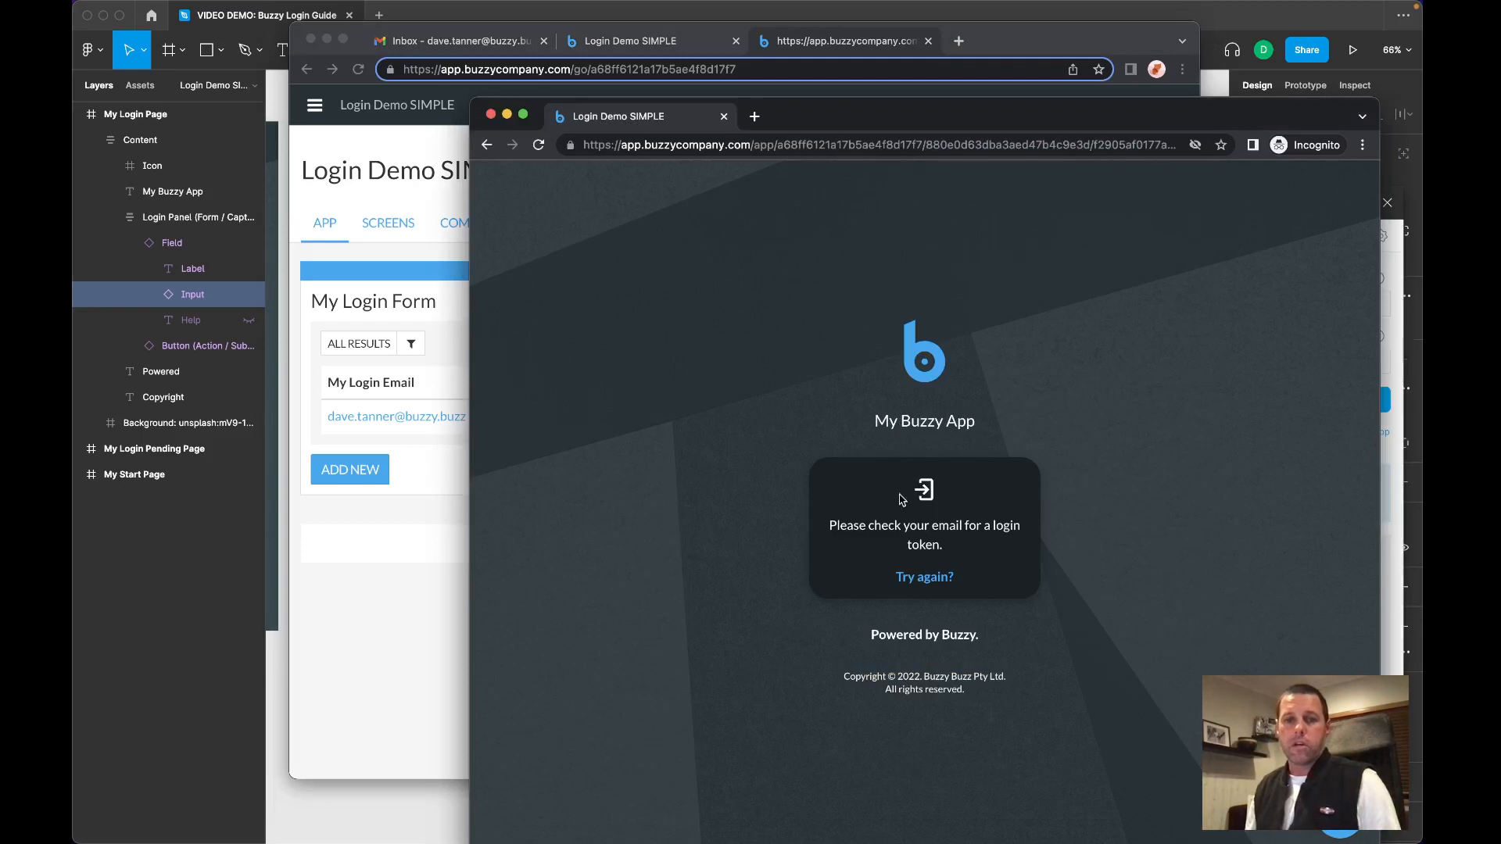
pyautogui.click(923, 576)
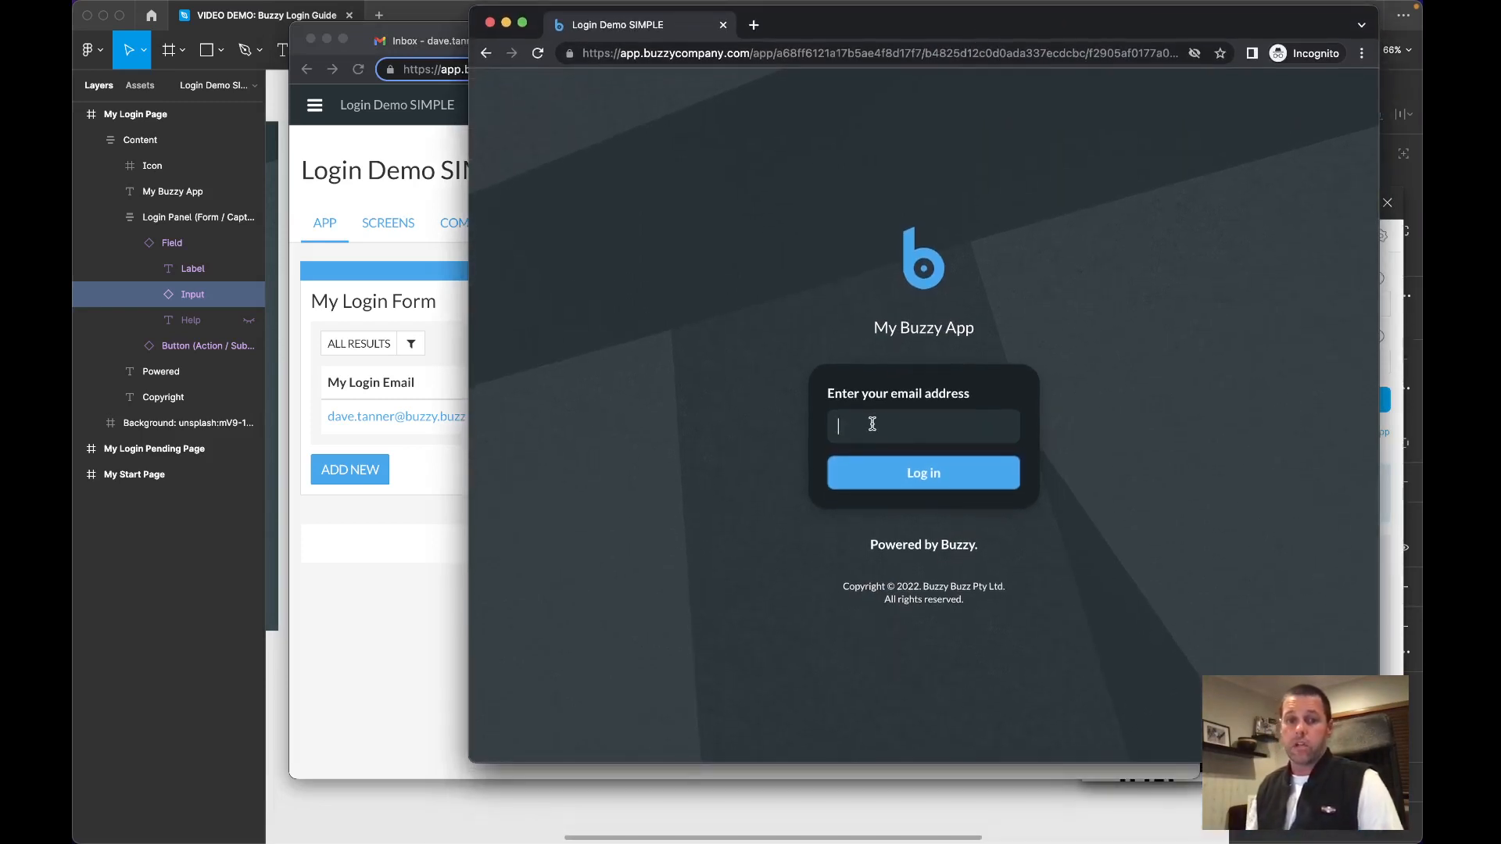
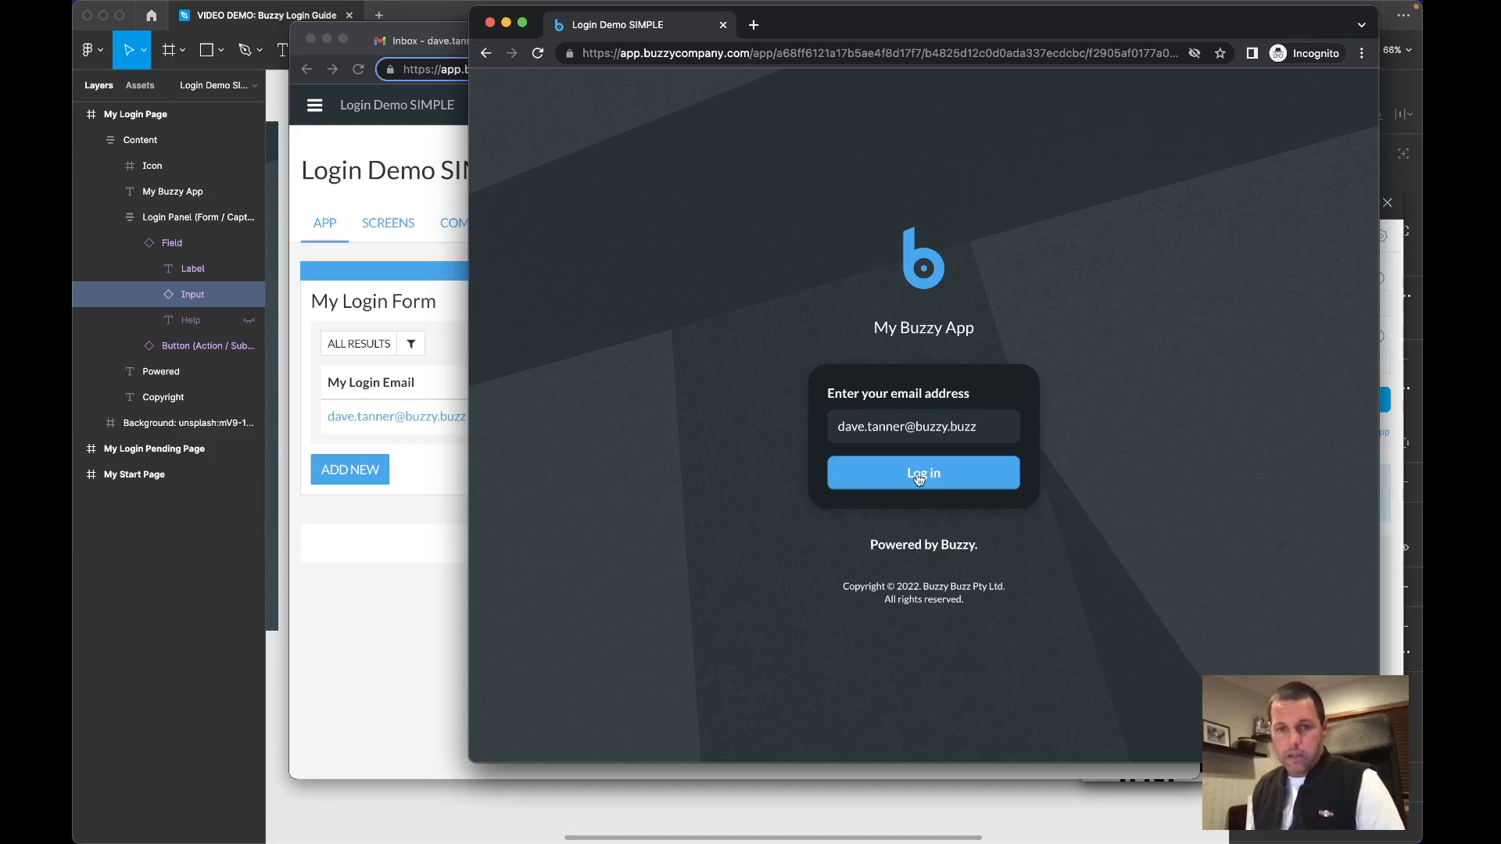
# - Resubmit the login email in the preview, then switch to the Gmail inbox
pyautogui.click(921, 473)
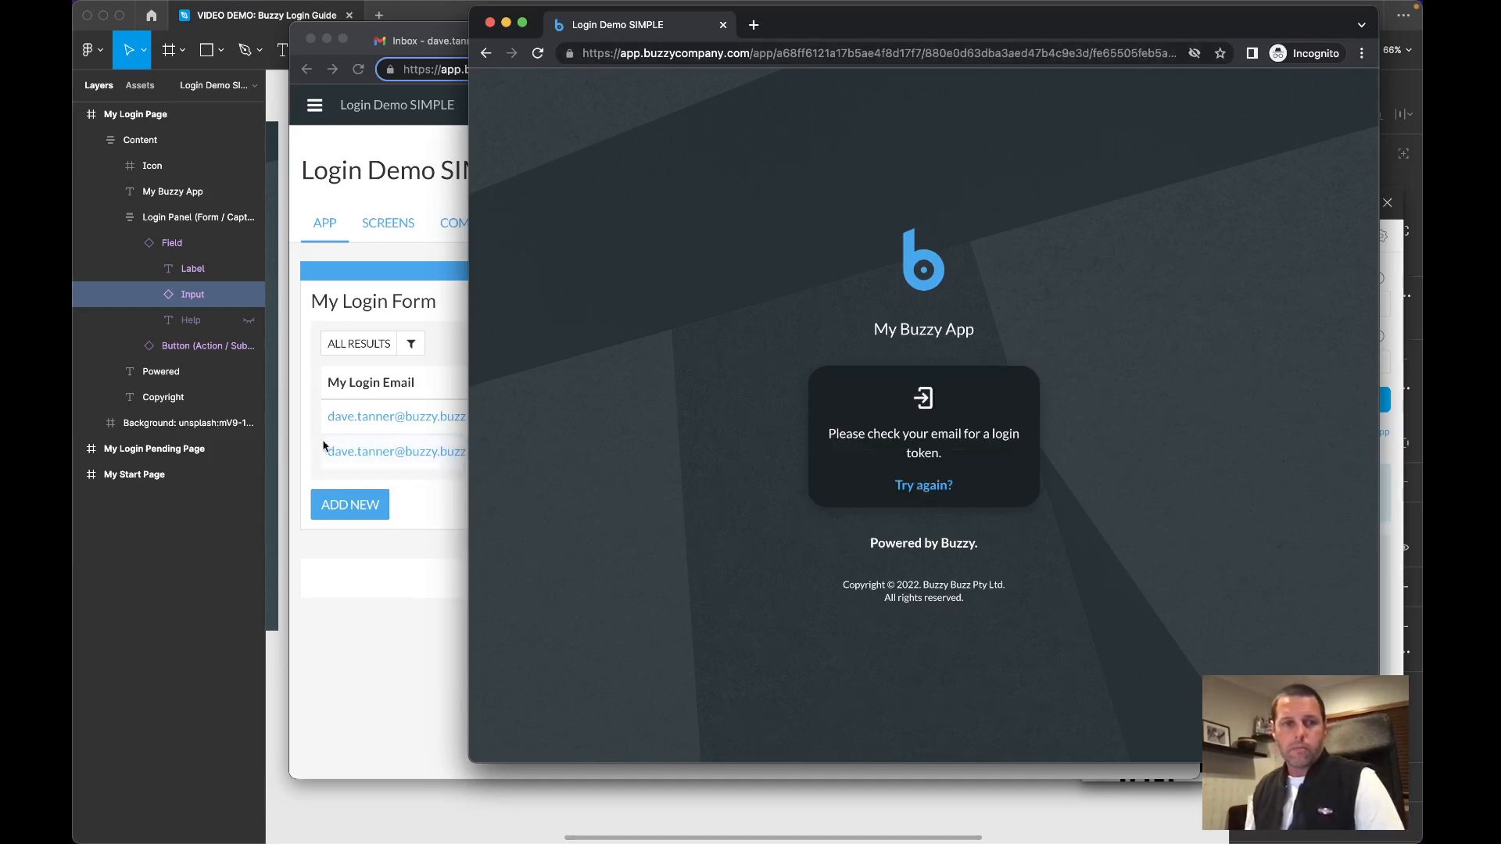
pyautogui.moveTo(383, 448)
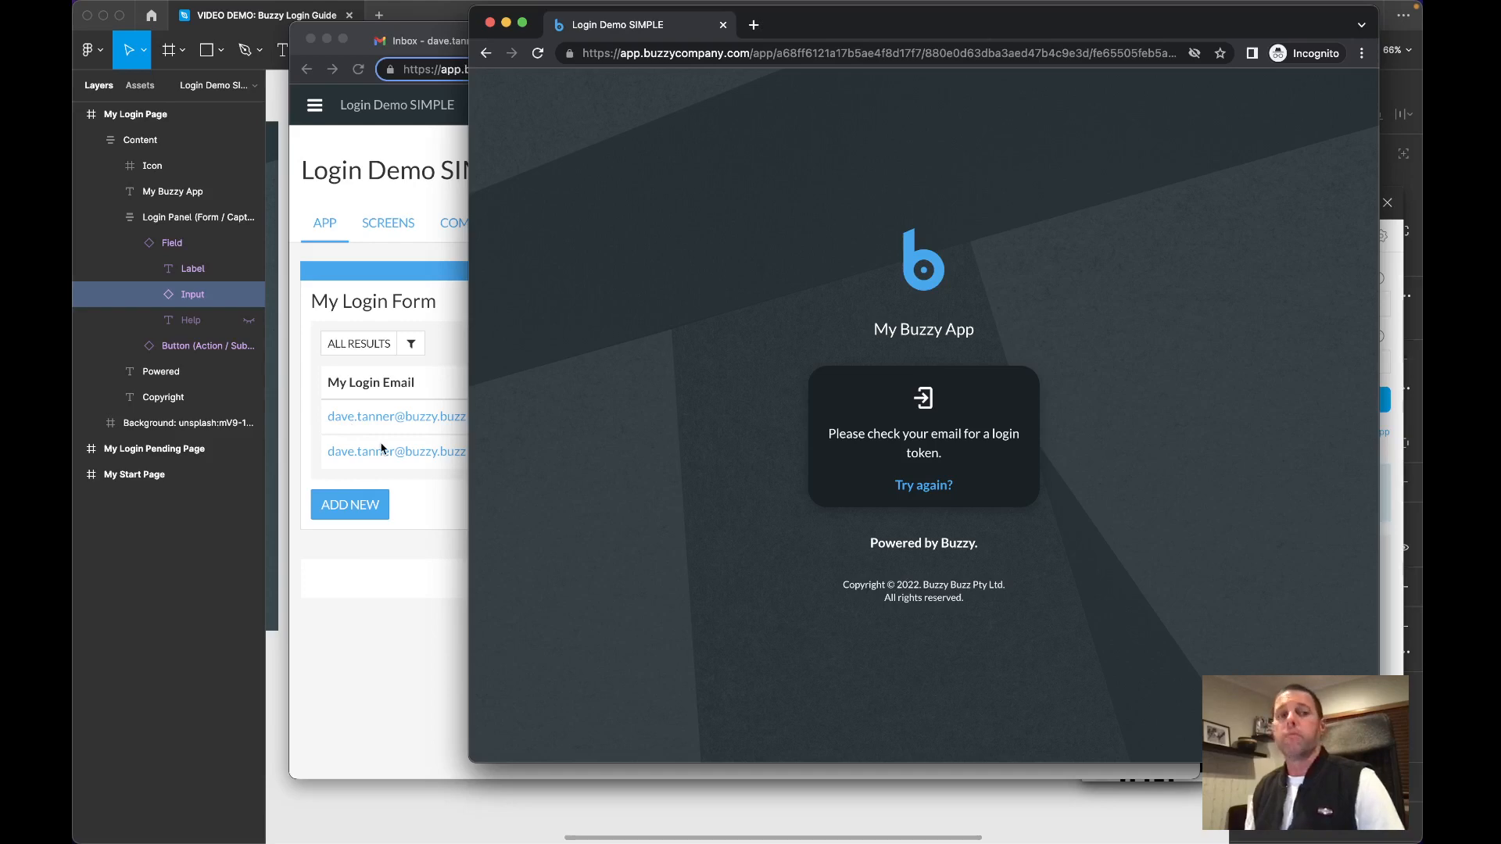
pyautogui.click(457, 40)
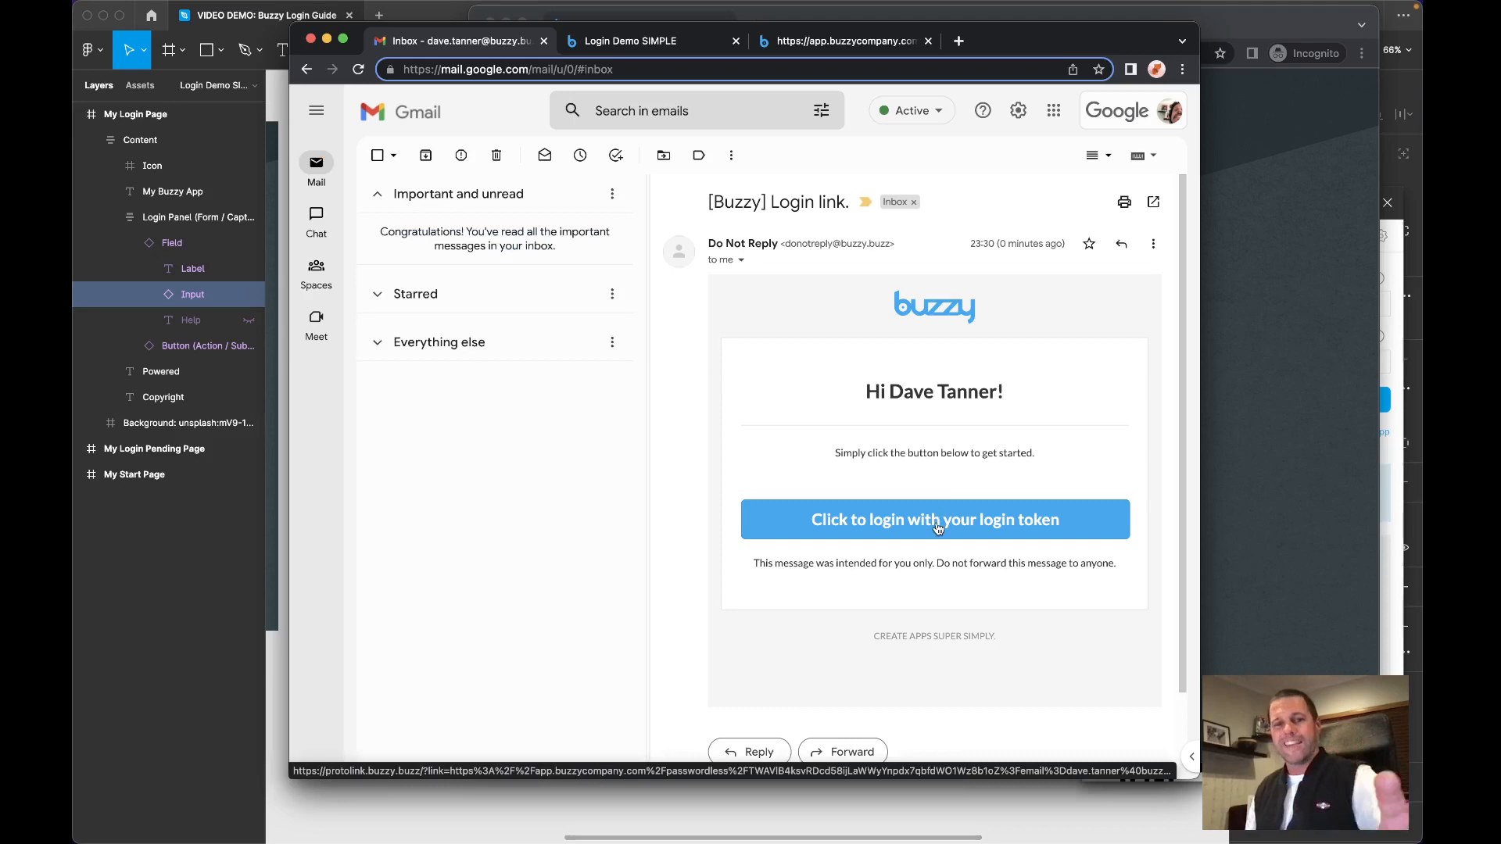
# - Copy the emailed login-token link and open it in the private preview window
pyautogui.rightClick(933, 519)
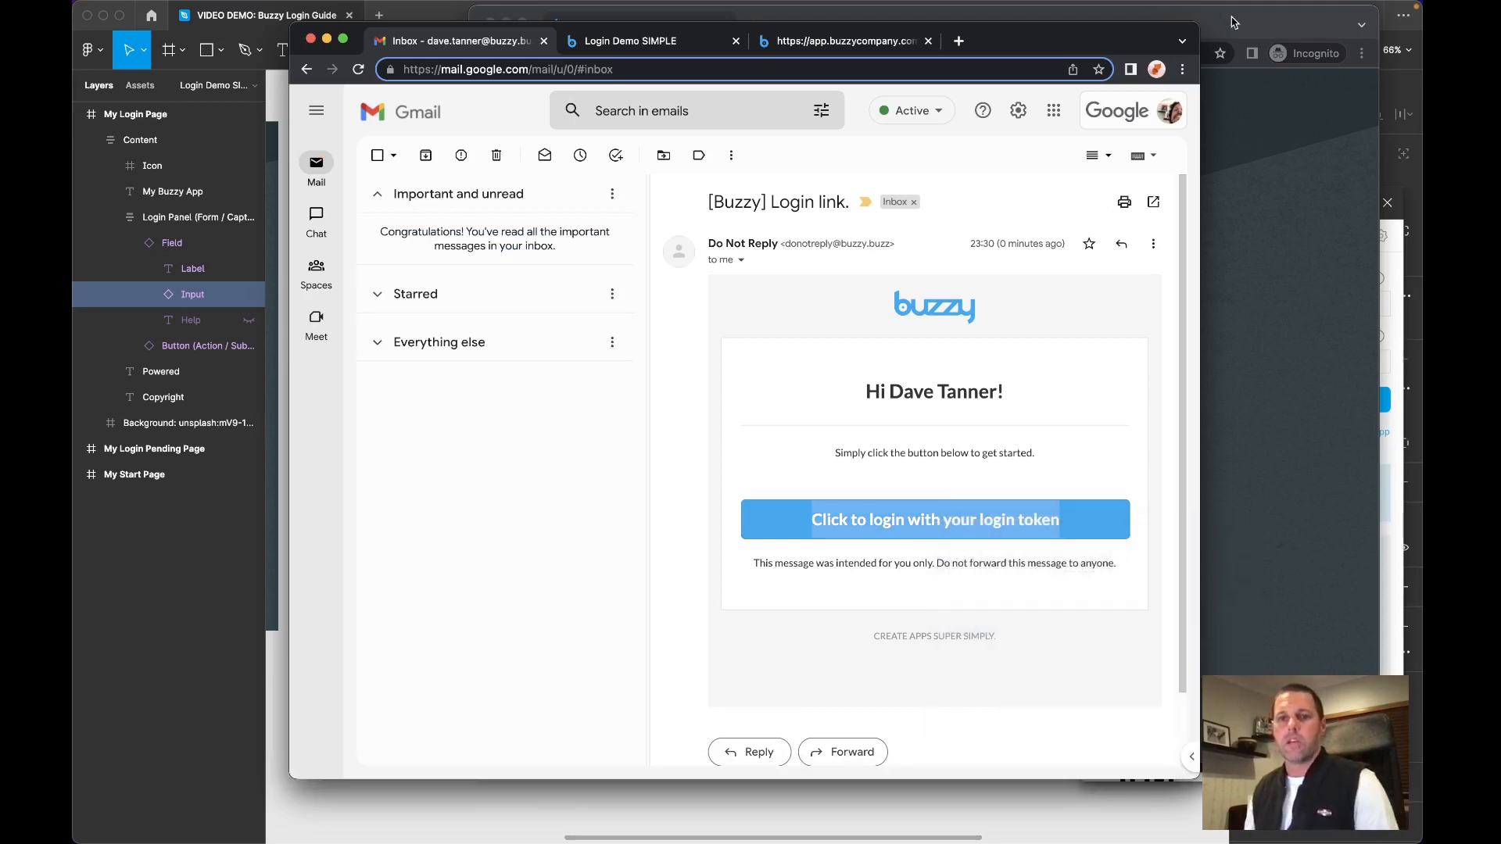
pyautogui.click(934, 519)
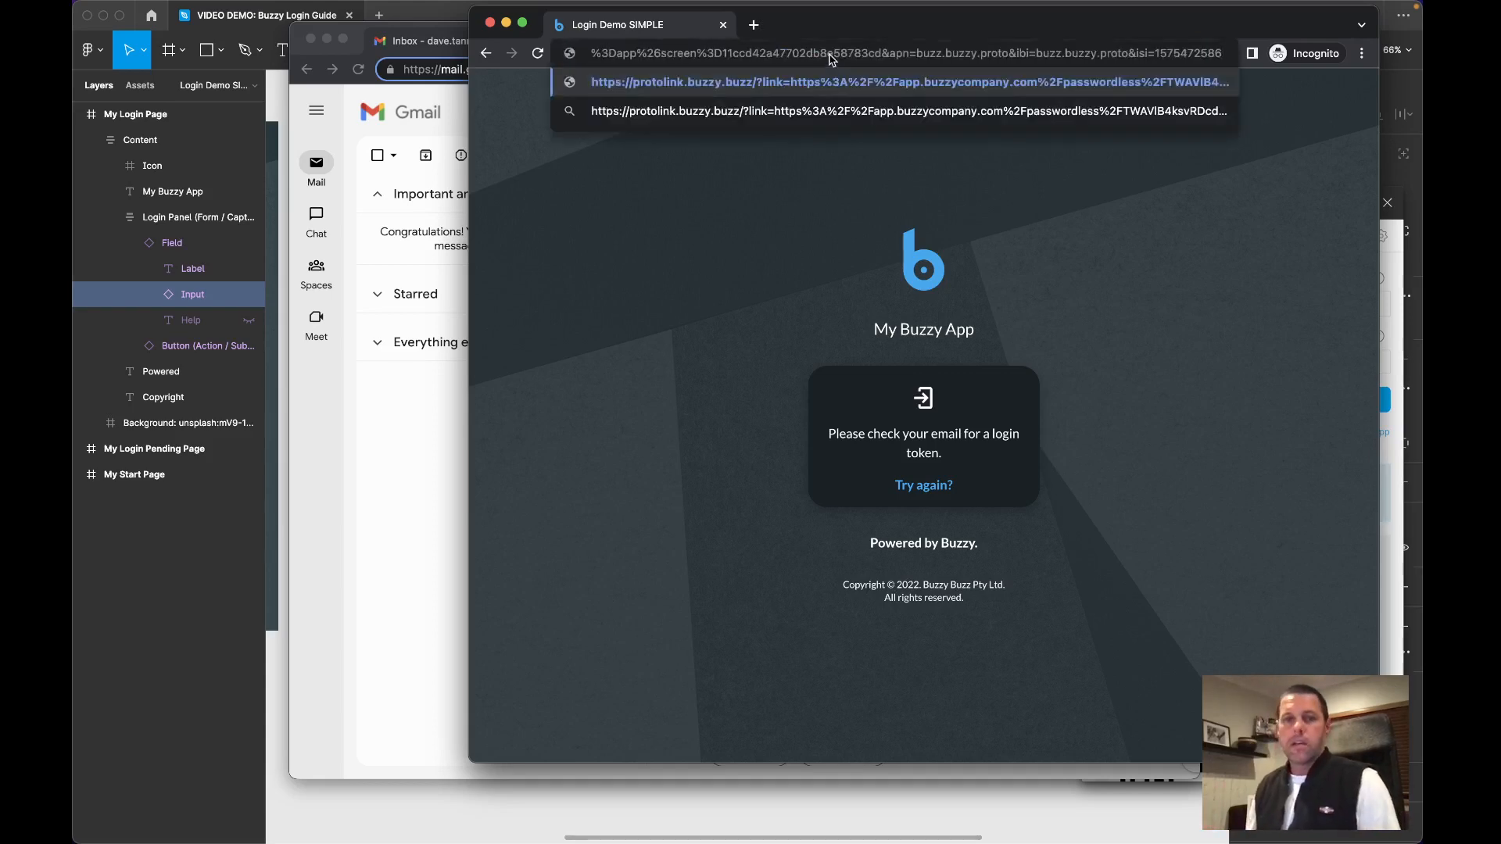
pyautogui.click(908, 81)
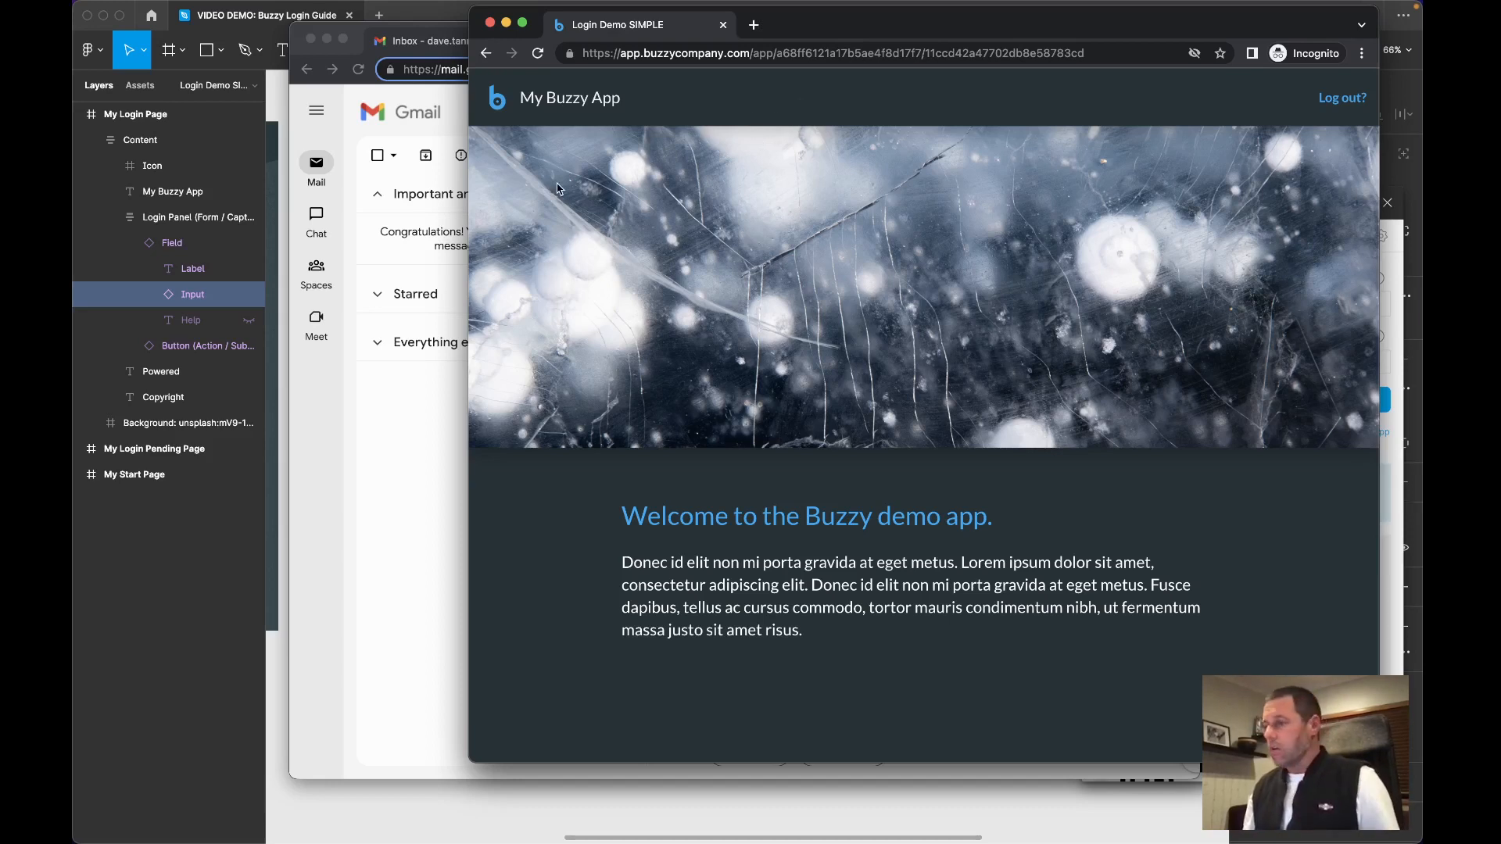
pyautogui.moveTo(443, 372)
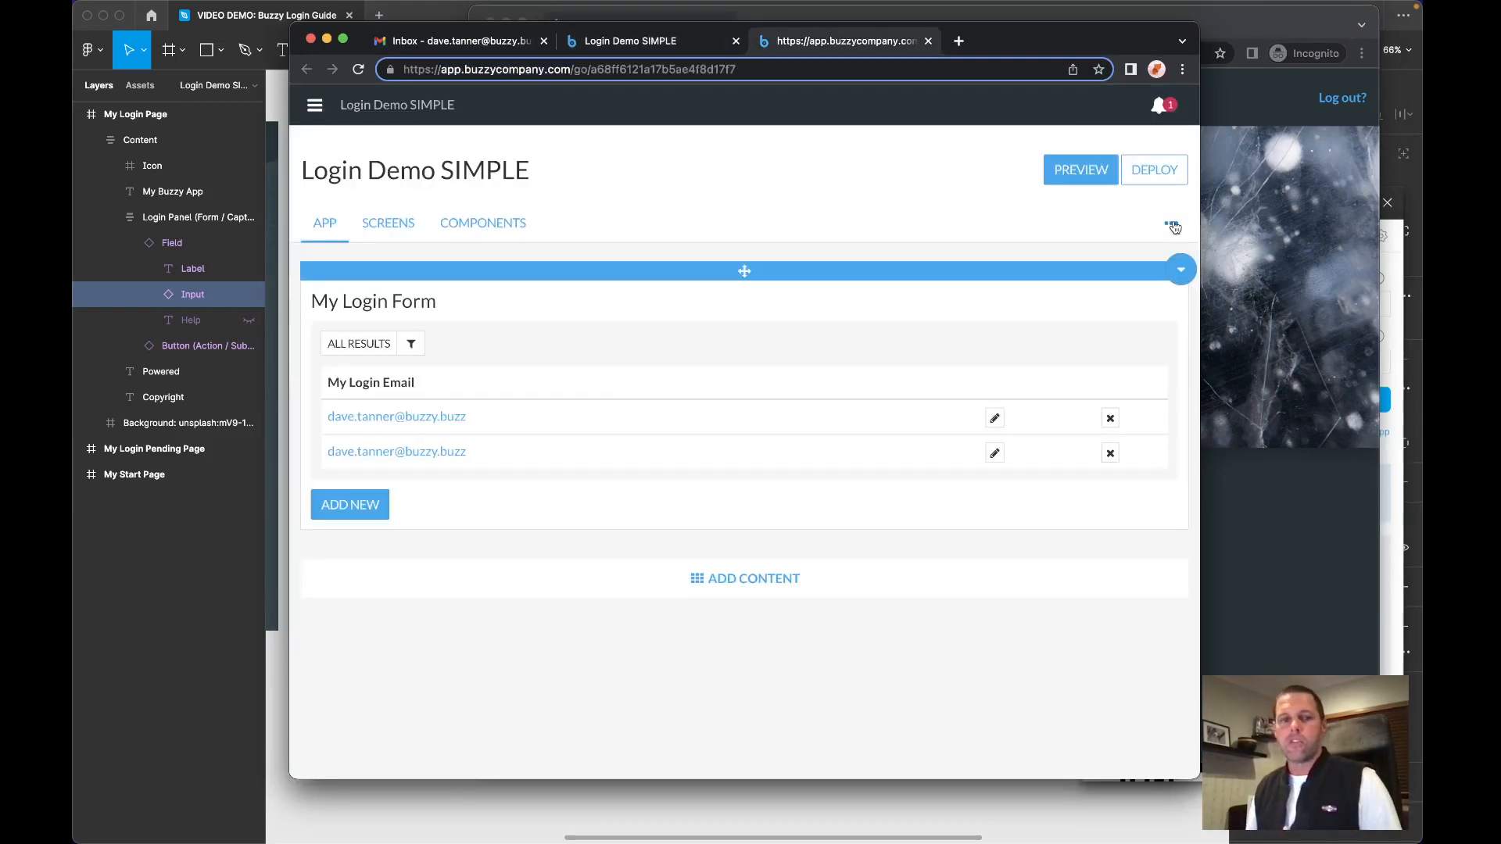
pyautogui.click(1170, 223)
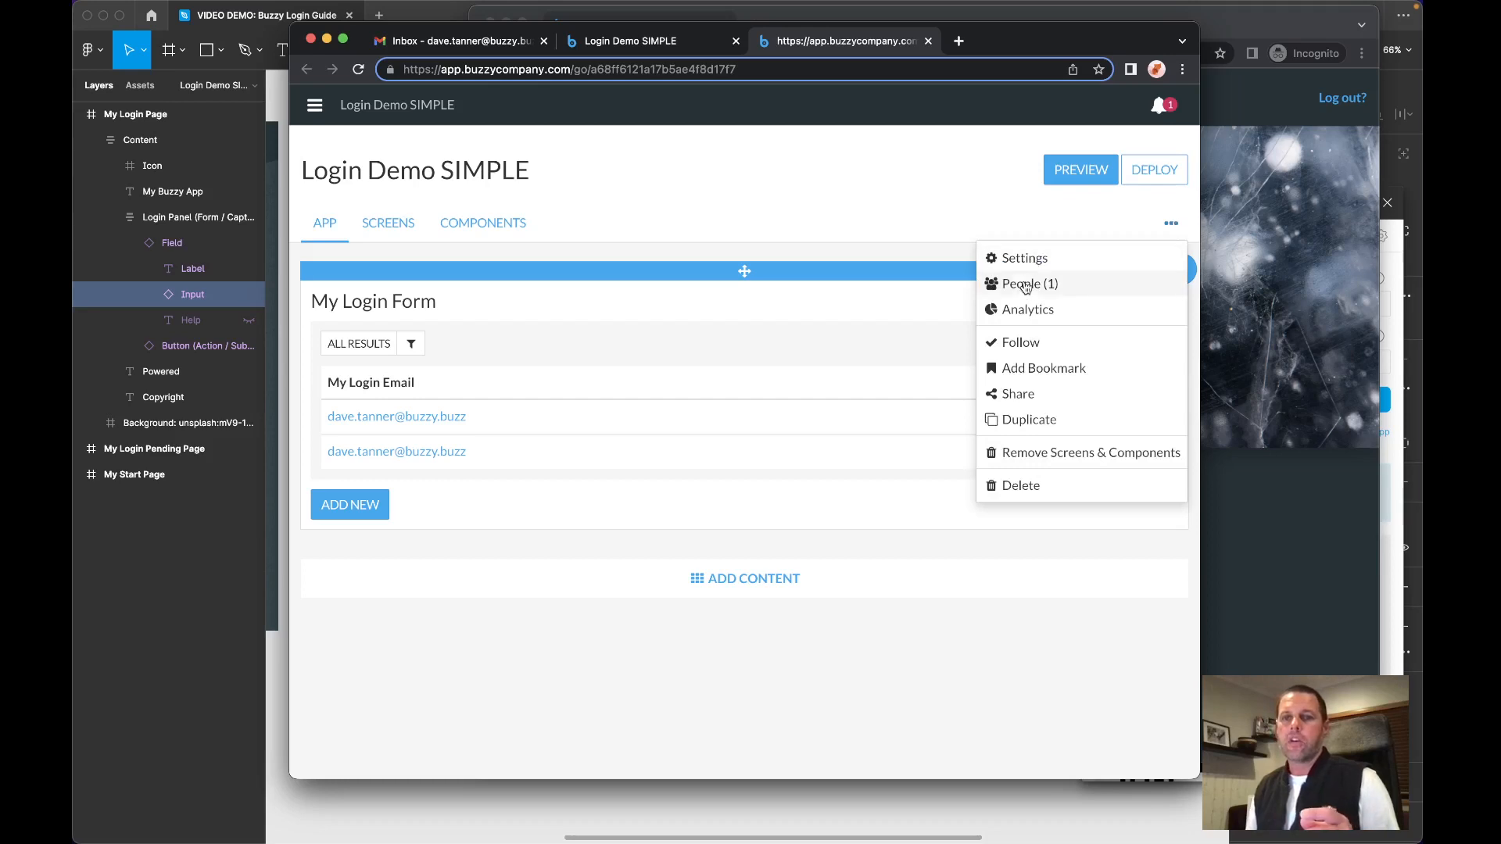
pyautogui.click(1030, 283)
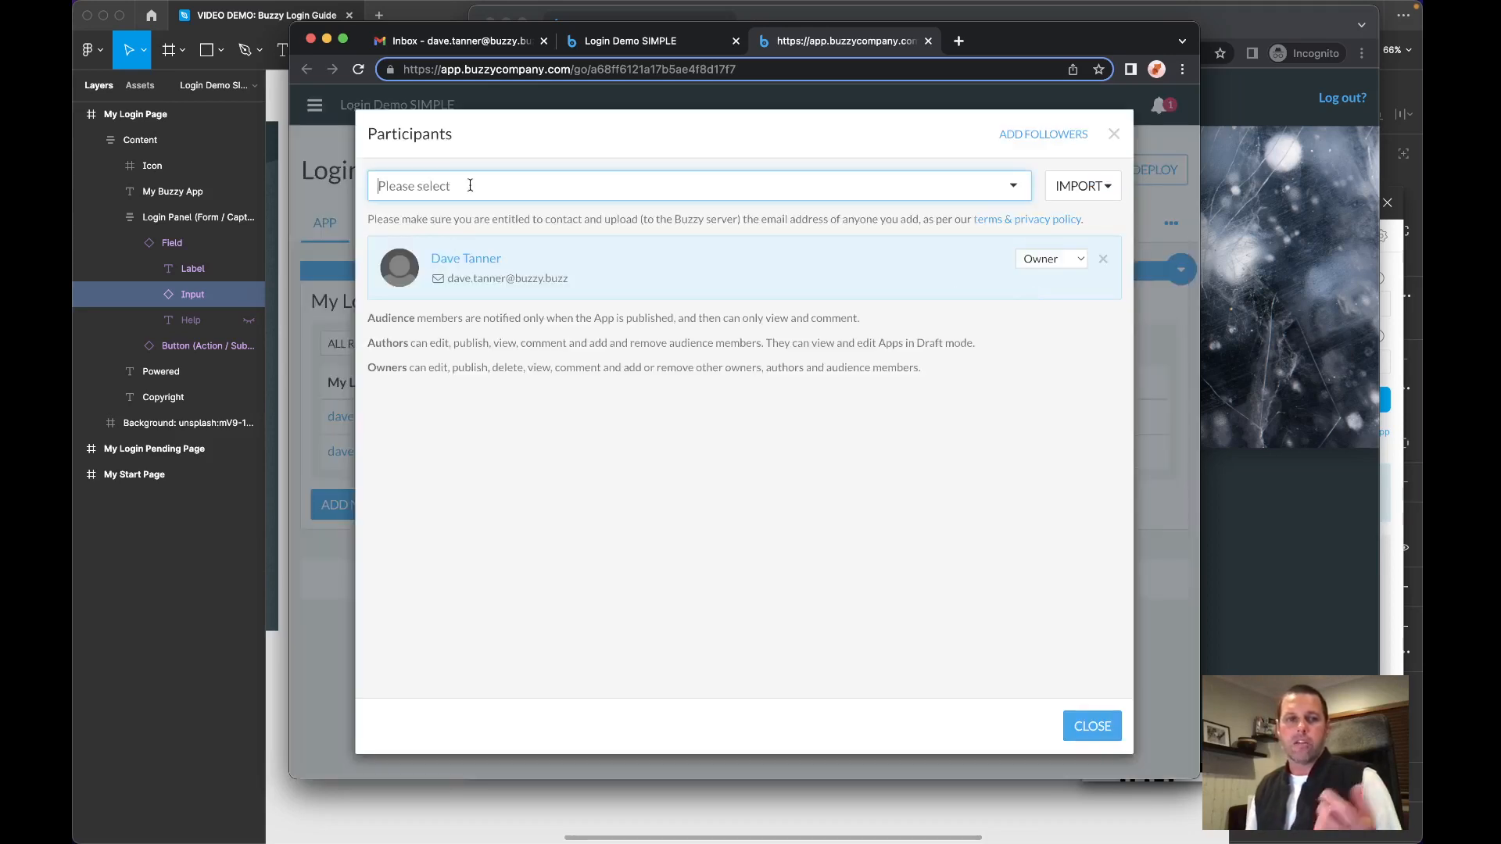
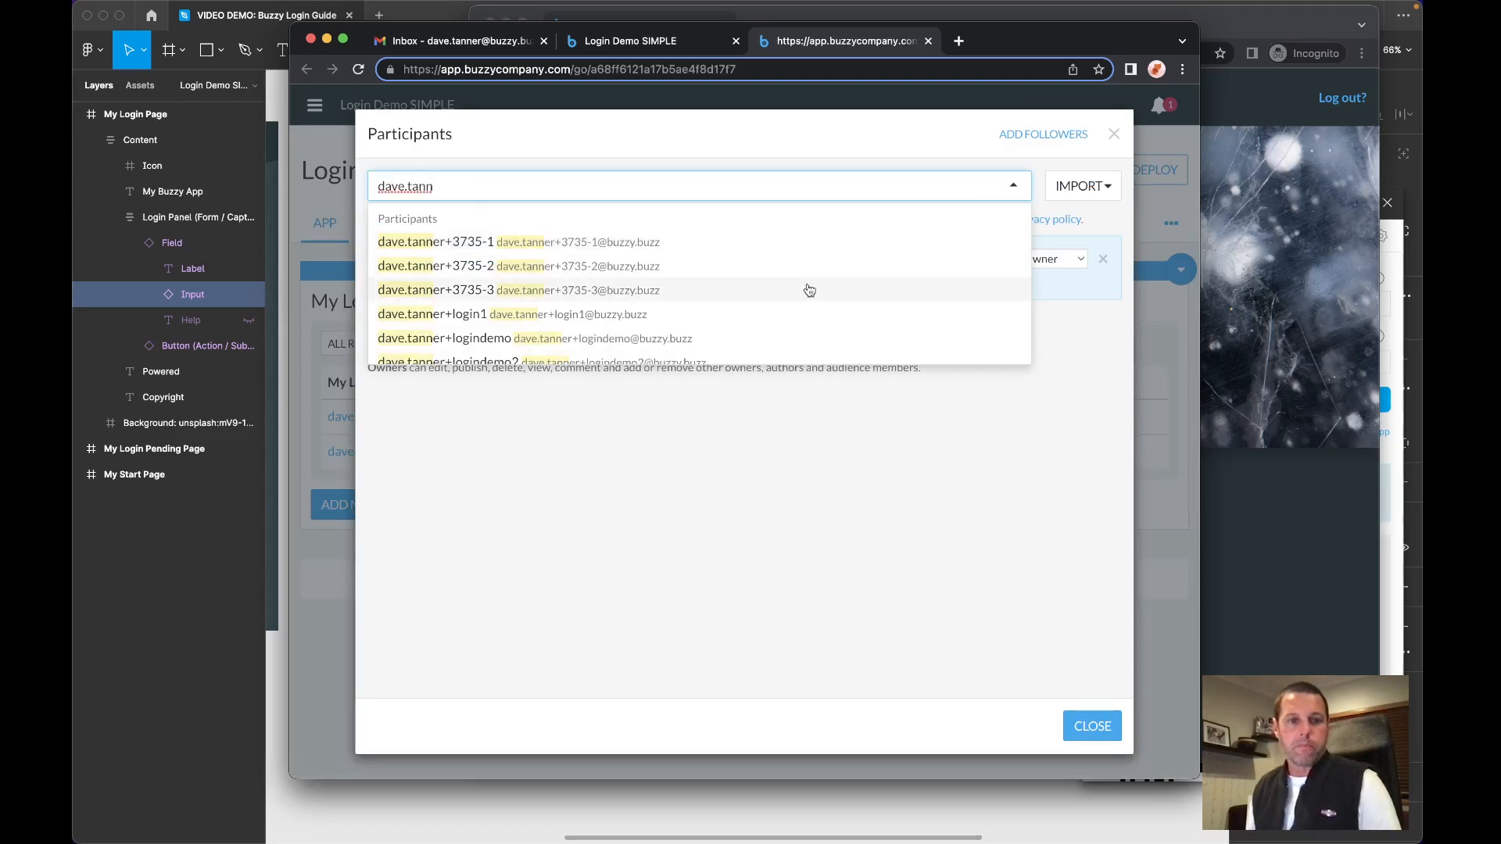
pyautogui.click(442, 337)
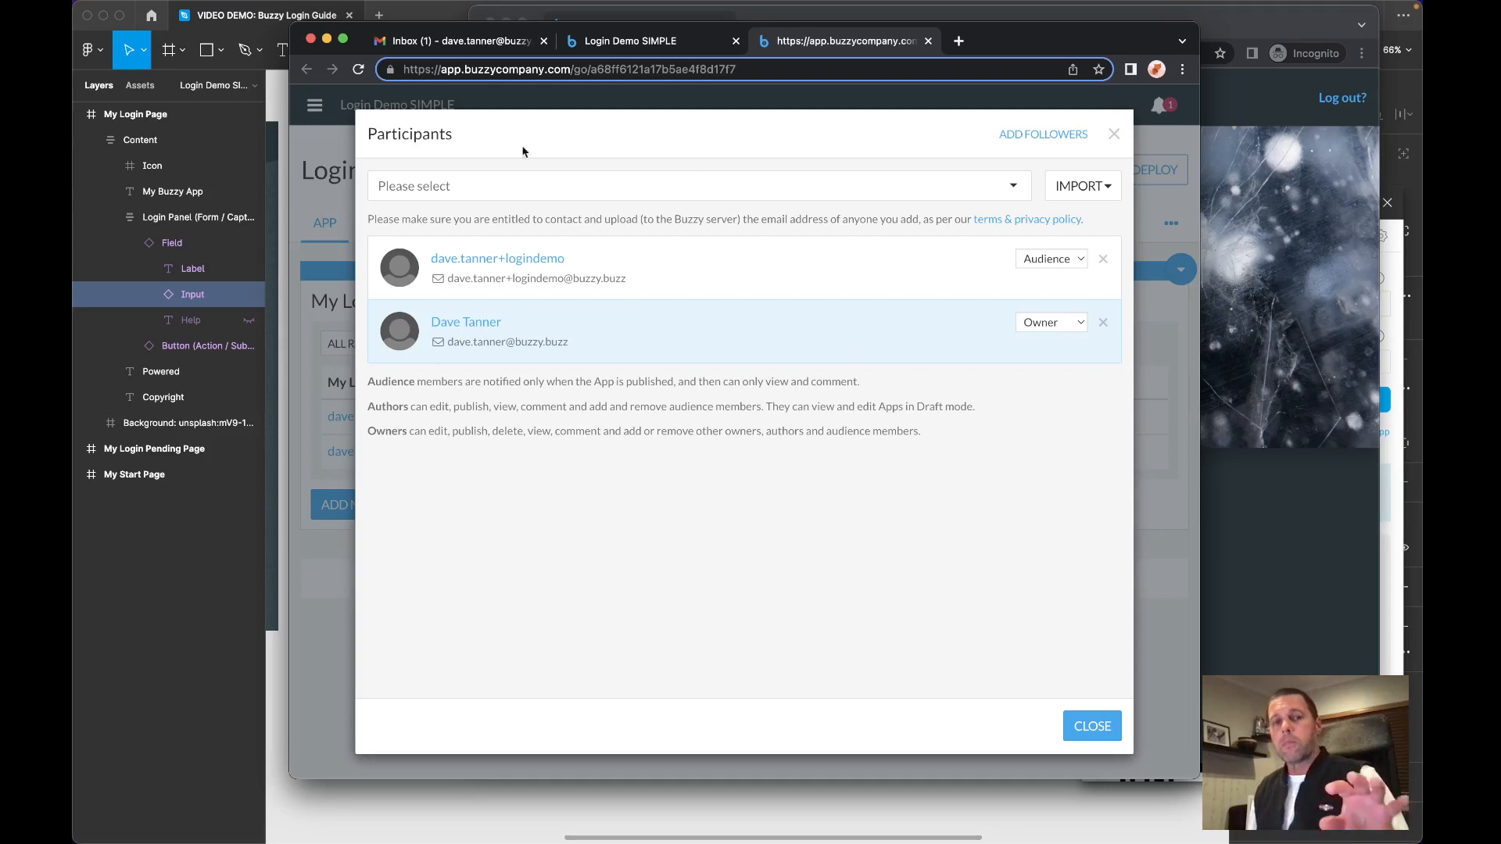
pyautogui.moveTo(587, 223)
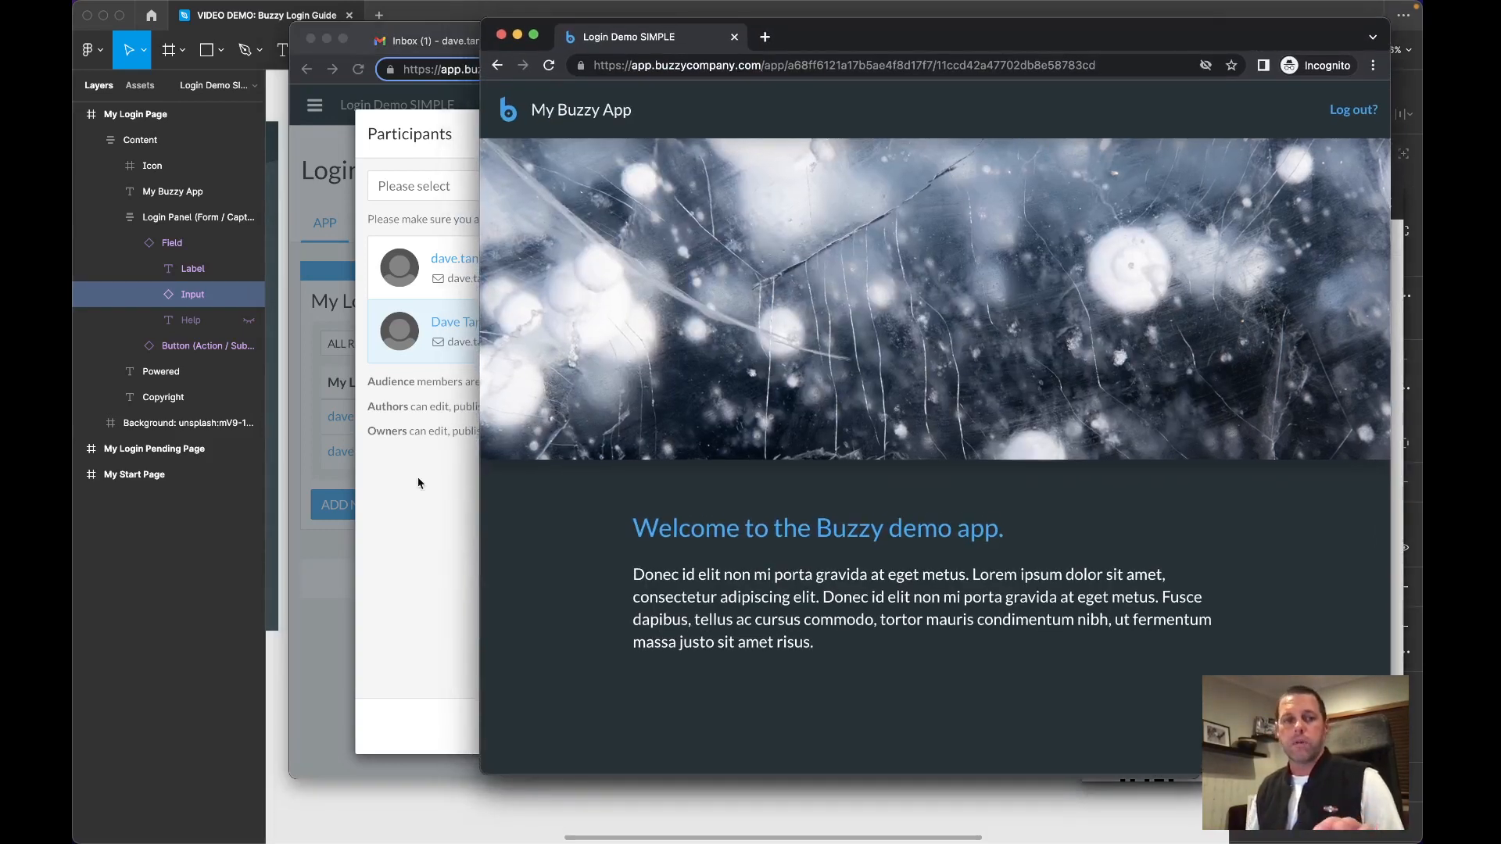
pyautogui.moveTo(446, 139)
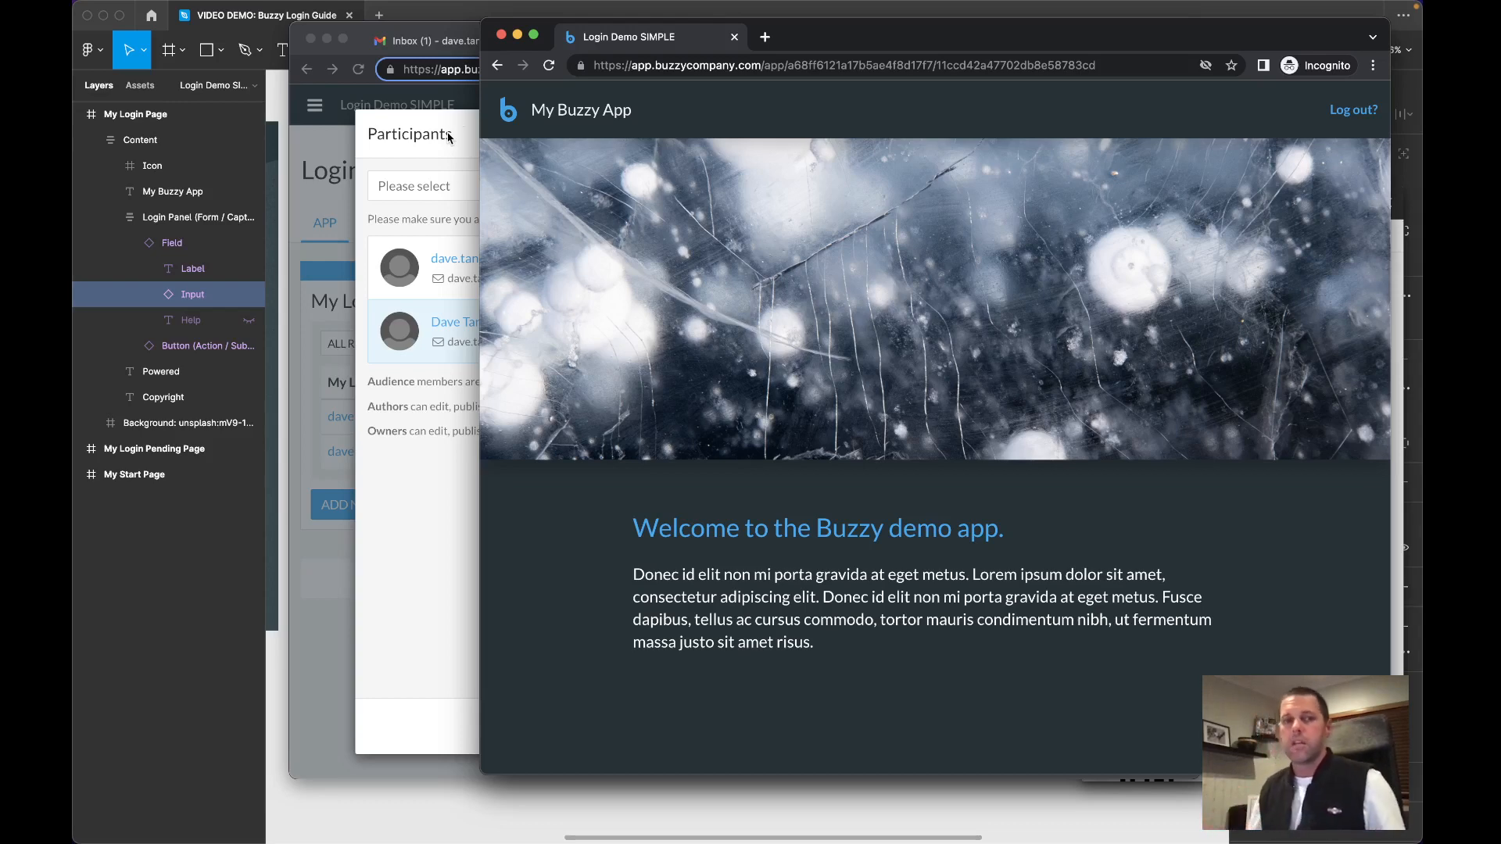
pyautogui.moveTo(400, 151)
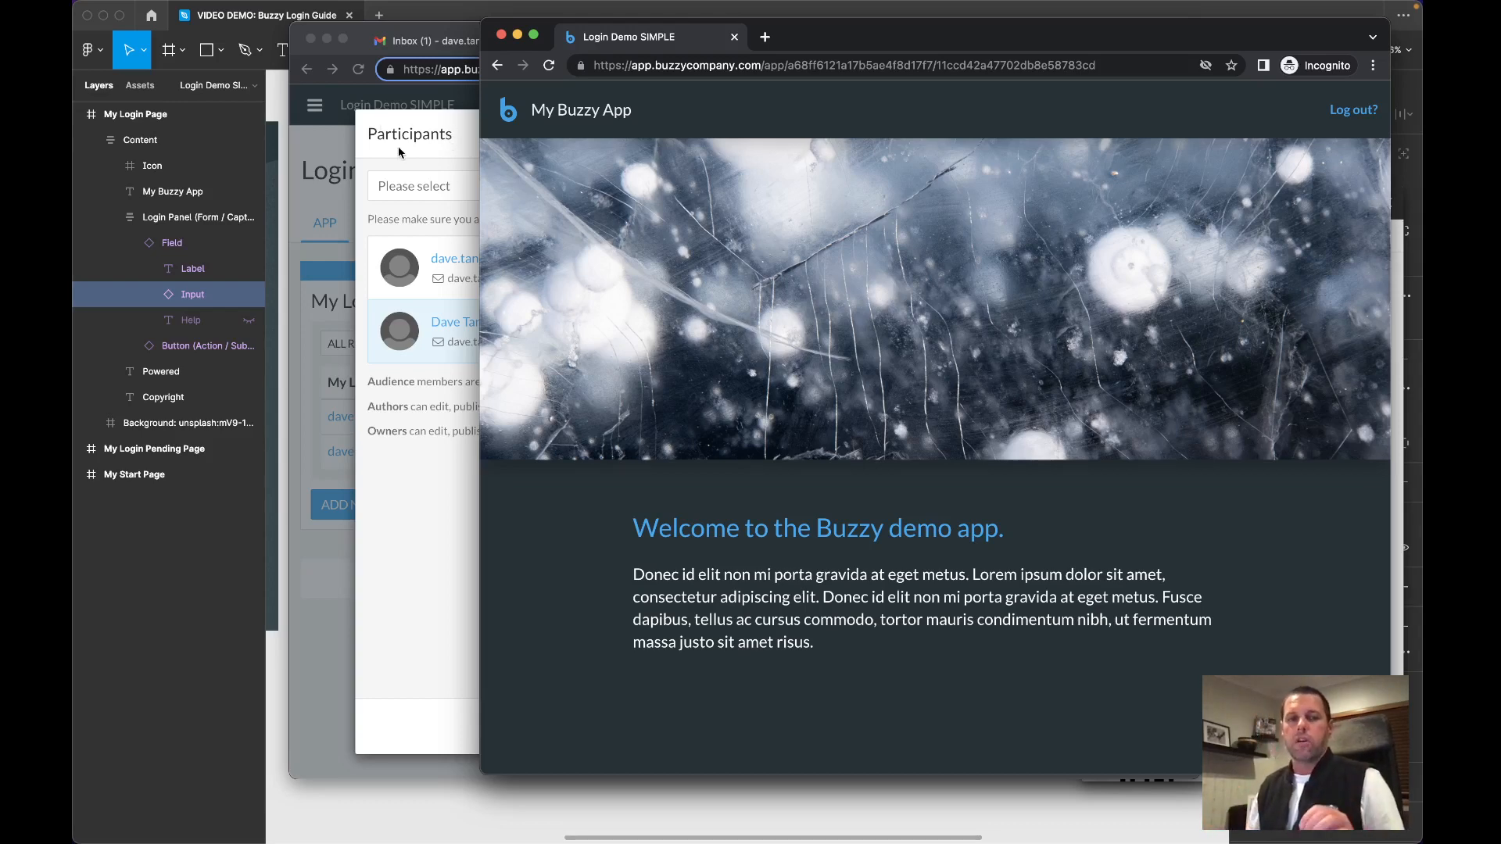